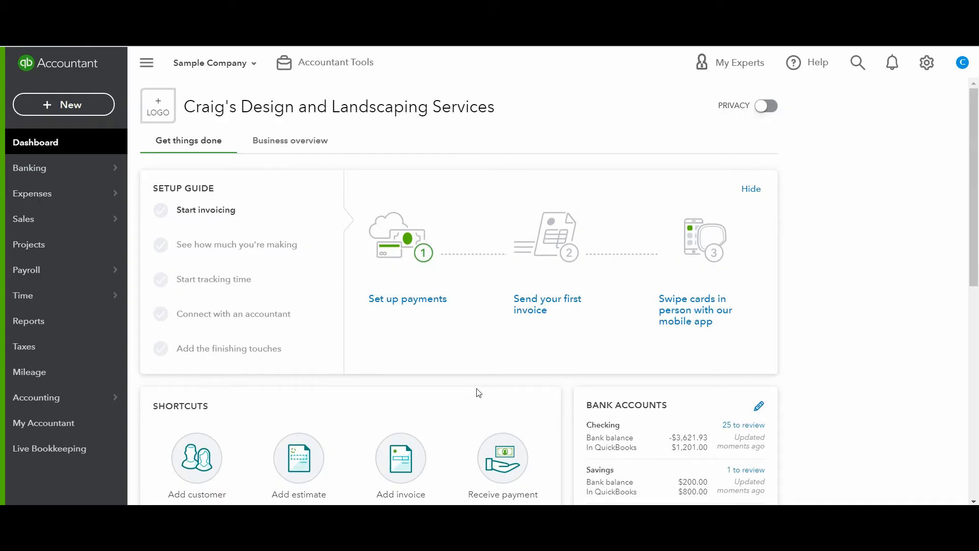
- Go to Reports from the left navigation and search for 'bala'
left_click(29, 321)
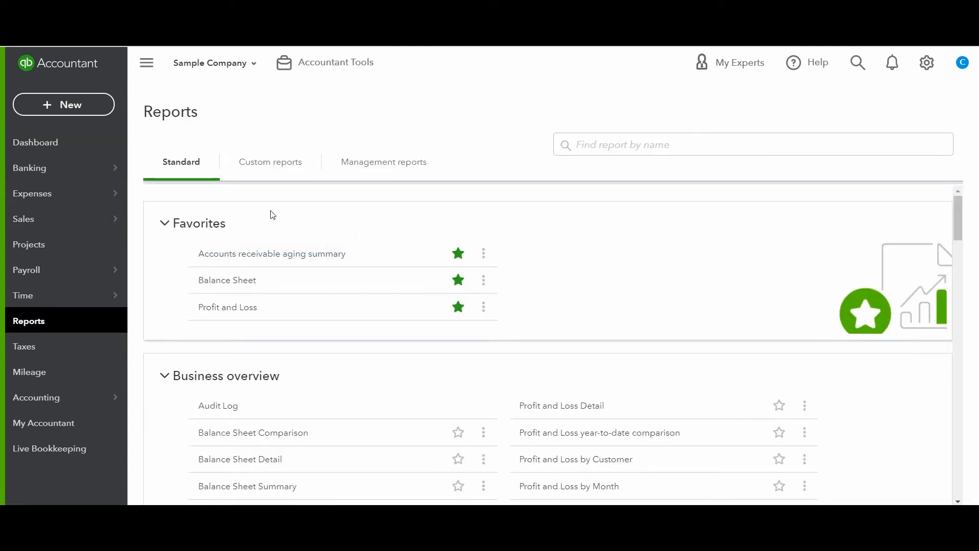
type("ba")
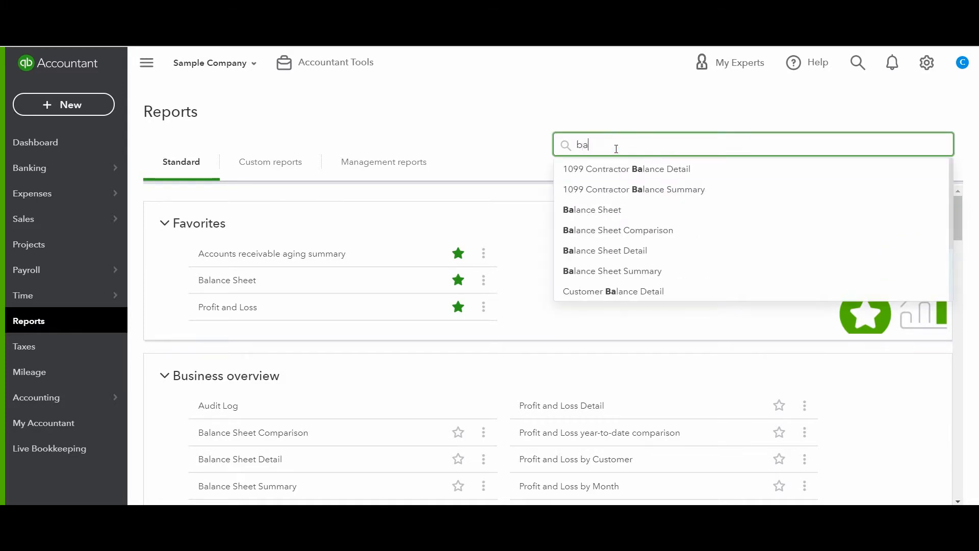
type("la")
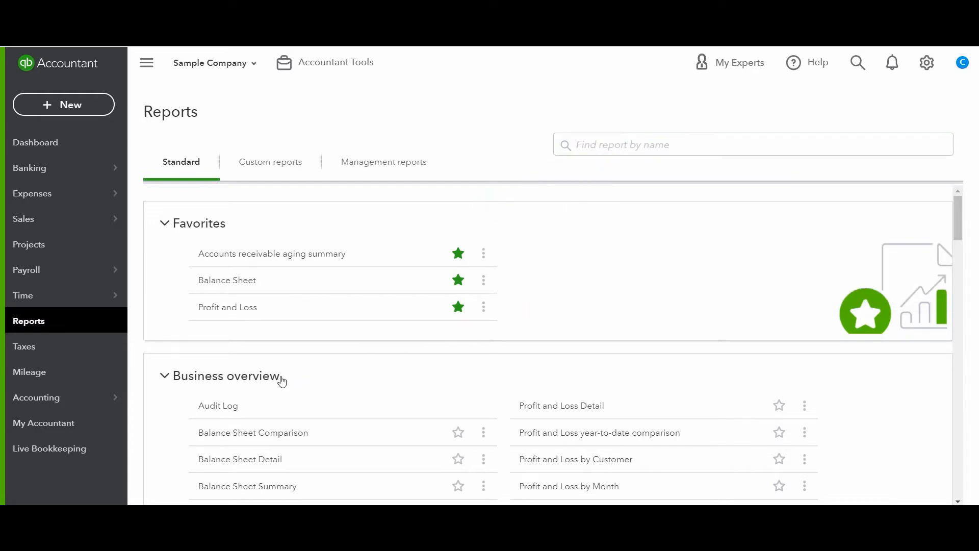
scroll("down", 3)
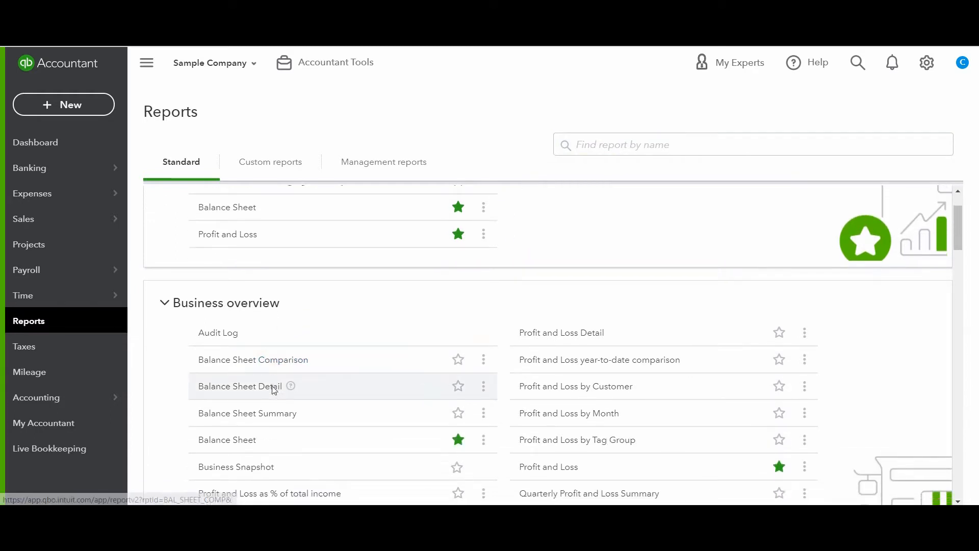
scroll("down", 3)
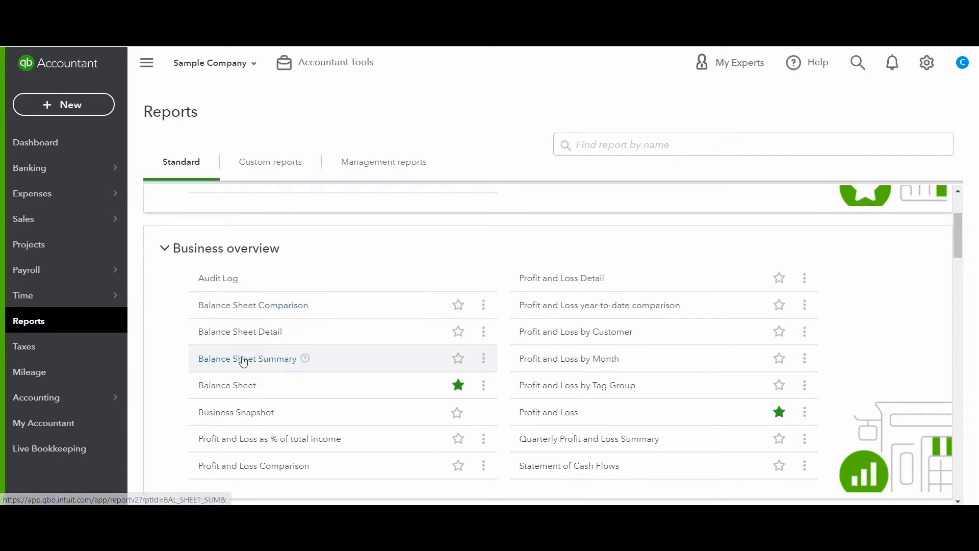
mouse_move(161, 382)
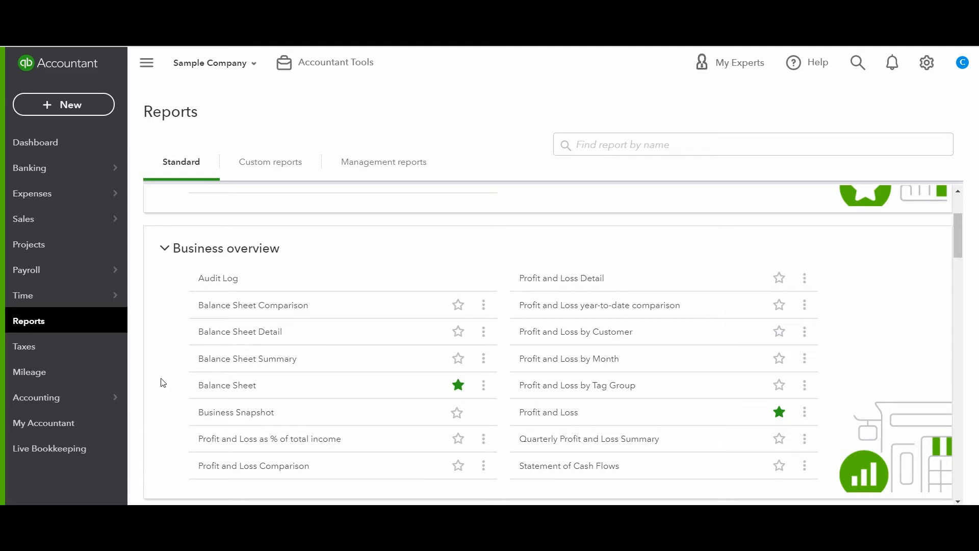
mouse_move(170, 355)
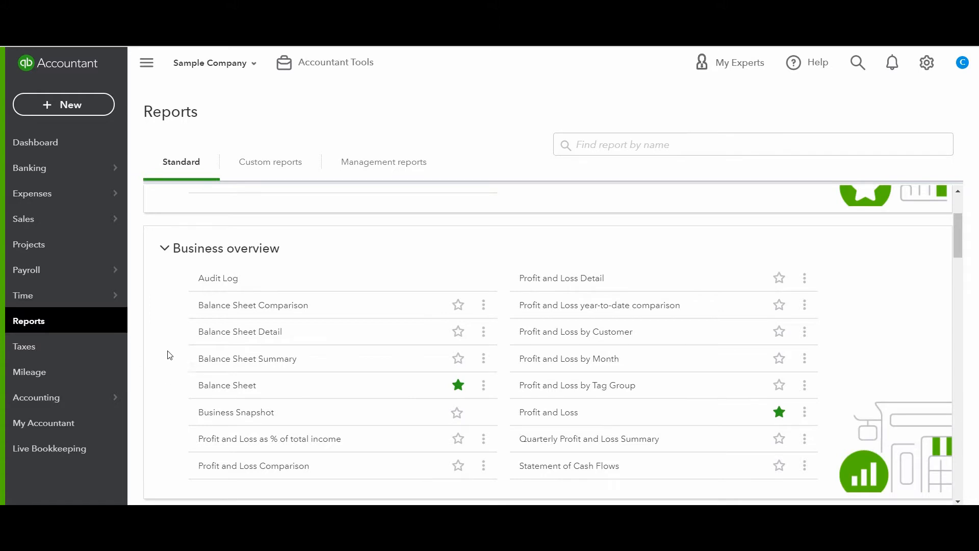
mouse_move(185, 336)
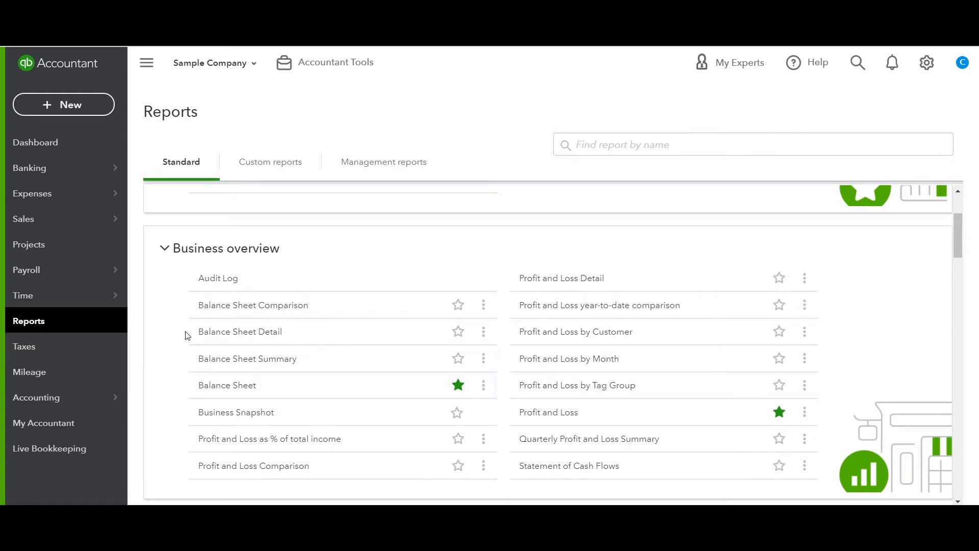
mouse_move(187, 325)
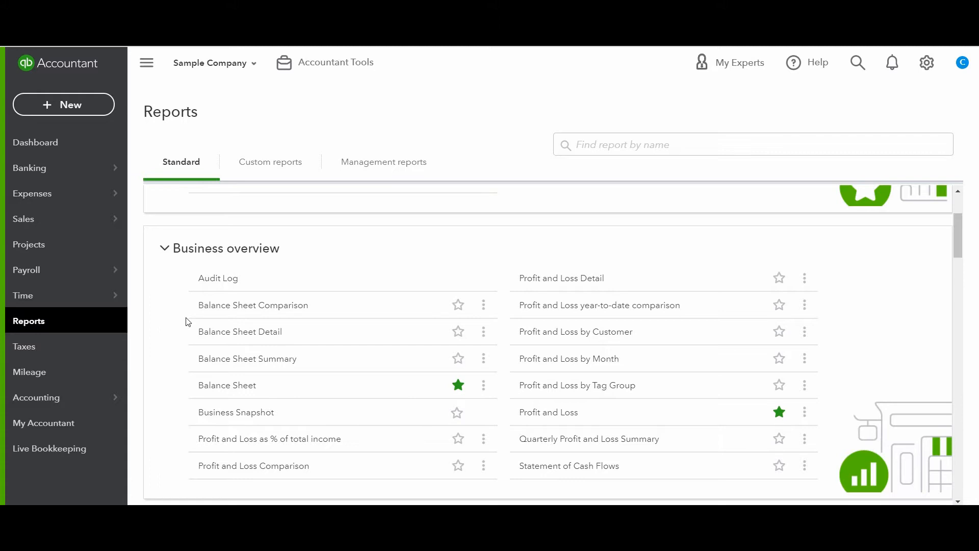
mouse_move(247, 359)
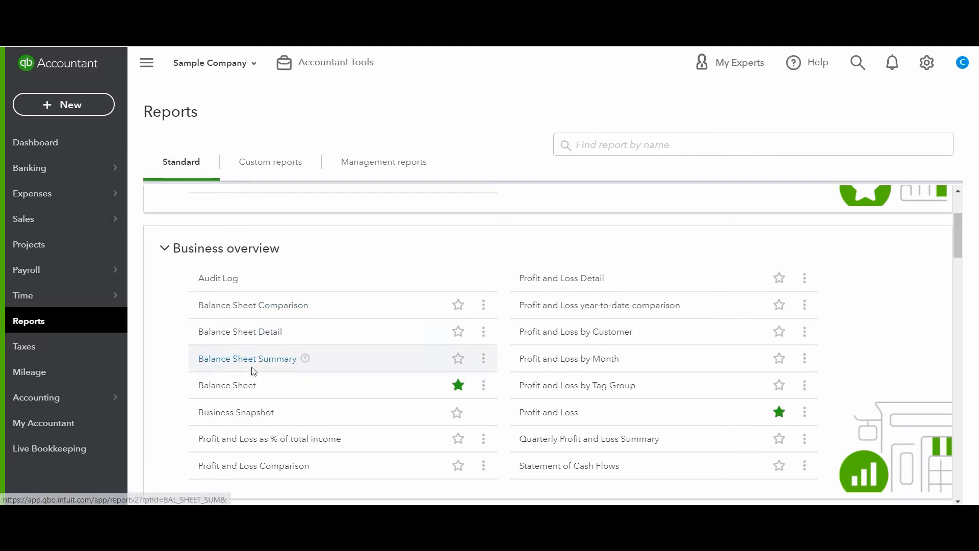
mouse_move(337, 385)
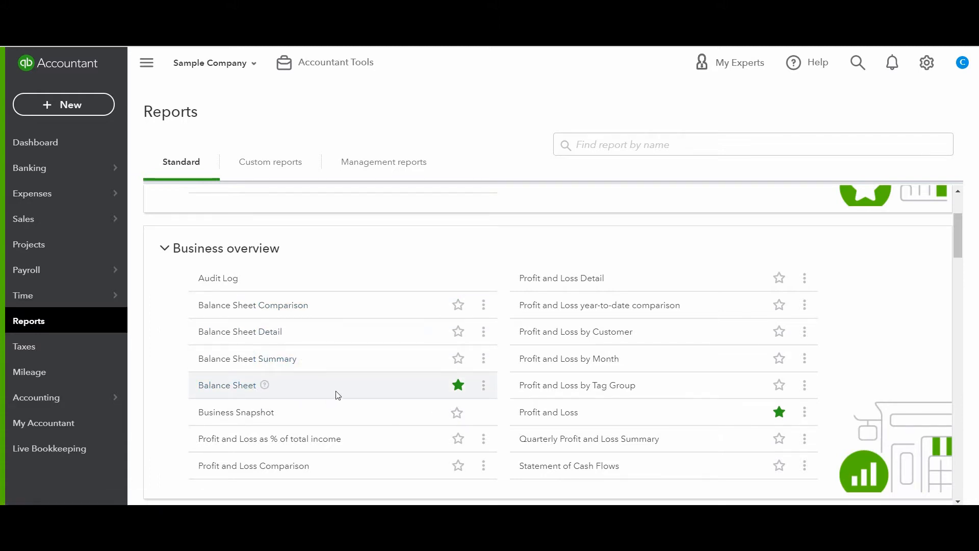
mouse_move(325, 389)
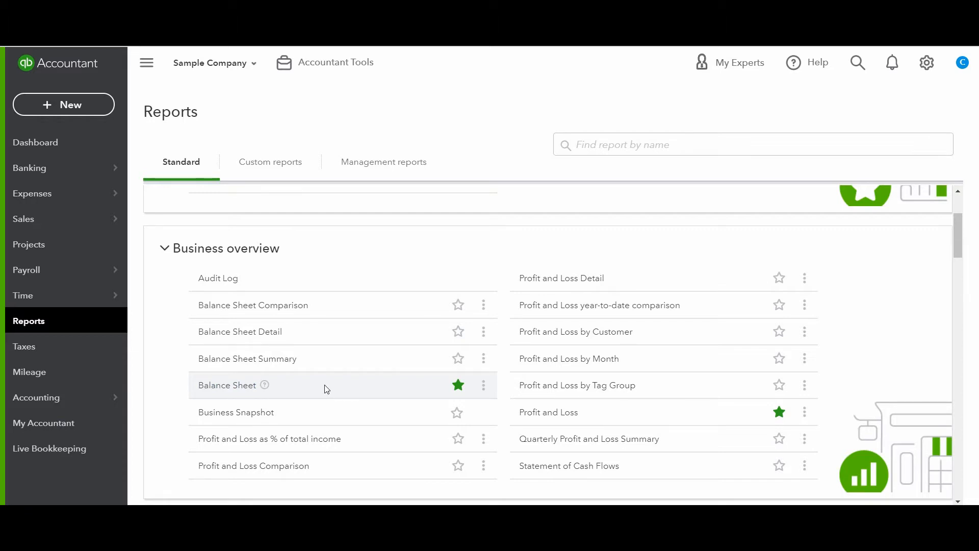
mouse_move(299, 378)
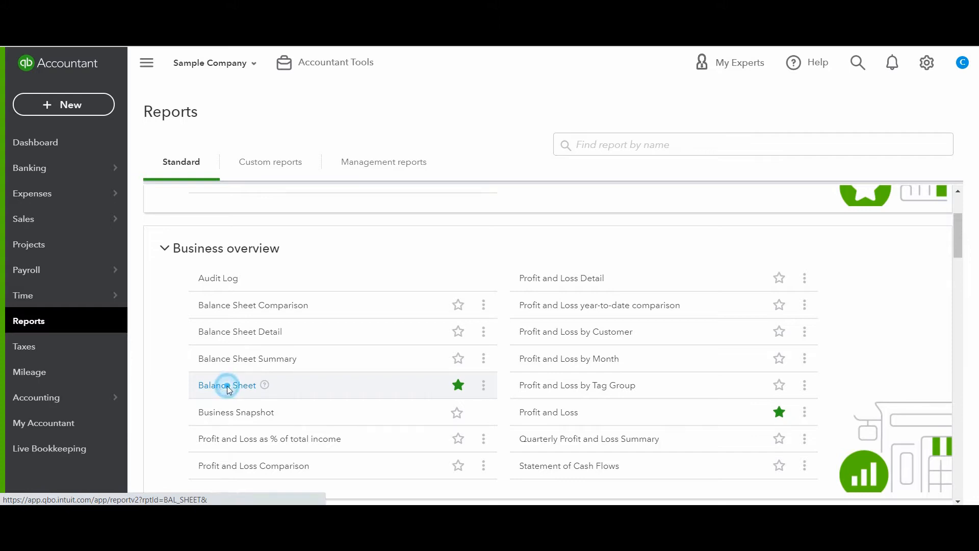
- Run the Balance Sheet report from the Business overview list
left_click(226, 384)
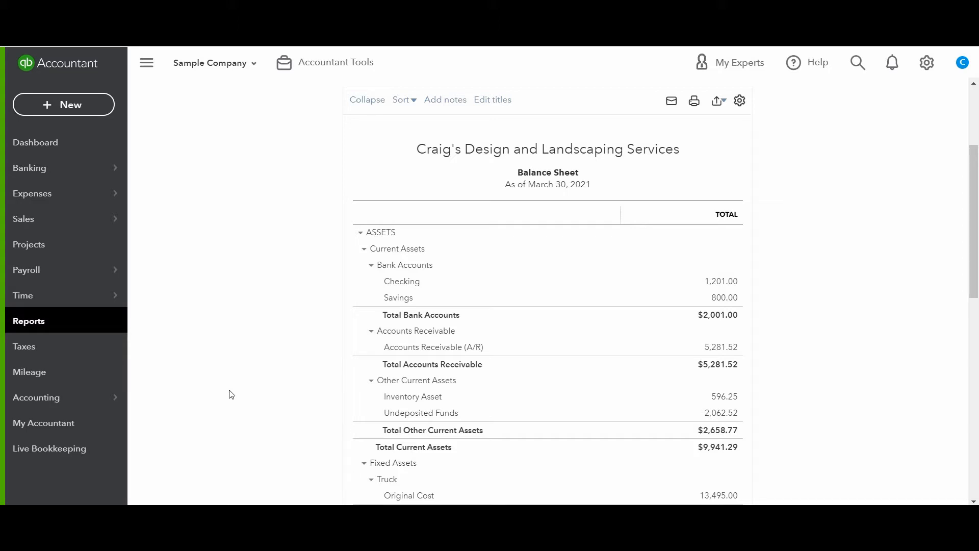
mouse_move(612, 219)
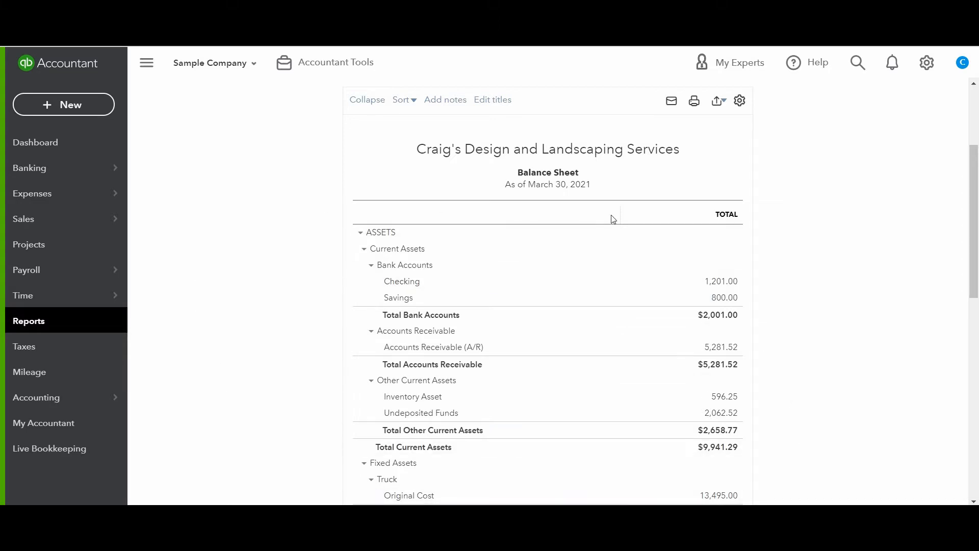
mouse_move(843, 337)
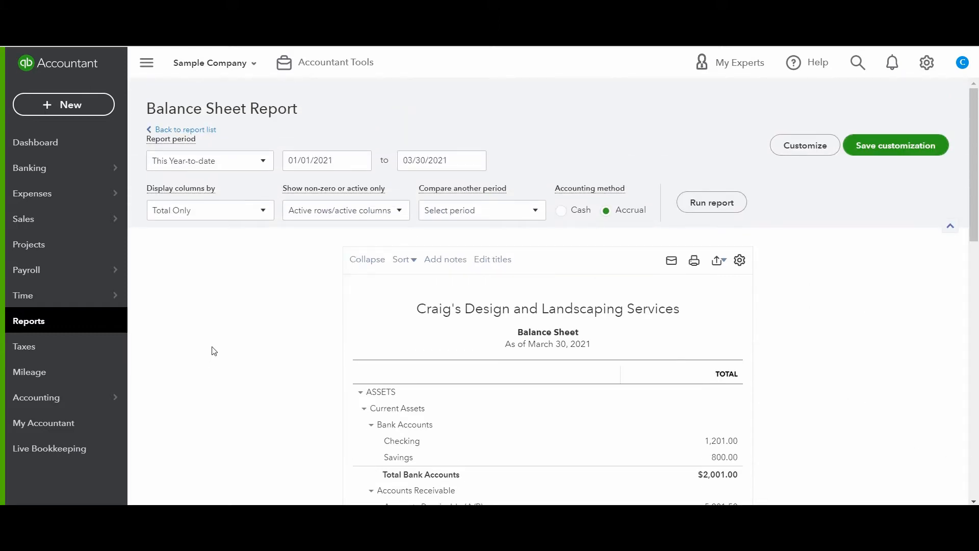
mouse_move(231, 393)
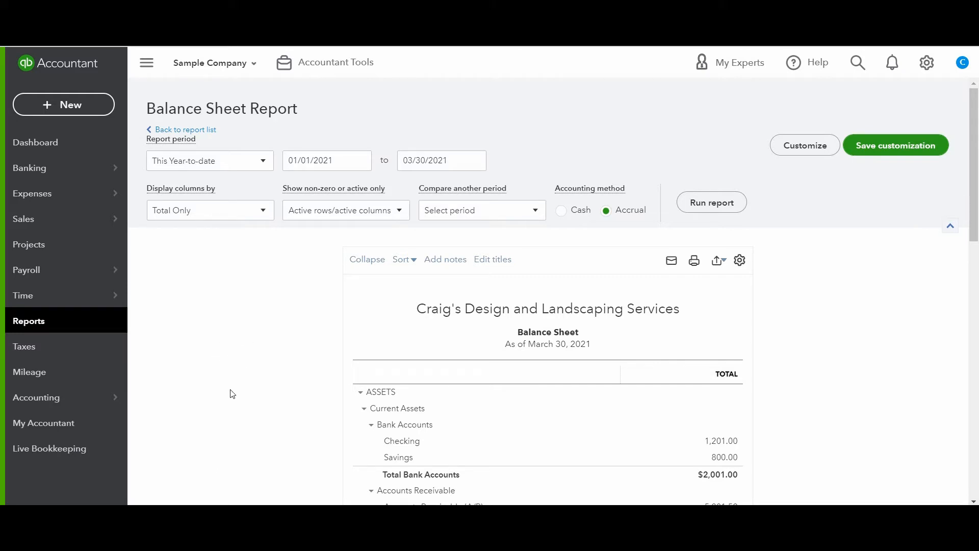
mouse_move(510, 356)
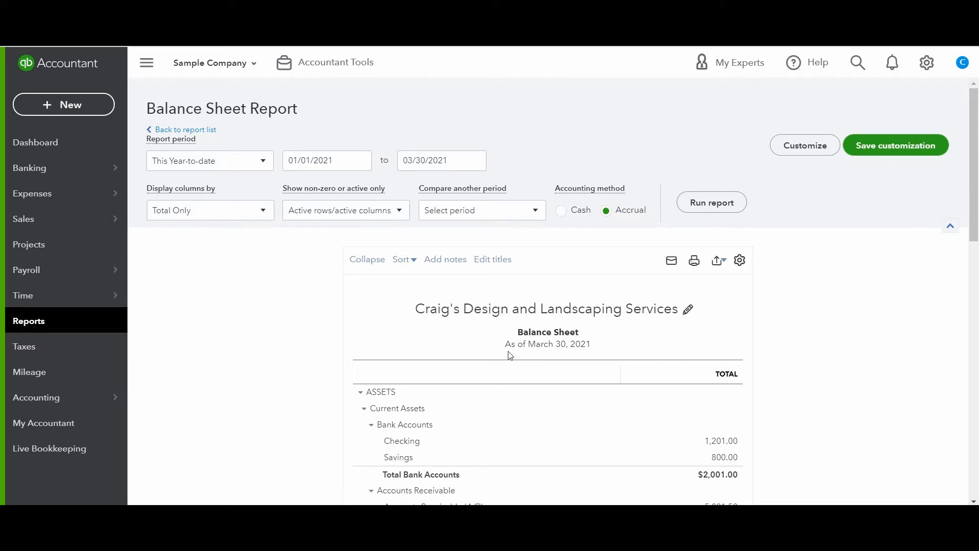
mouse_move(534, 356)
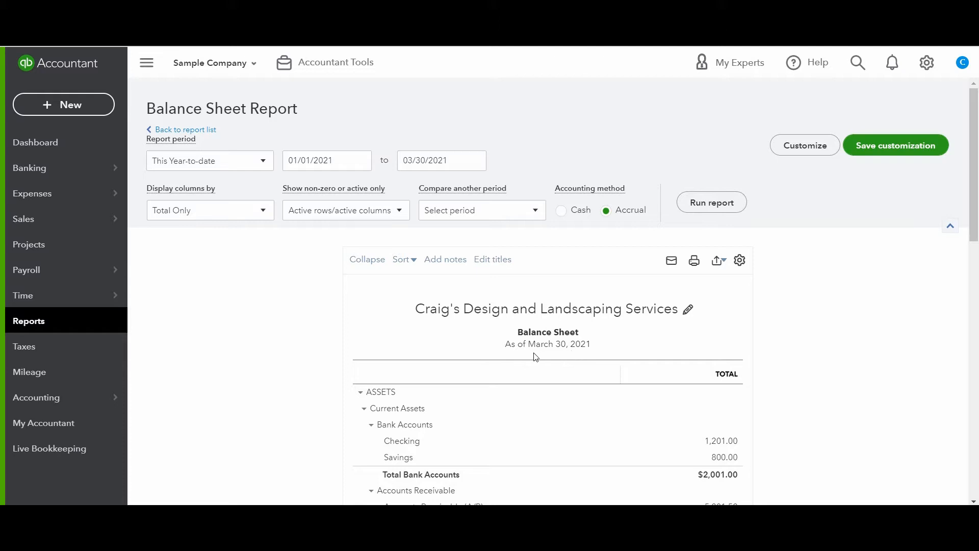
mouse_move(478, 342)
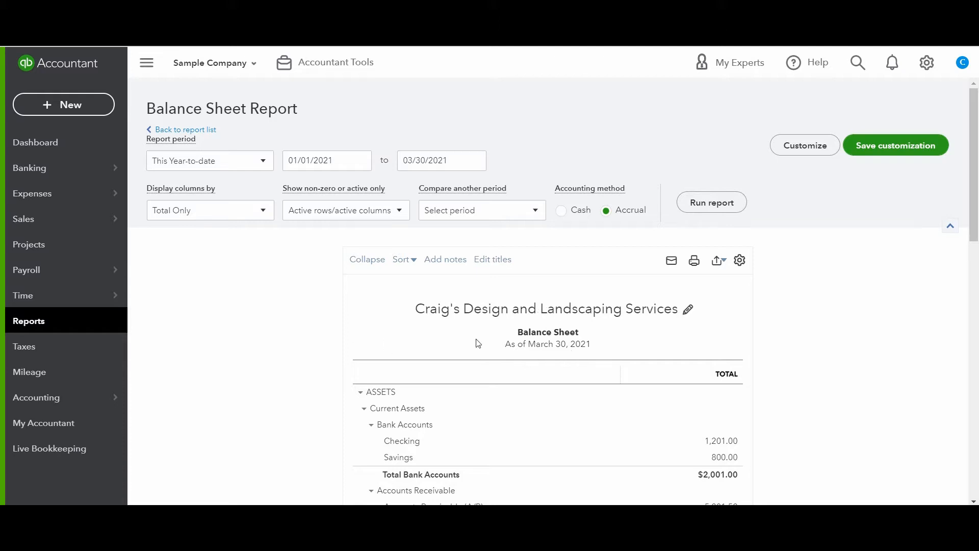
mouse_move(603, 357)
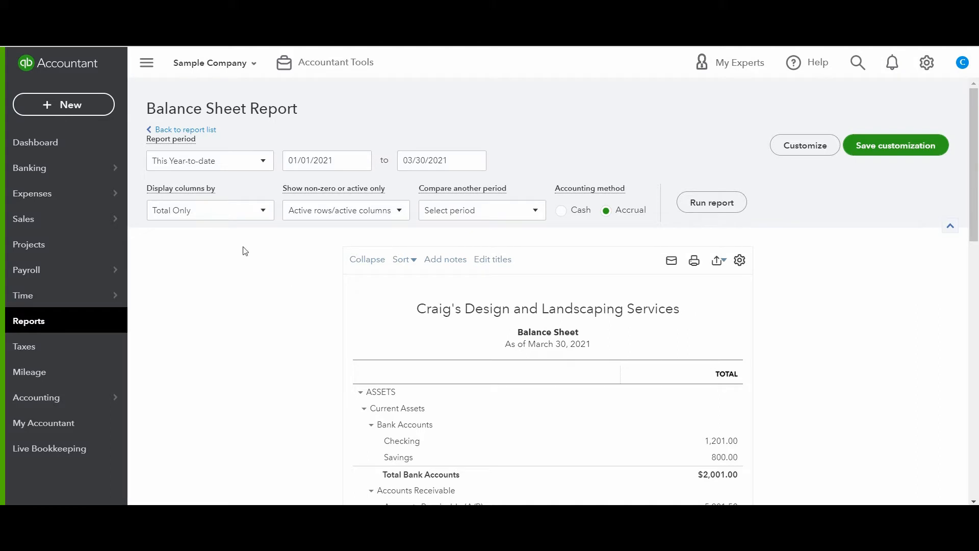
- Open the column breakdown dropdown and review totals of $23,436.29
left_click(209, 161)
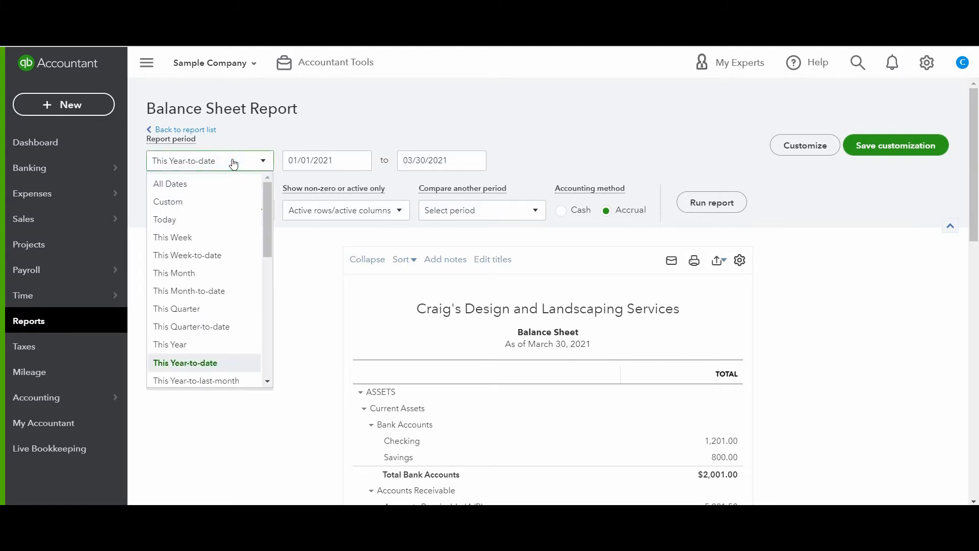
mouse_move(177, 309)
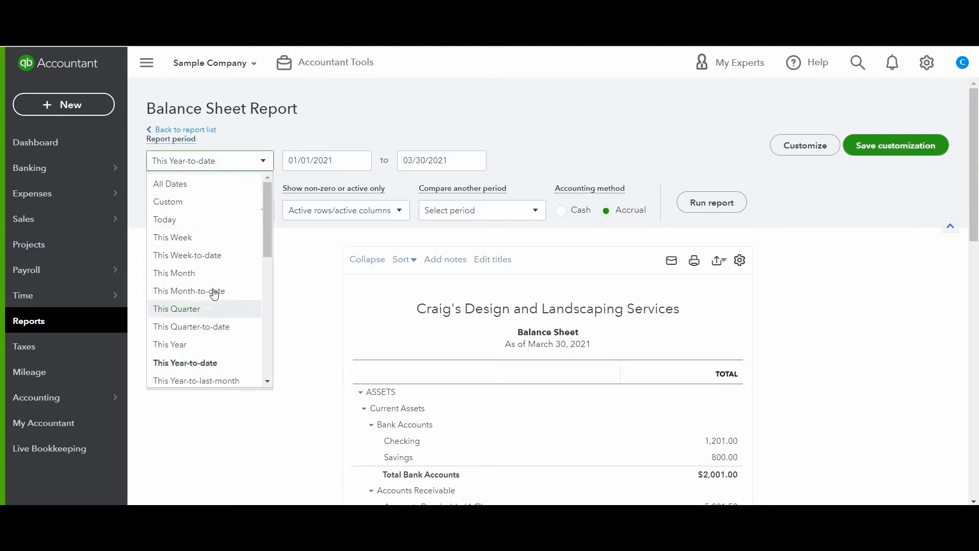
scroll("down", 3)
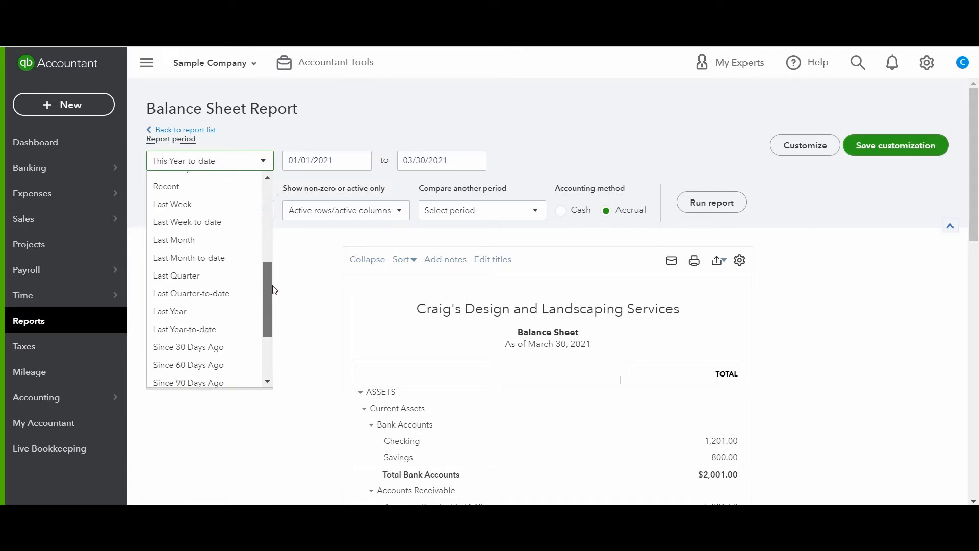
scroll("up", 3)
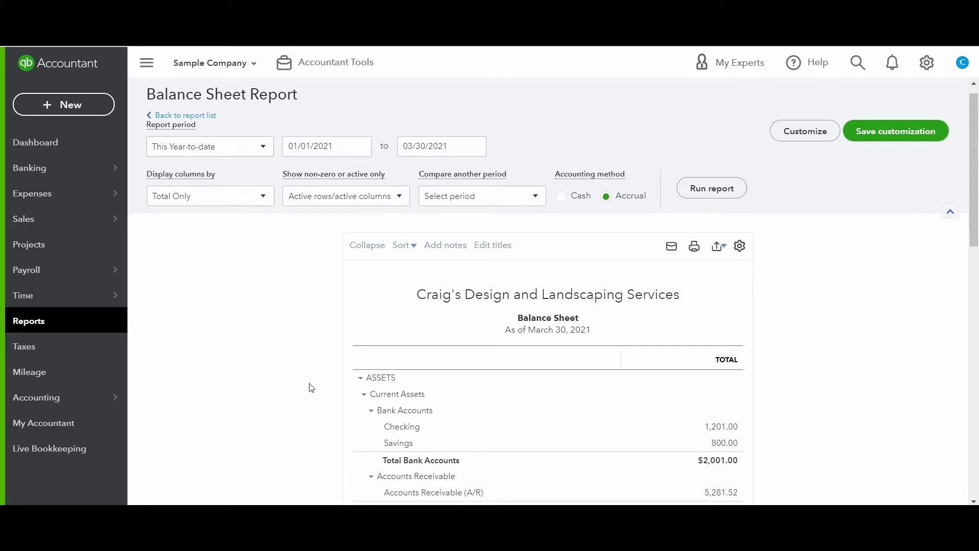
scroll("down", 3)
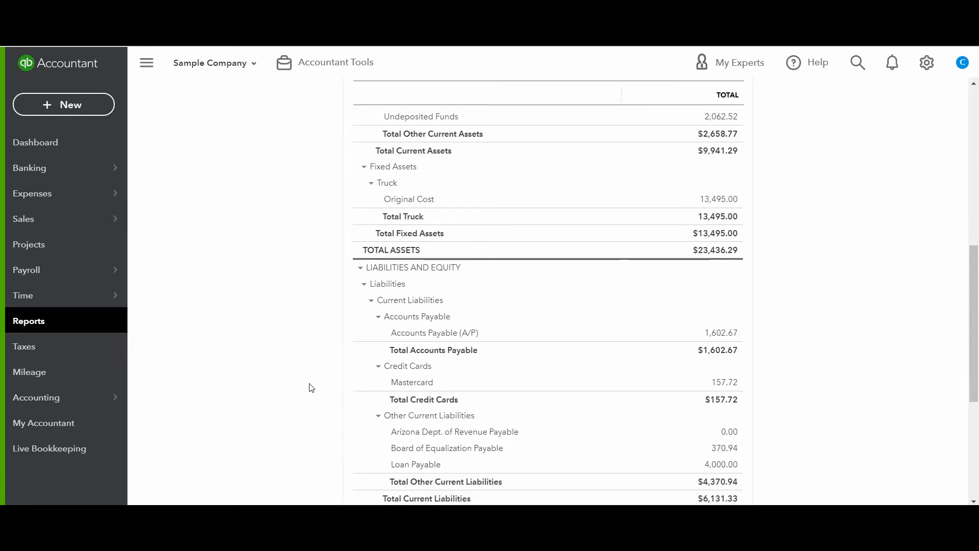
scroll("down", 3)
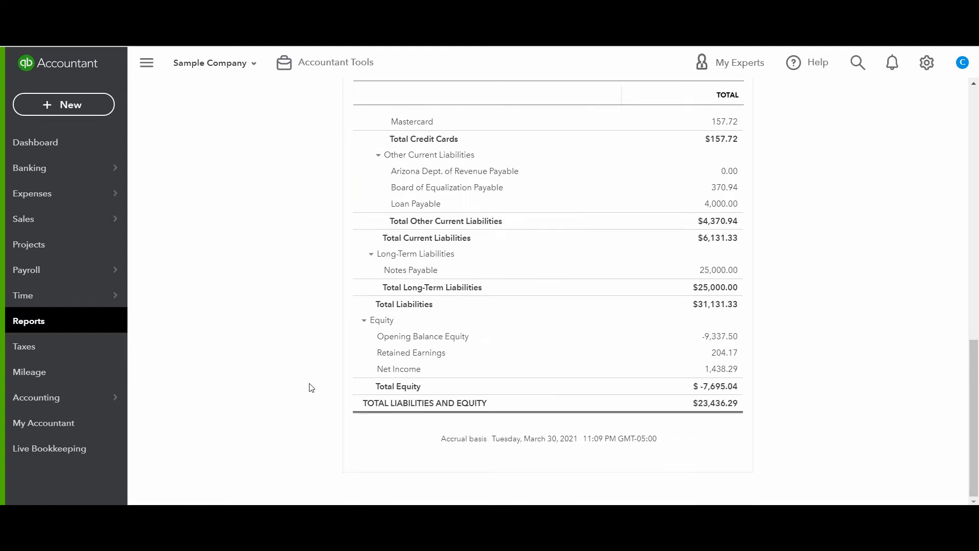
scroll("up", 3)
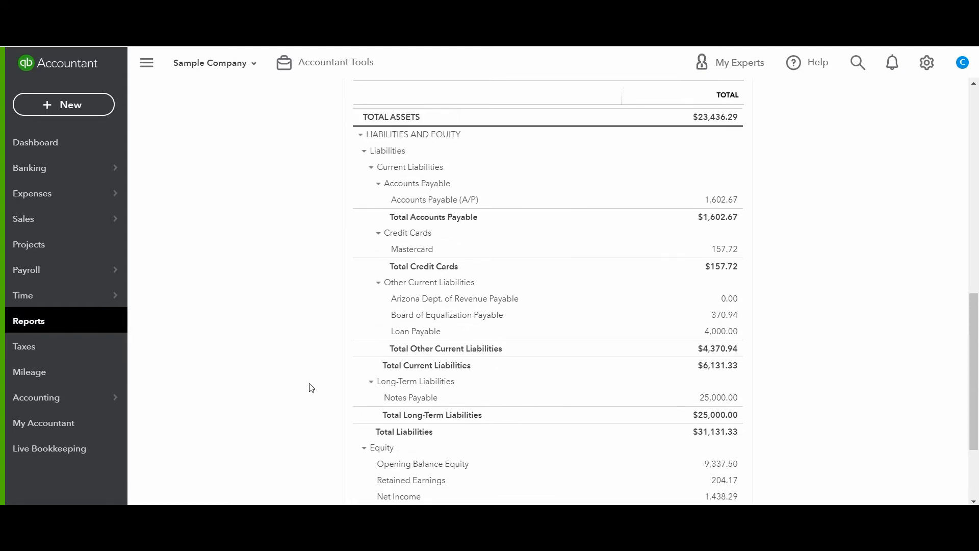
scroll("up", 3)
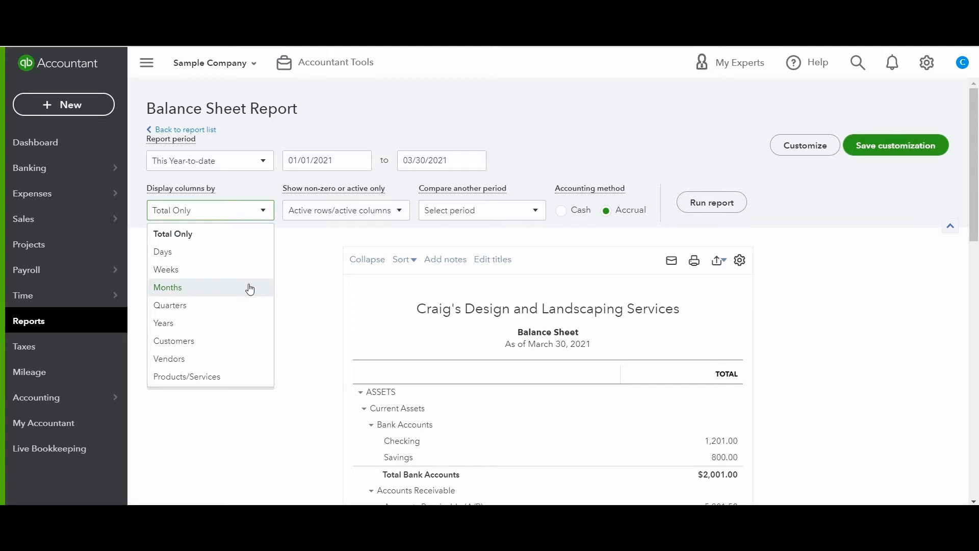
- Display columns by Months on a Cash basis and rerun the Balance Sheet
left_click(167, 287)
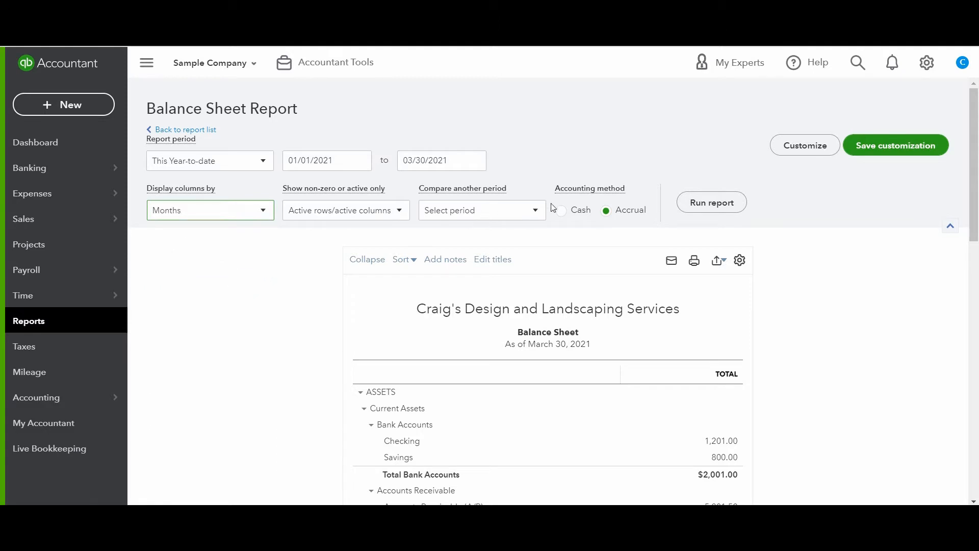
mouse_move(618, 222)
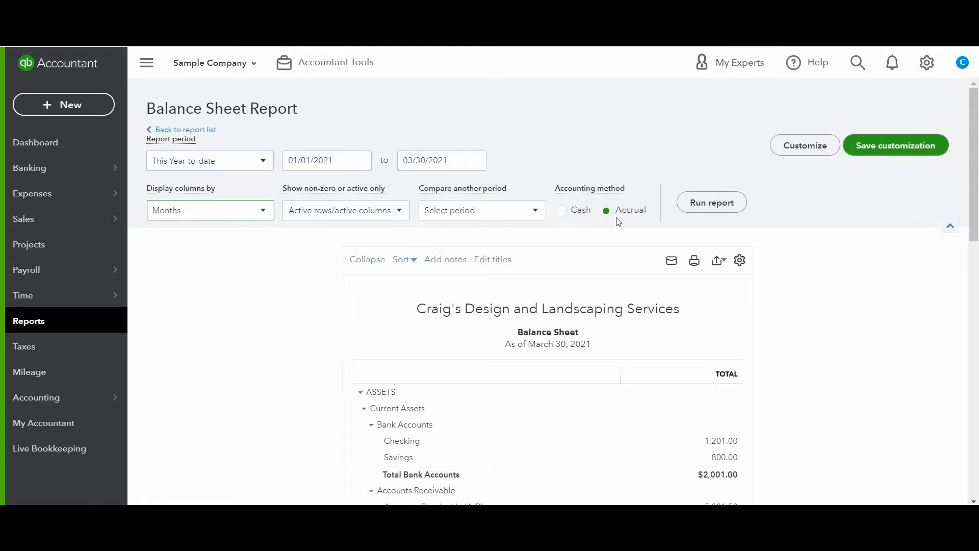
mouse_move(594, 201)
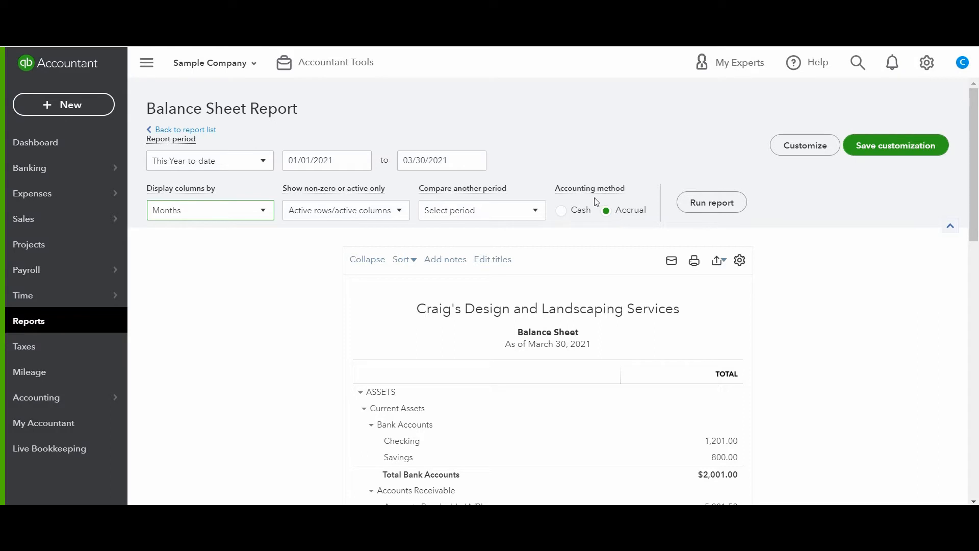
left_click(561, 211)
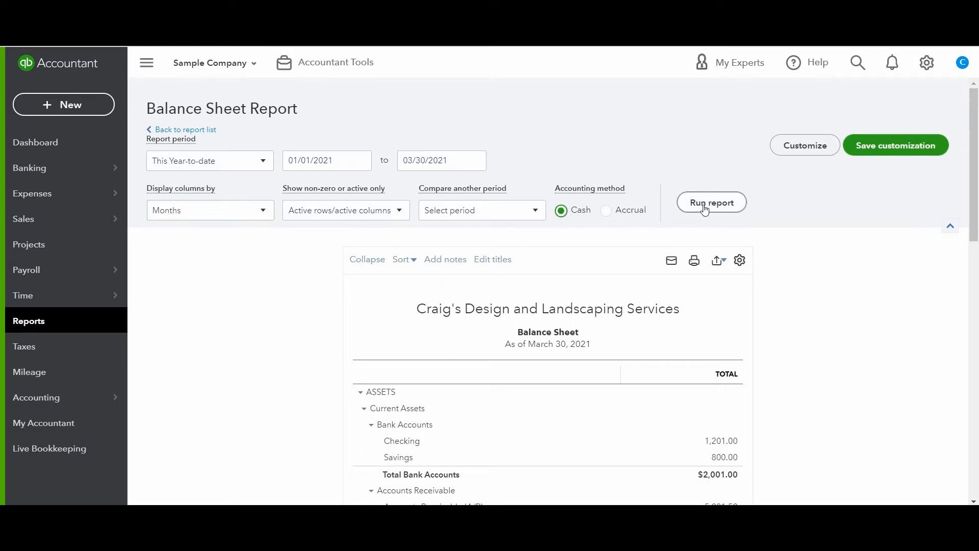
left_click(711, 202)
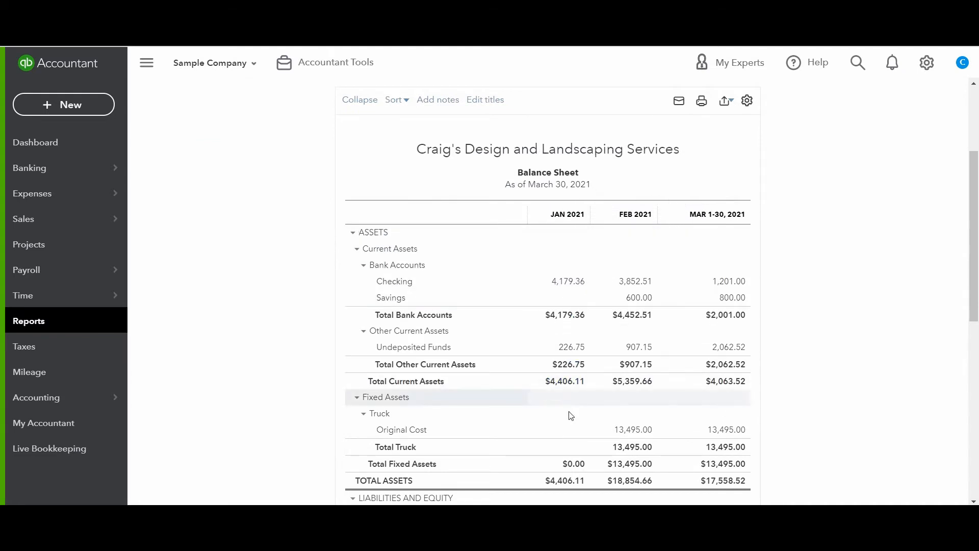
mouse_move(639, 287)
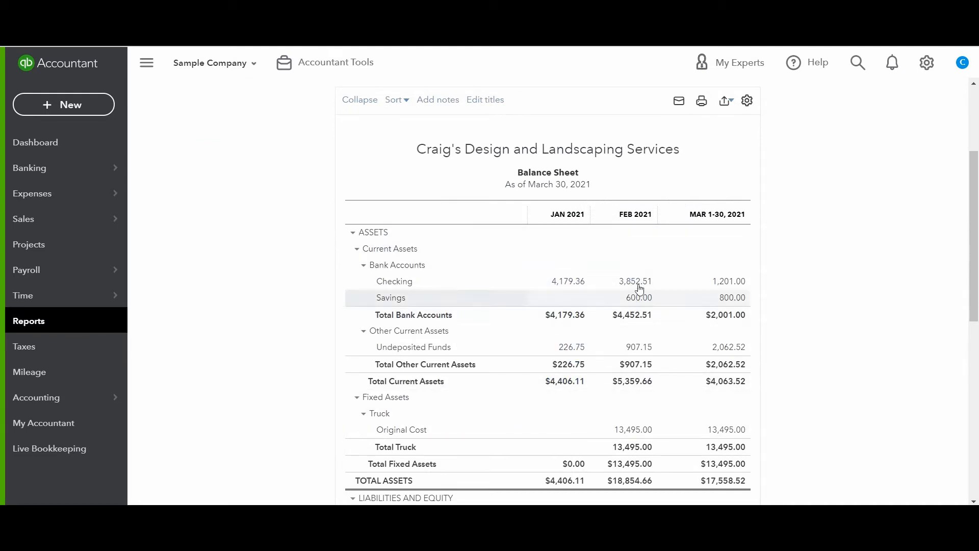
scroll("down", 3)
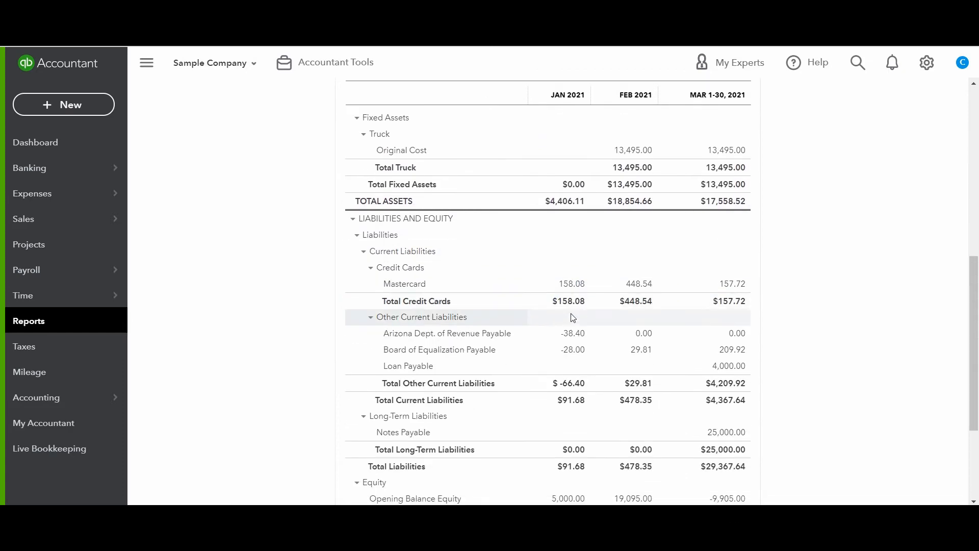
- Check the Display columns by options, then go back to the report list
left_click(209, 209)
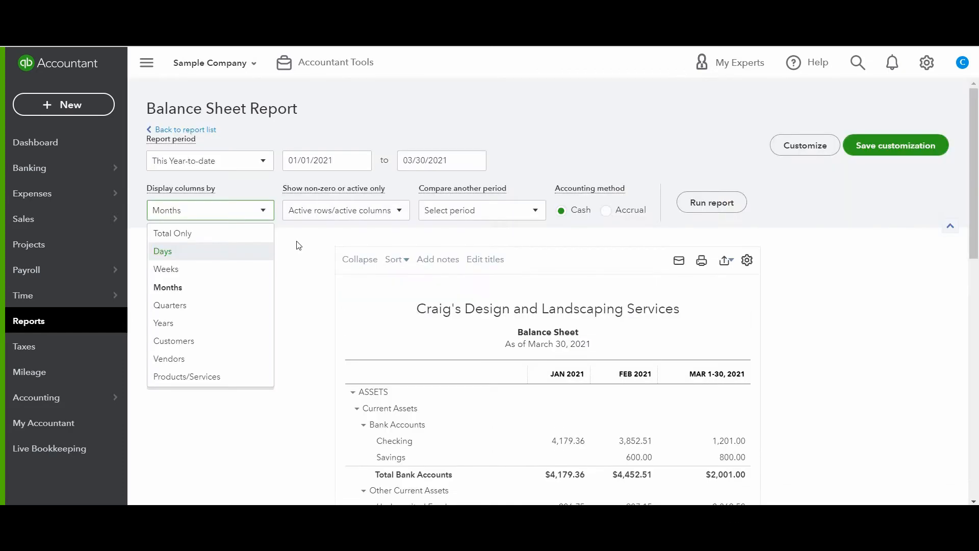
mouse_move(185, 273)
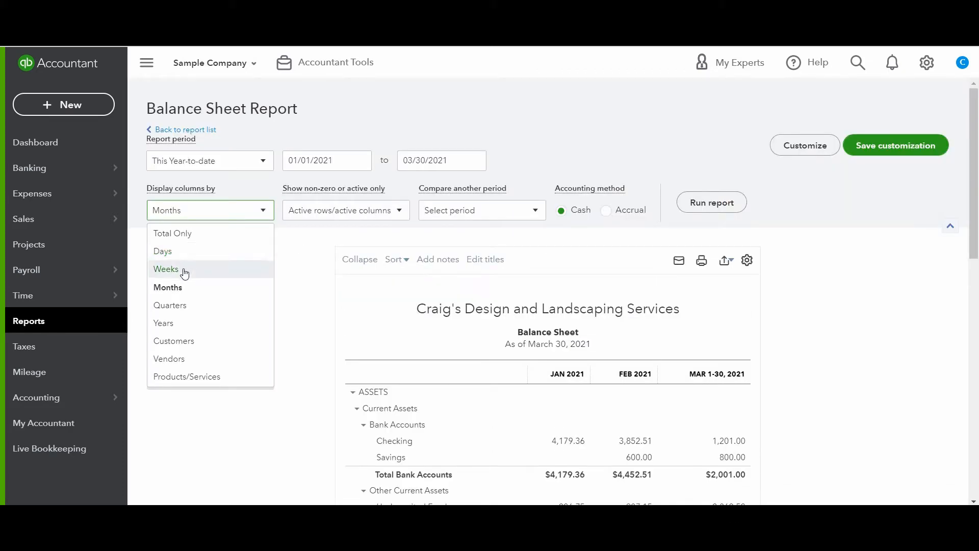
mouse_move(179, 310)
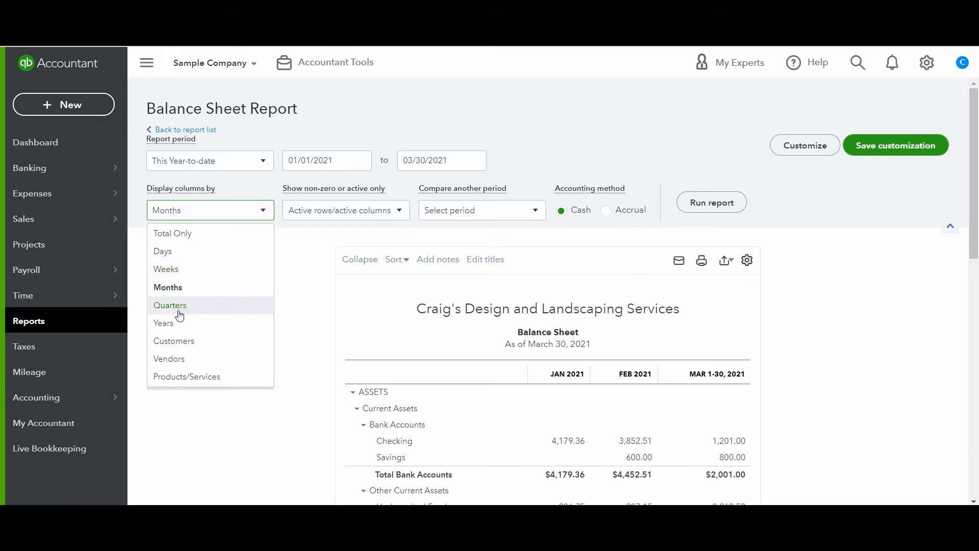
mouse_move(167, 288)
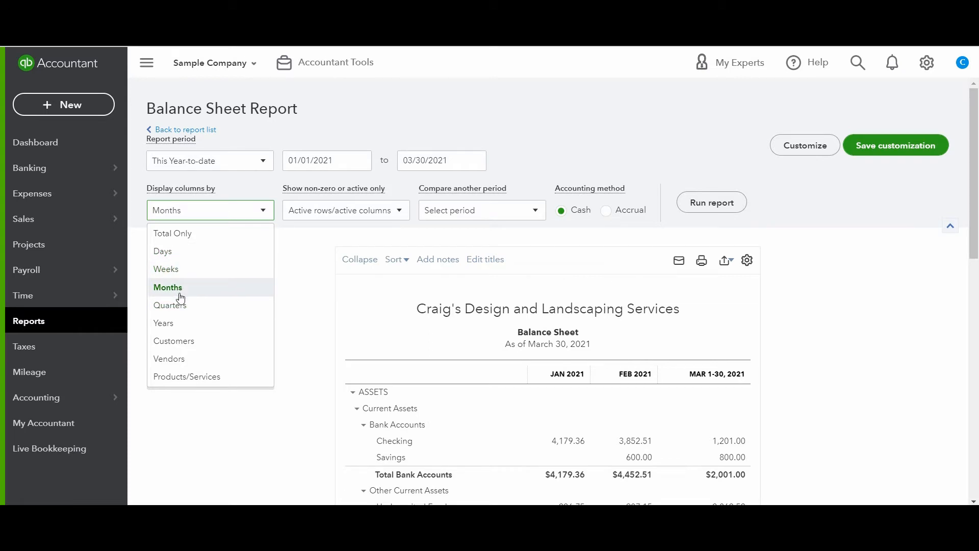
mouse_move(170, 305)
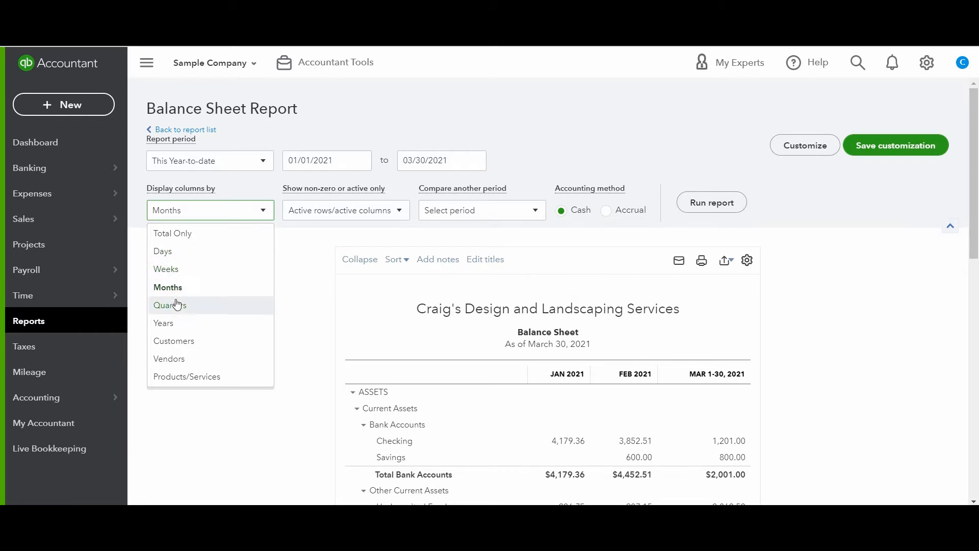
mouse_move(173, 400)
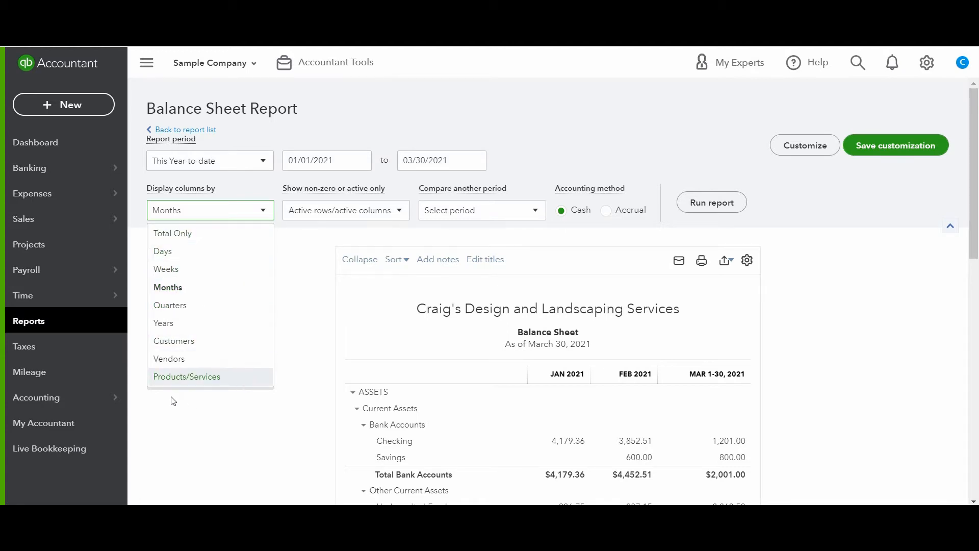
mouse_move(182, 344)
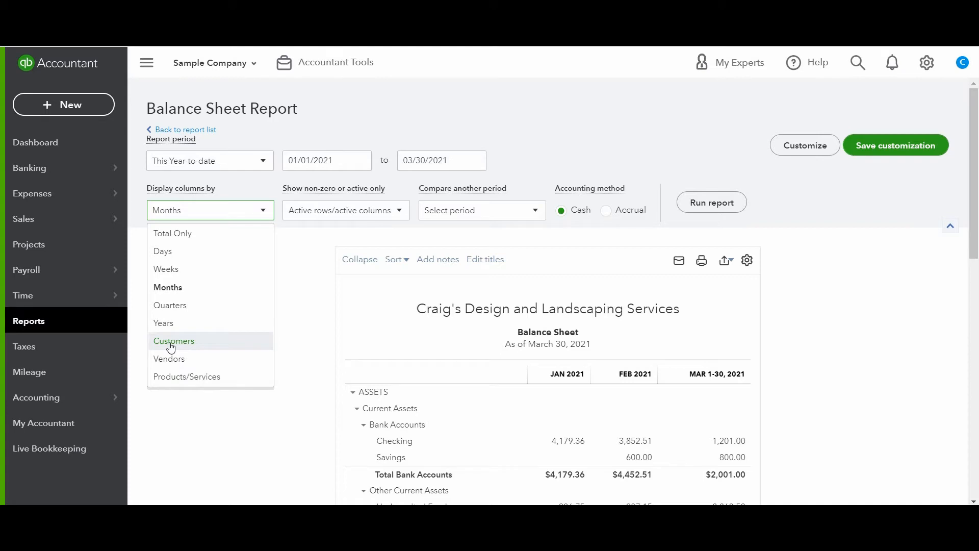
mouse_move(164, 323)
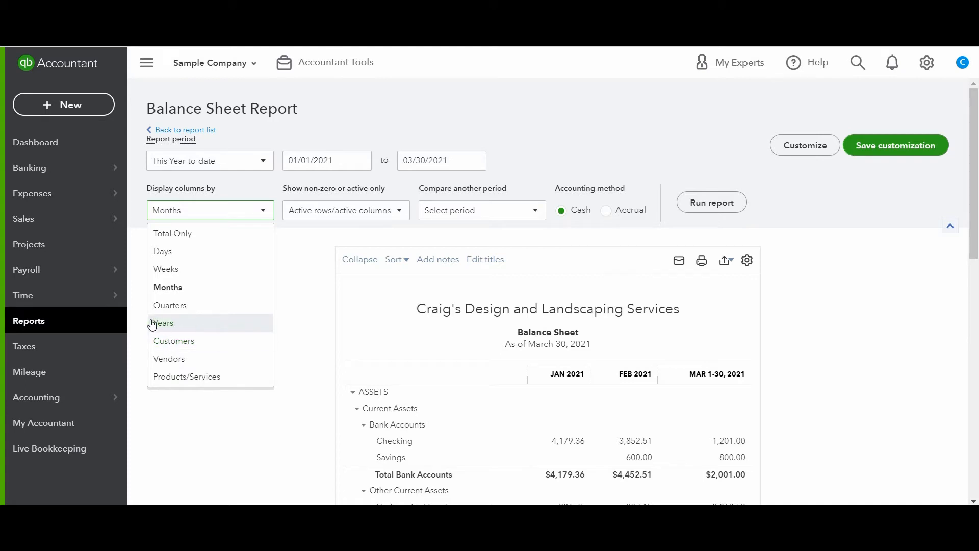
mouse_move(192, 332)
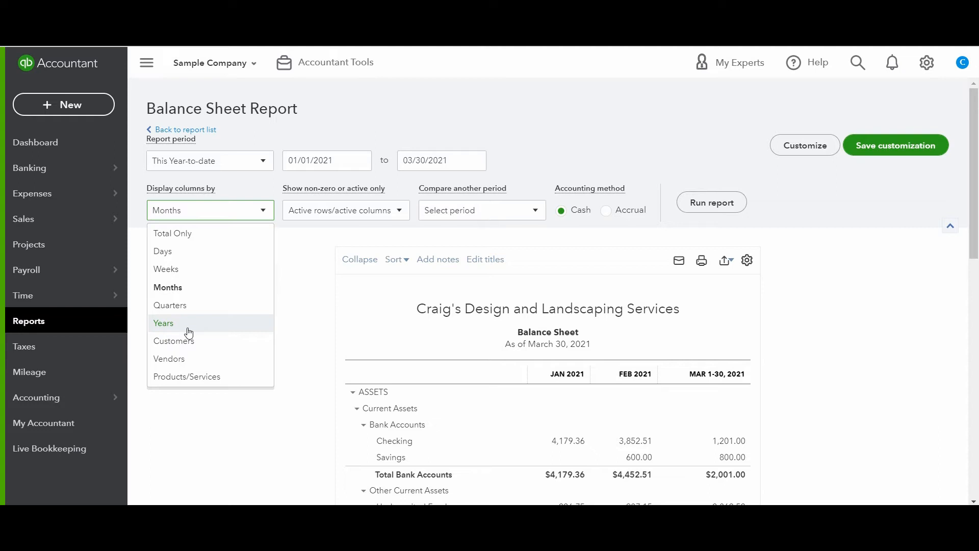
mouse_move(161, 332)
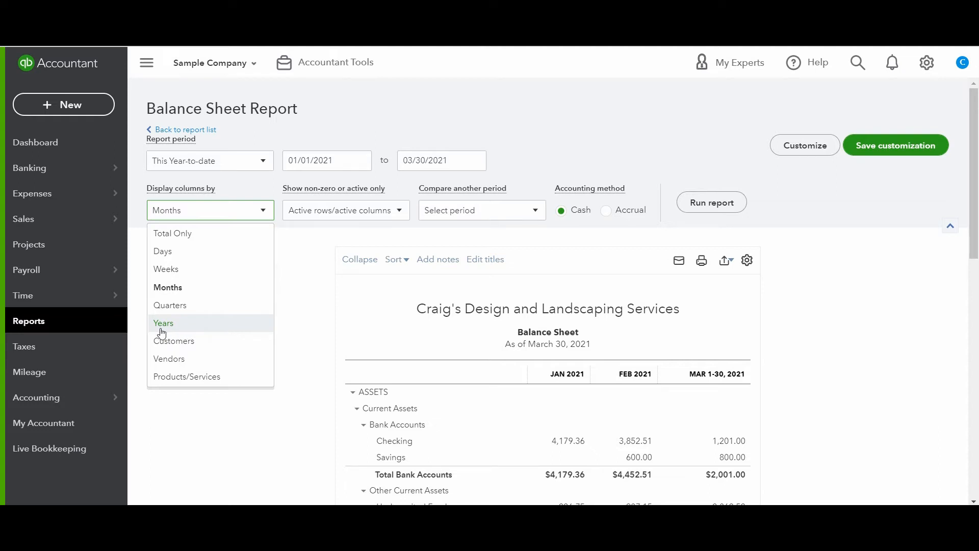
left_click(273, 267)
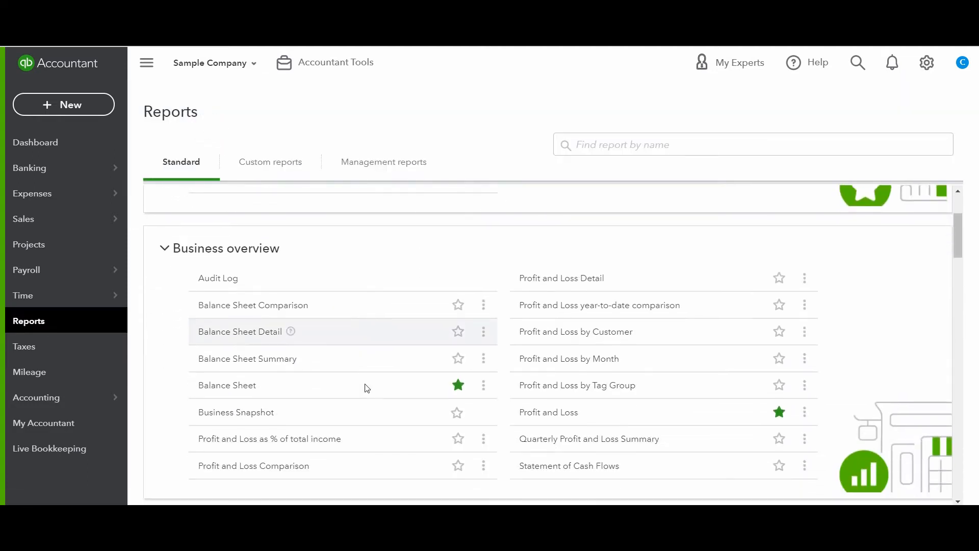
mouse_move(264, 364)
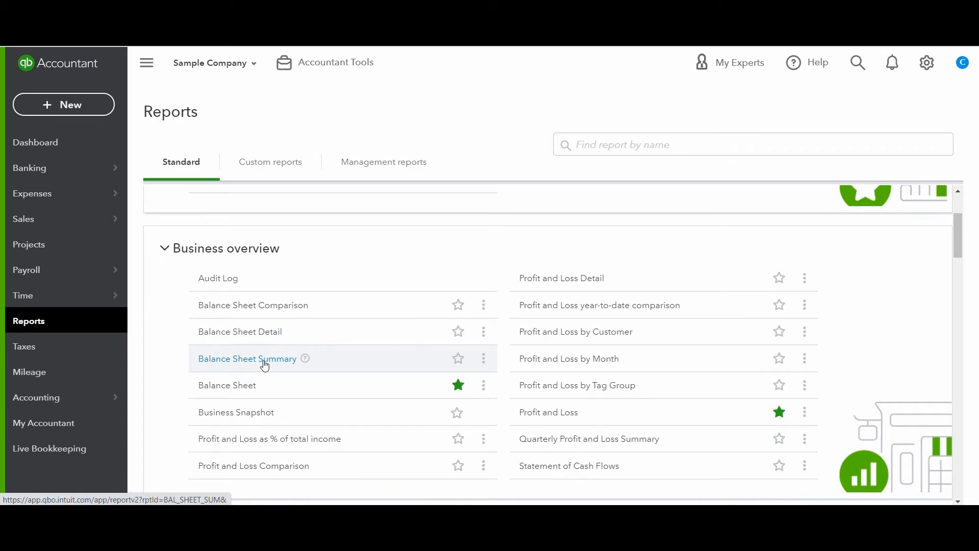
left_click(247, 358)
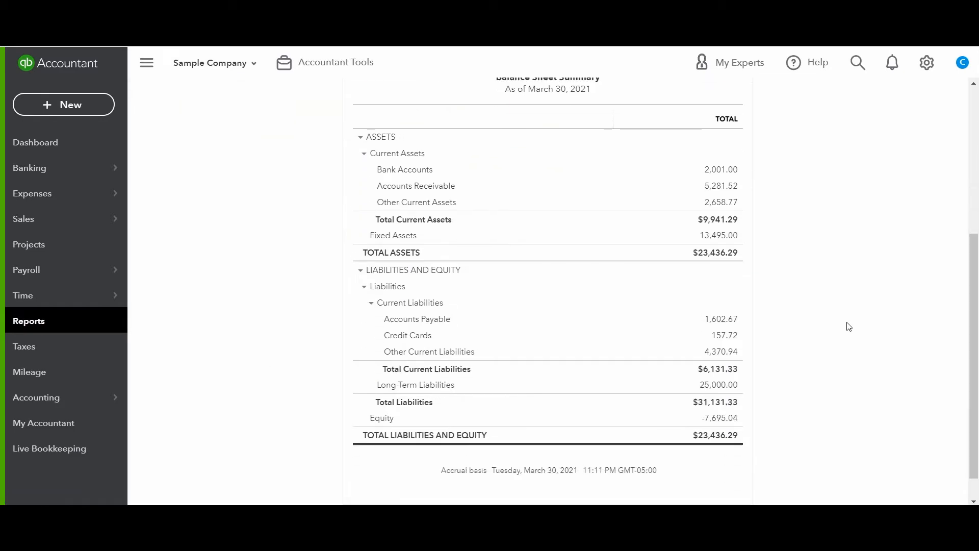
scroll("up", 3)
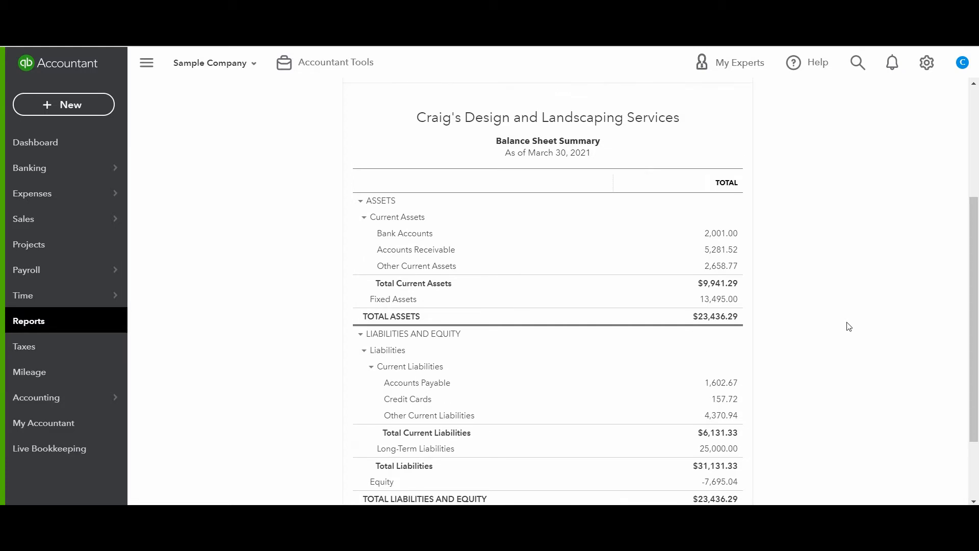
mouse_move(405, 233)
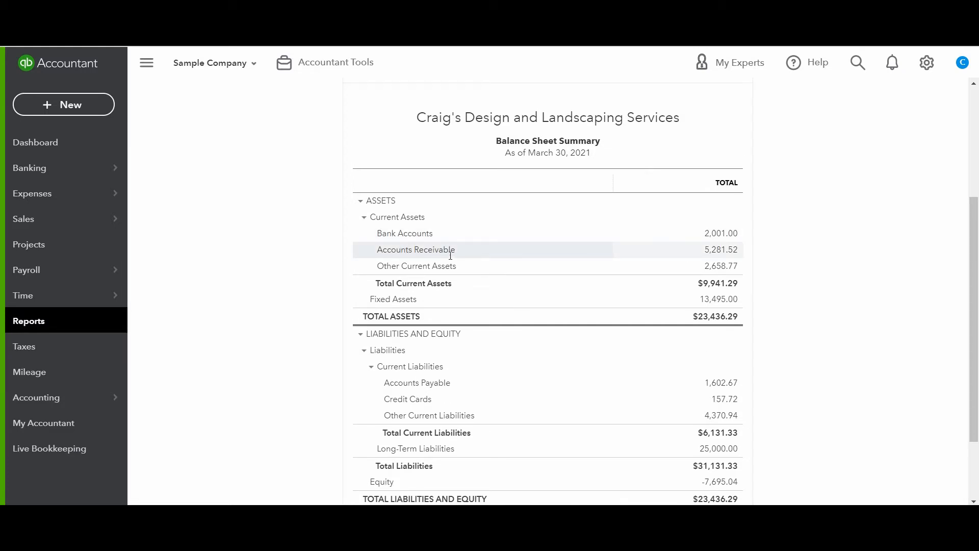
mouse_move(406, 283)
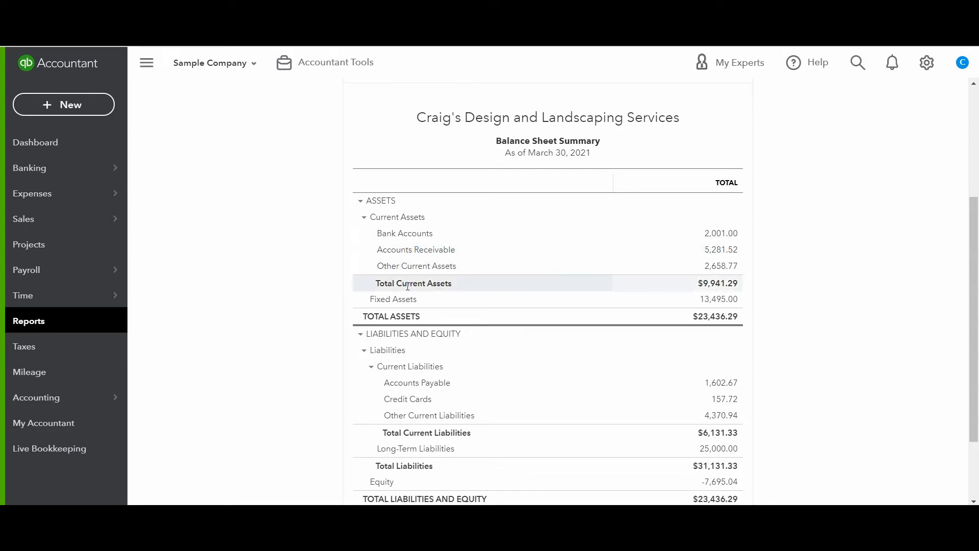
mouse_move(412, 403)
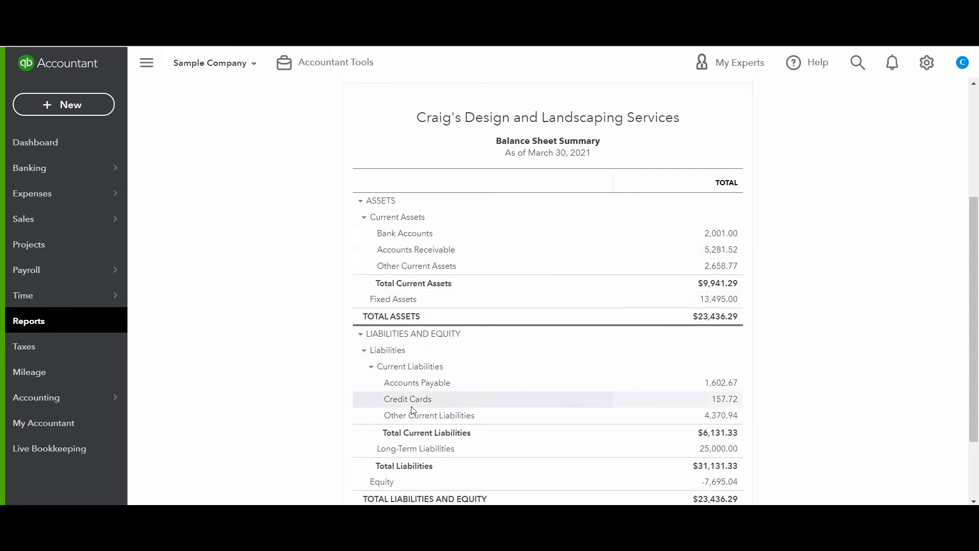
mouse_move(968, 278)
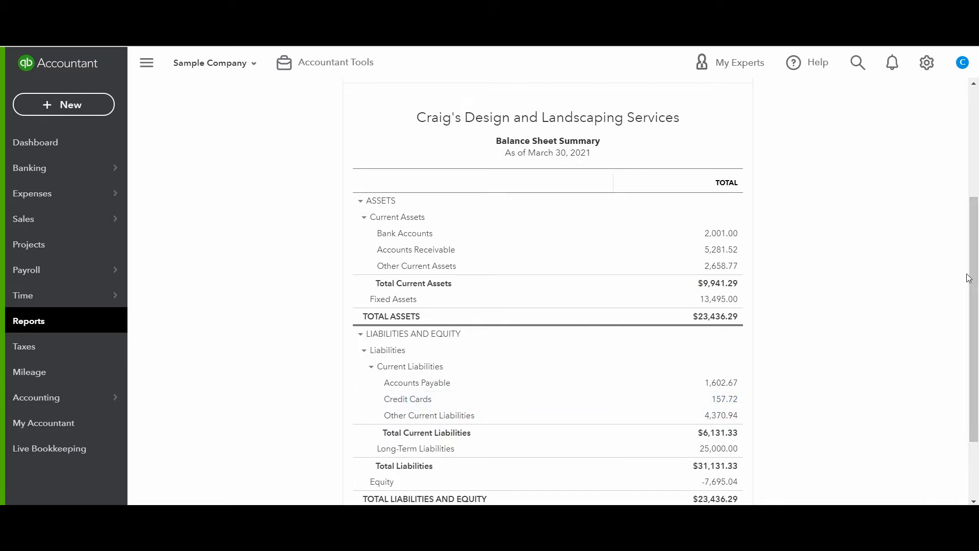
scroll("down", 3)
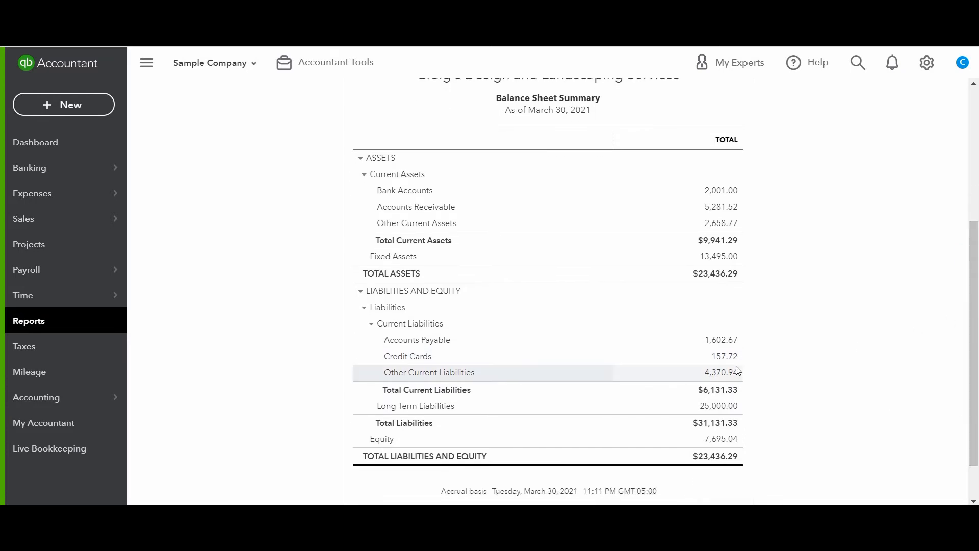
mouse_move(777, 342)
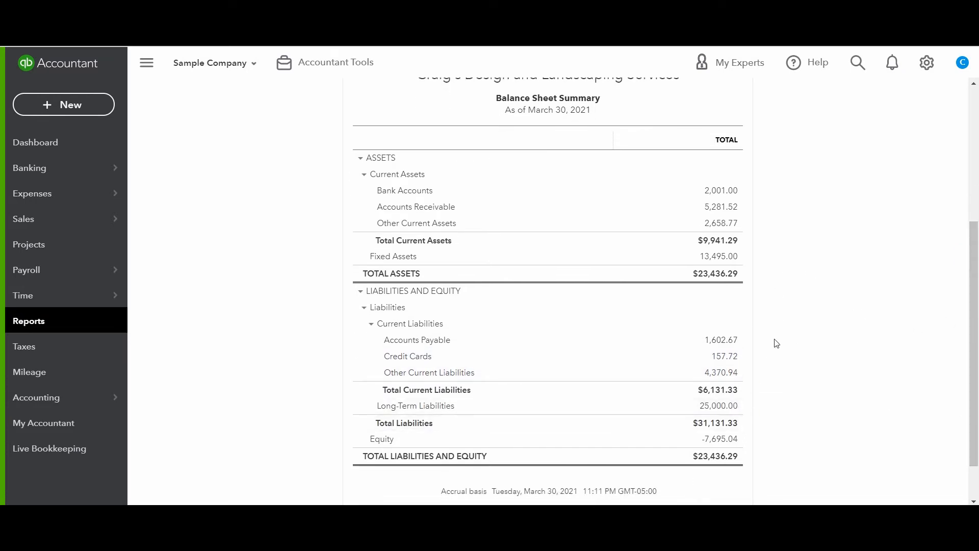
mouse_move(766, 458)
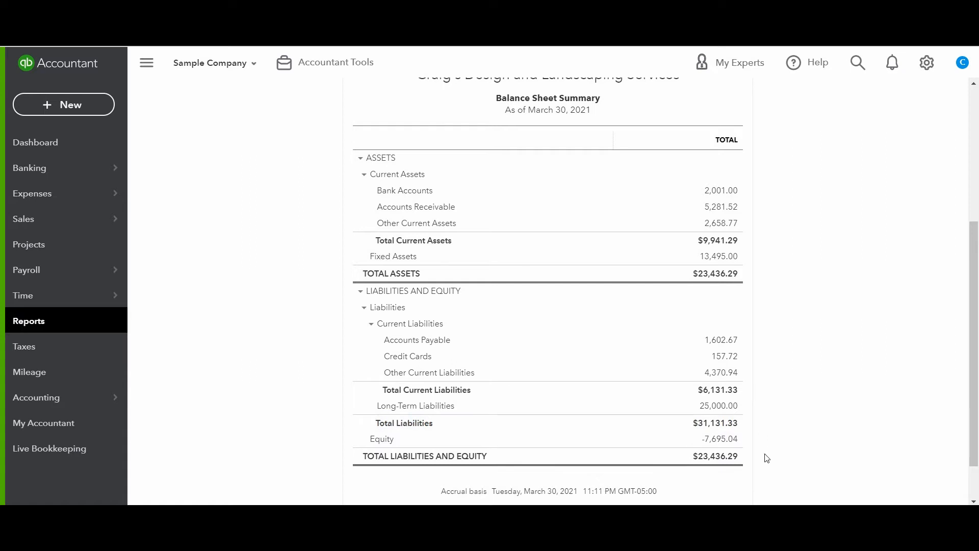
mouse_move(793, 469)
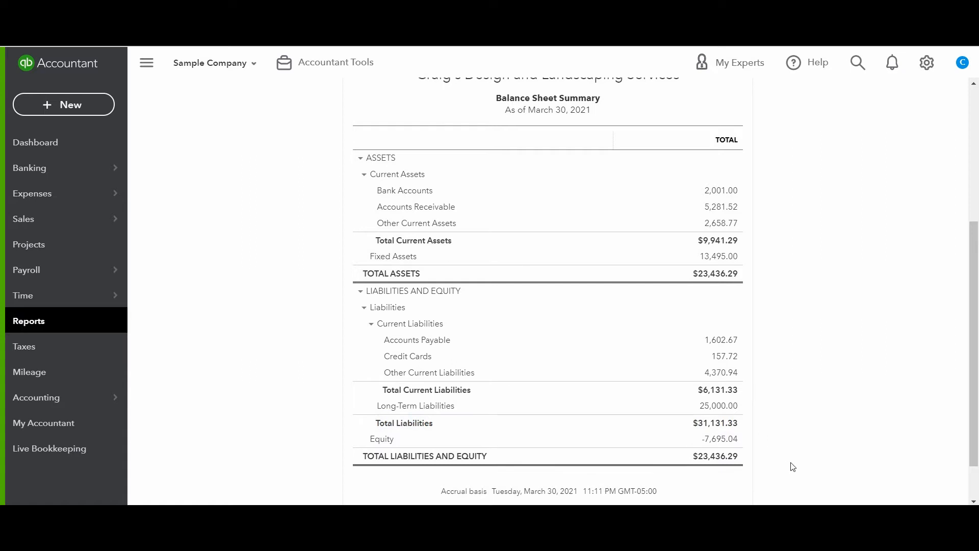
mouse_move(825, 404)
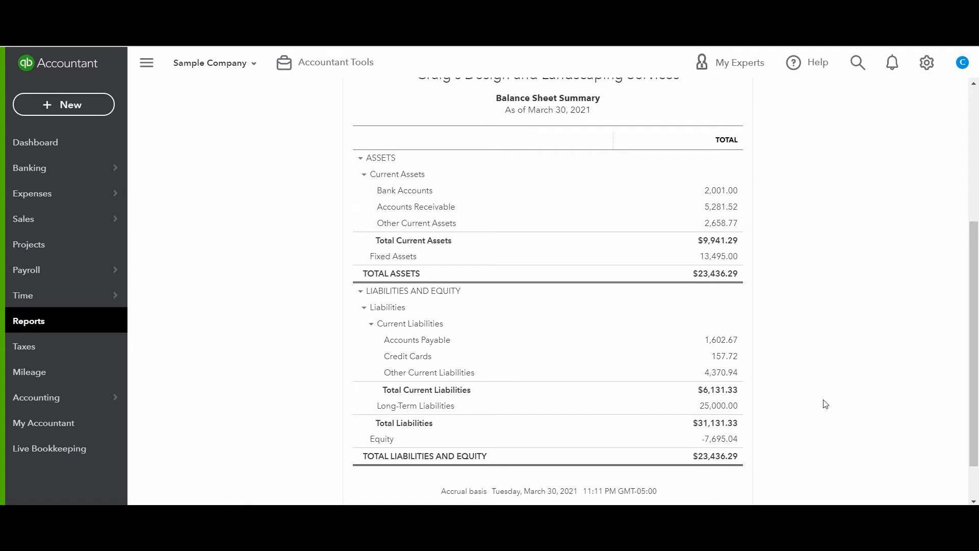
mouse_move(902, 420)
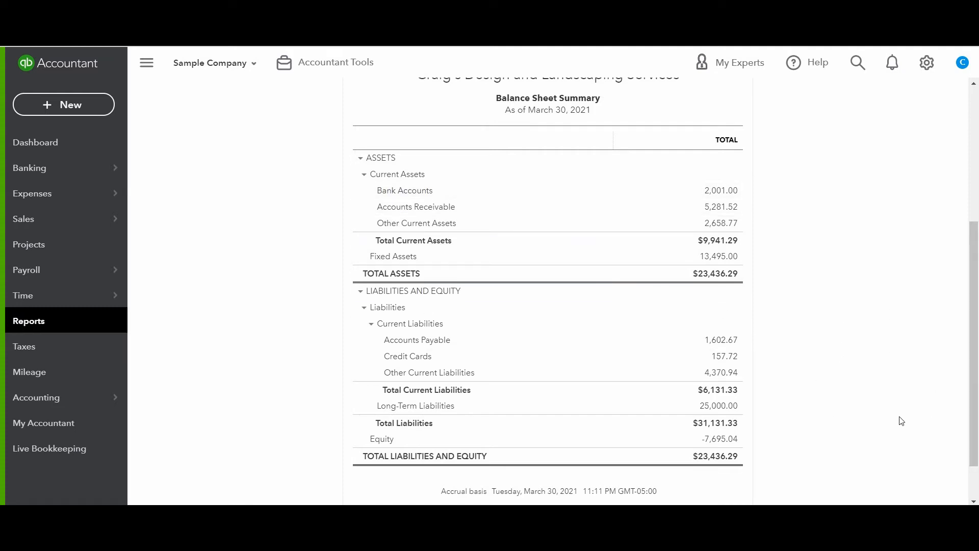
mouse_move(889, 426)
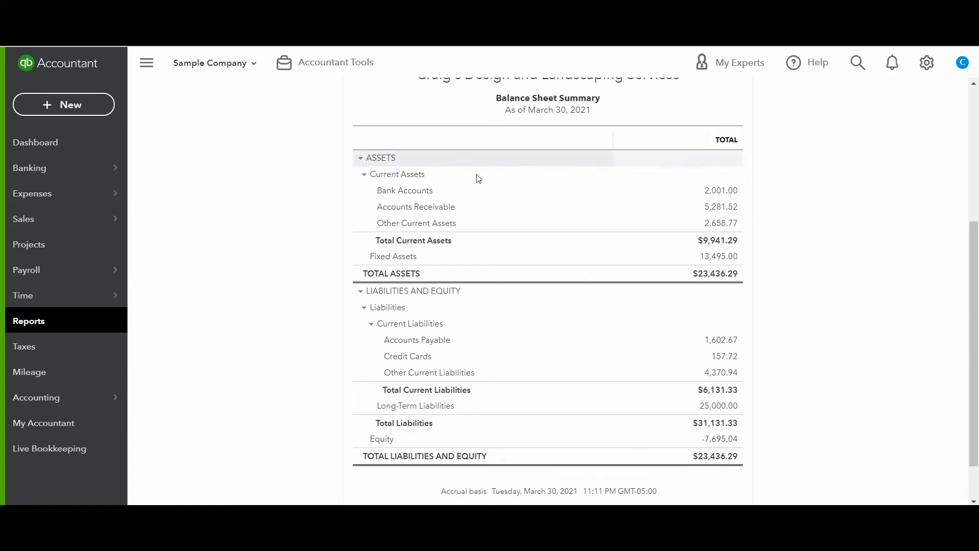
- Open the Balance Sheet Detail report and start editing its start date
left_click(28, 320)
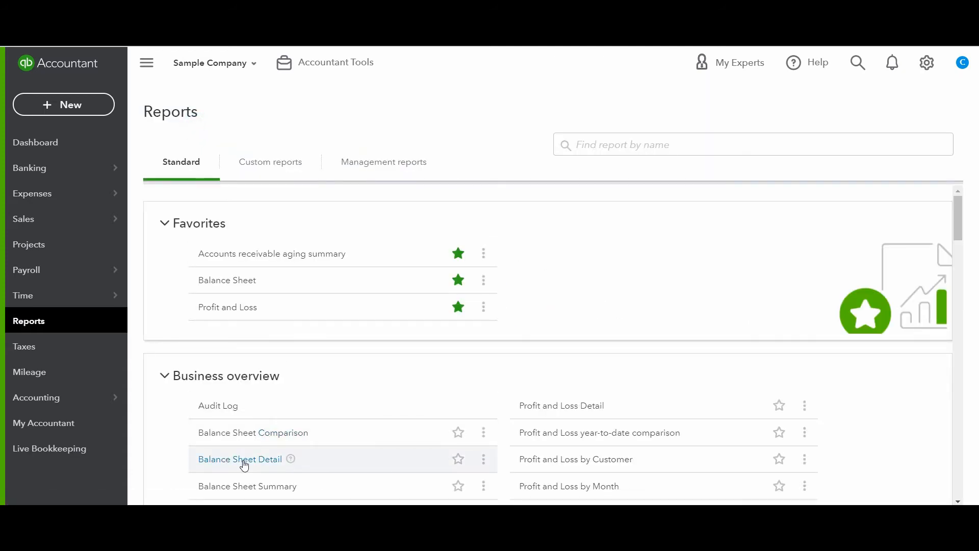
left_click(239, 459)
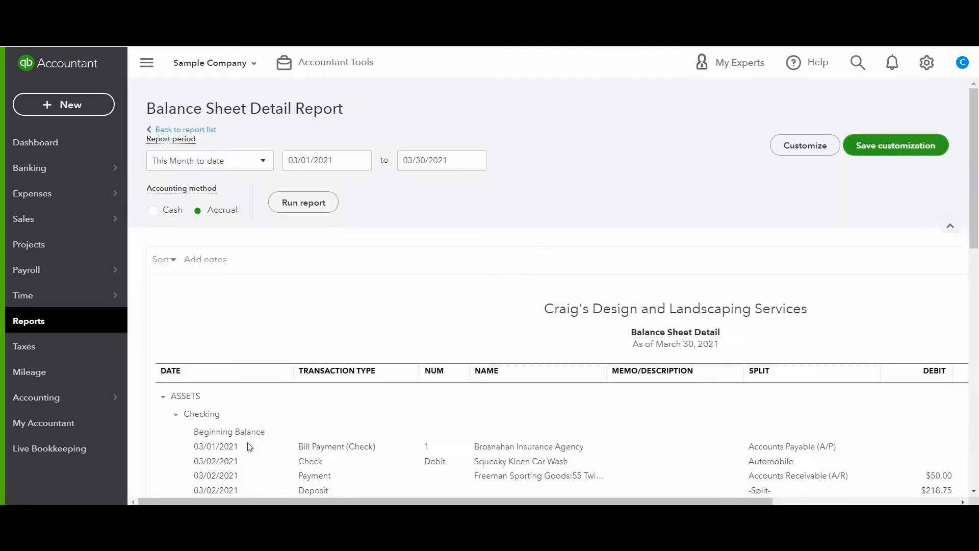
mouse_move(315, 177)
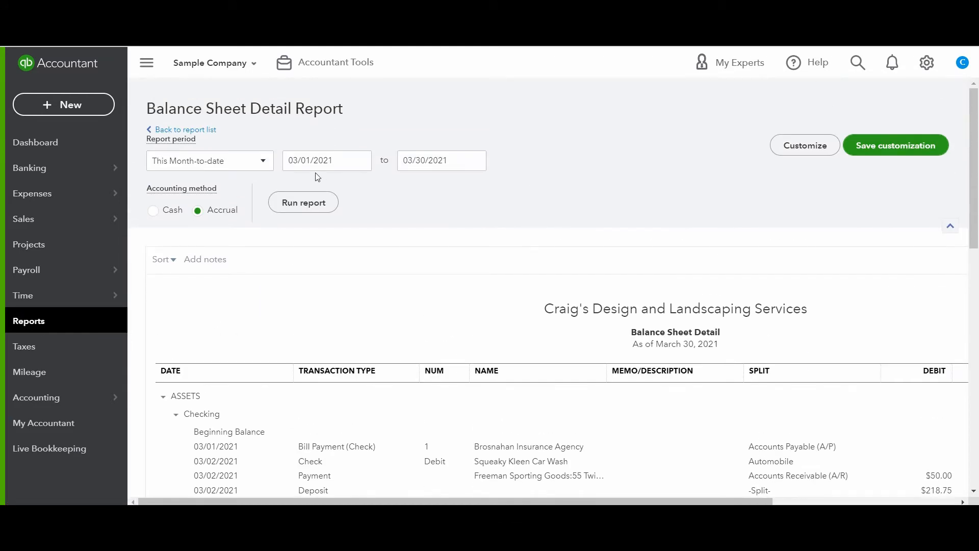
mouse_move(262, 169)
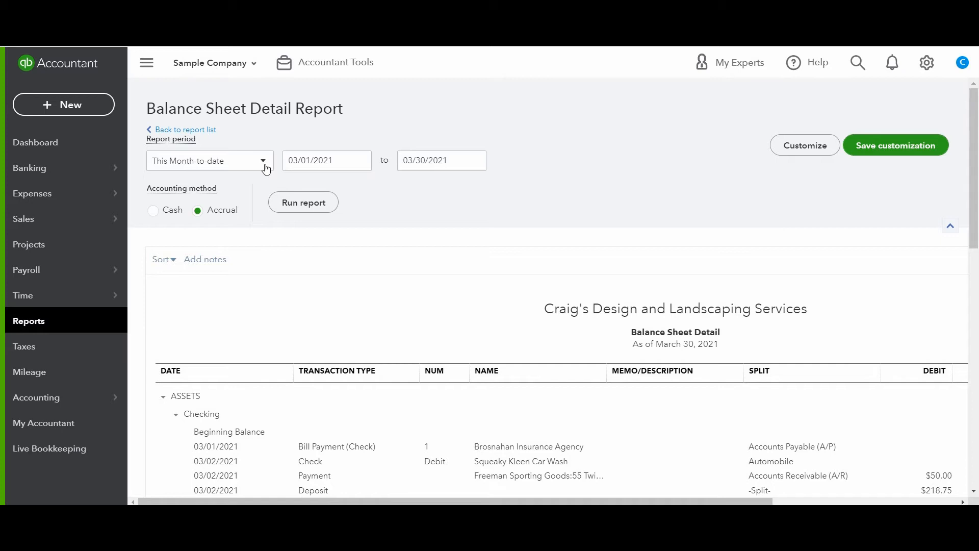
mouse_move(149, 227)
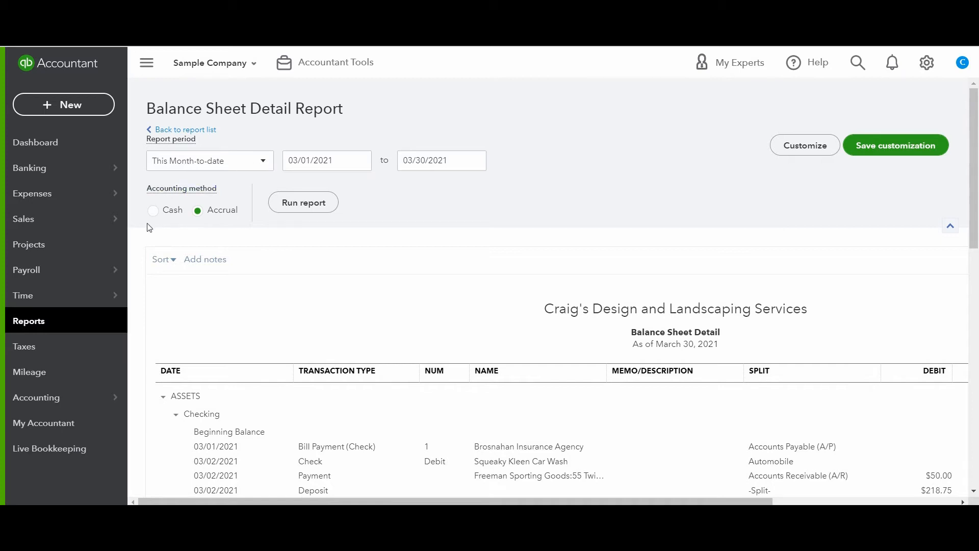
mouse_move(209, 227)
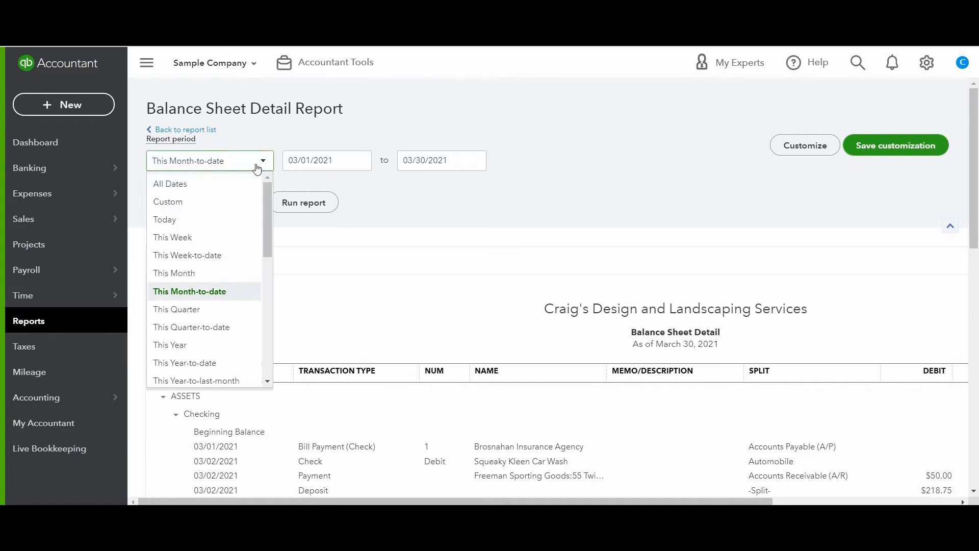
left_click(189, 291)
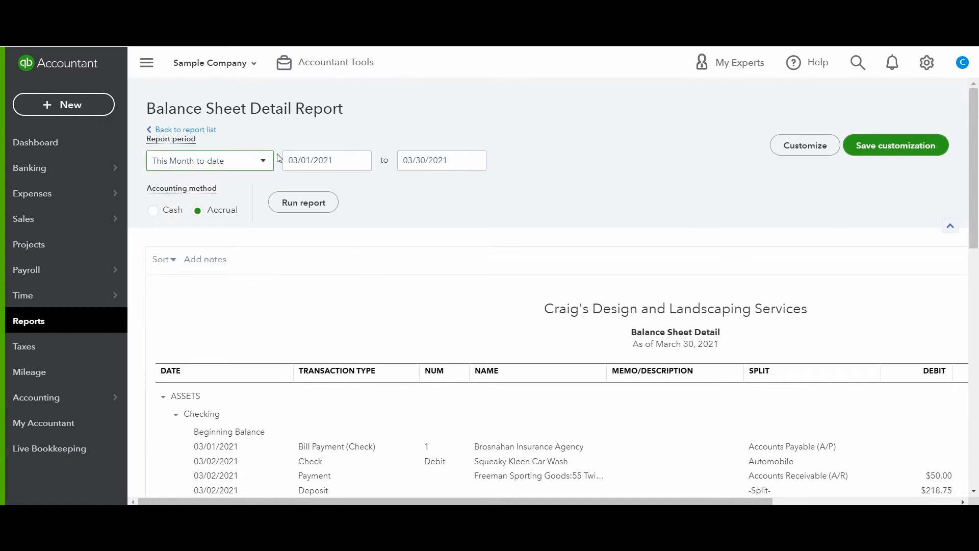
left_click(326, 160)
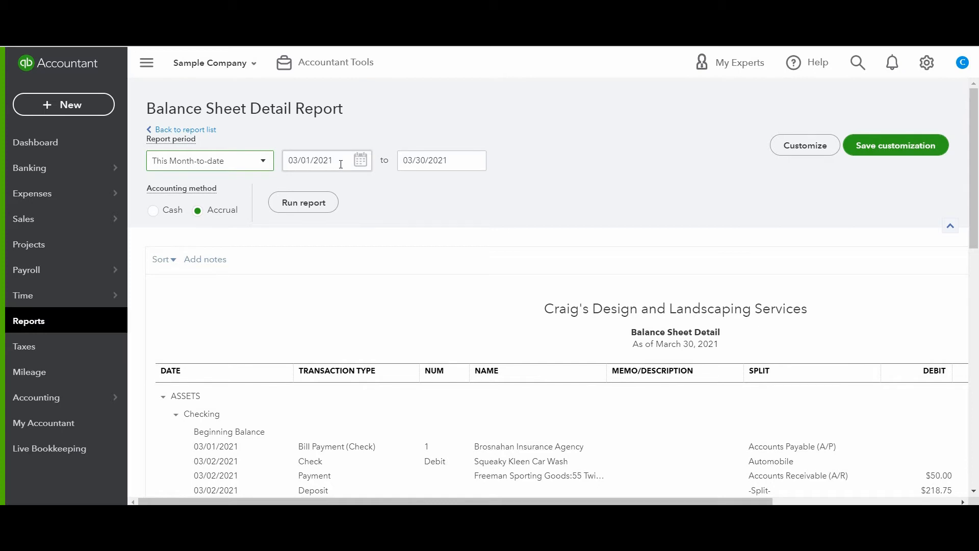
scroll("down", 3)
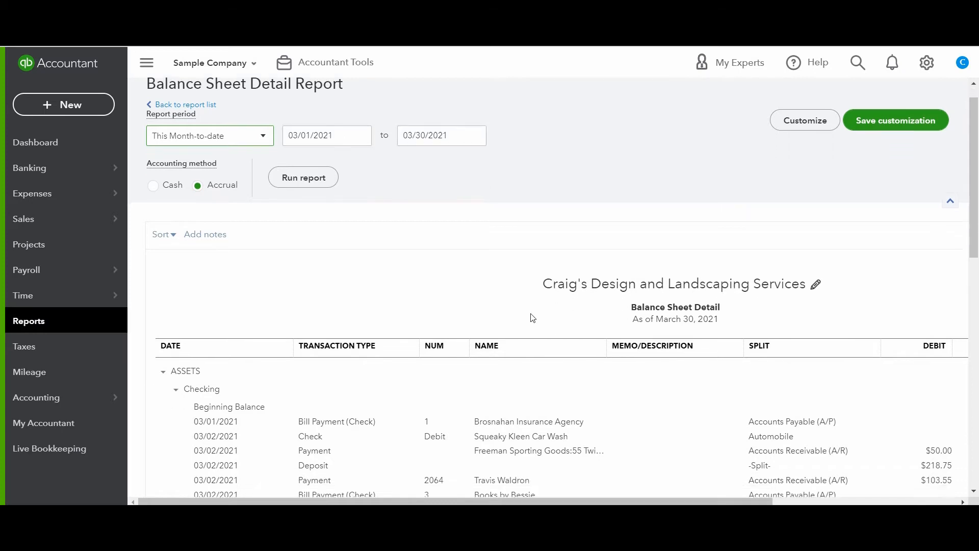
scroll("down", 3)
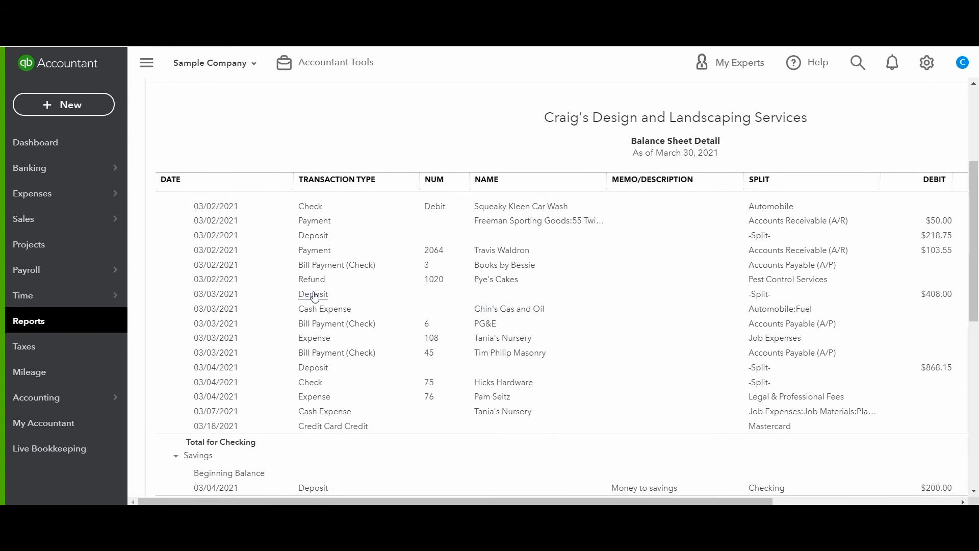
scroll("down", 3)
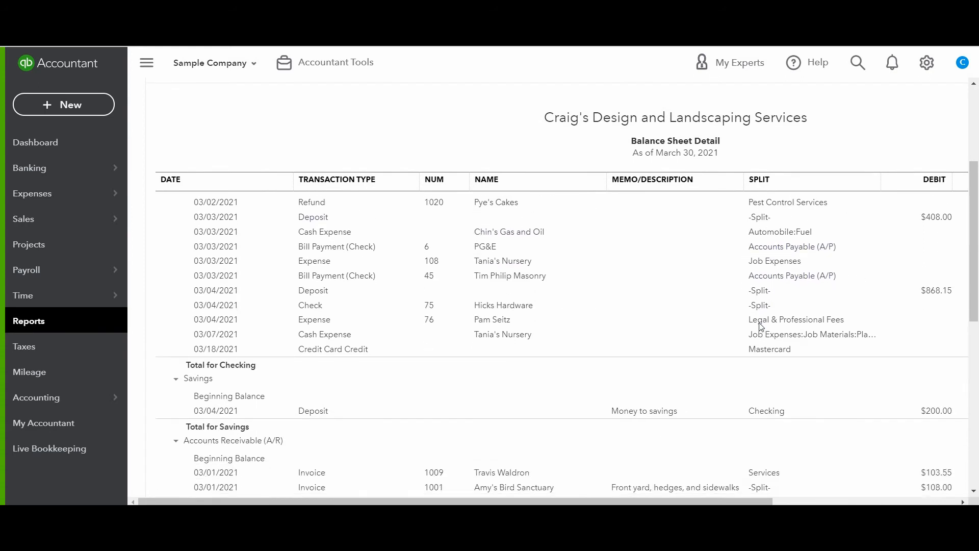
scroll("down", 3)
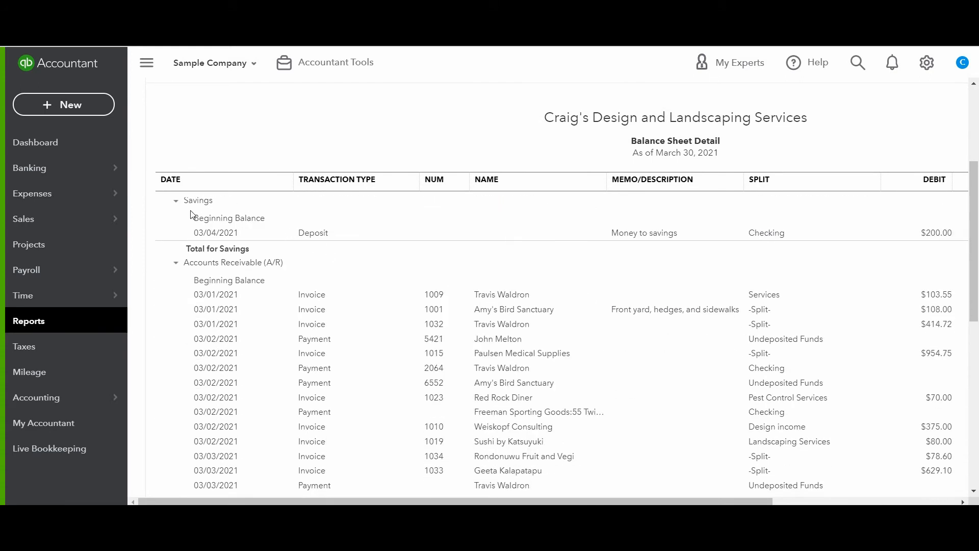
scroll("down", 3)
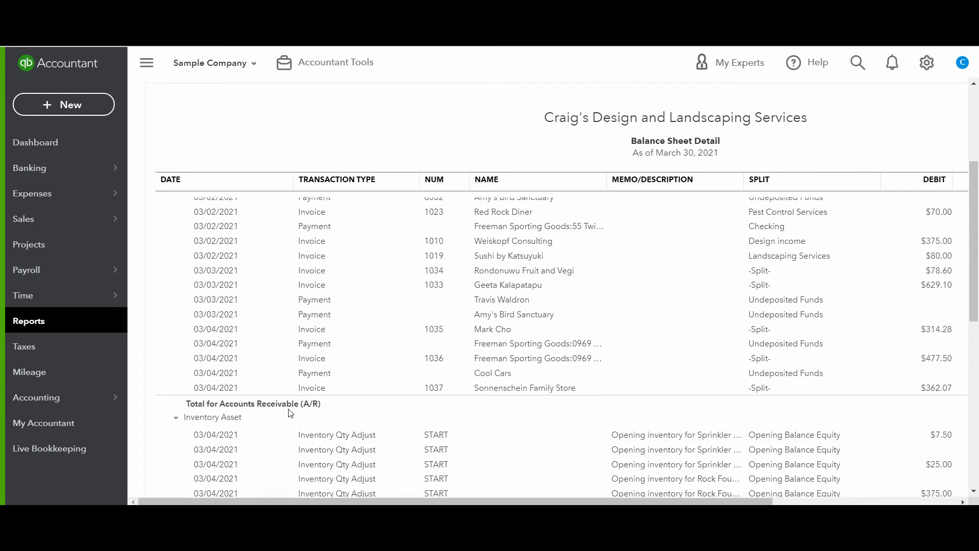
scroll("down", 3)
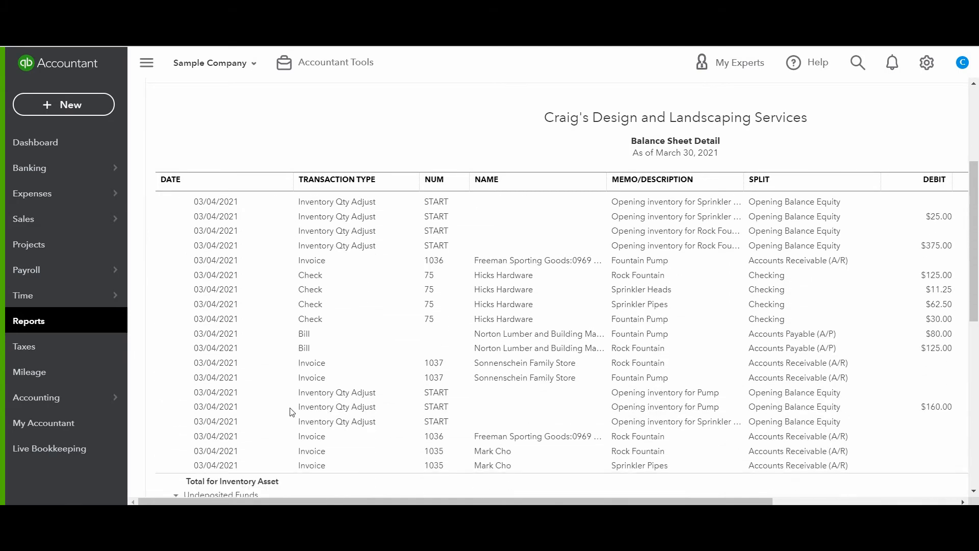
scroll("down", 3)
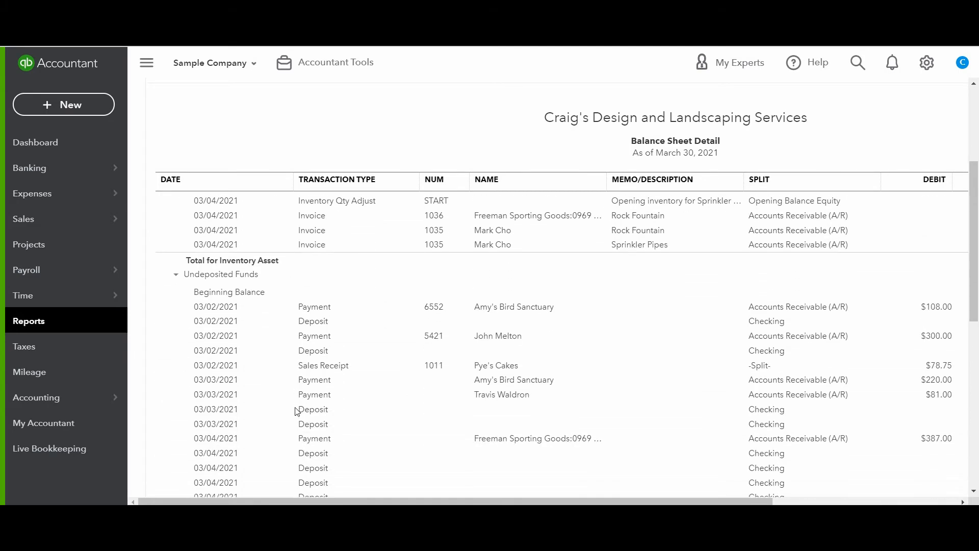
scroll("down", 3)
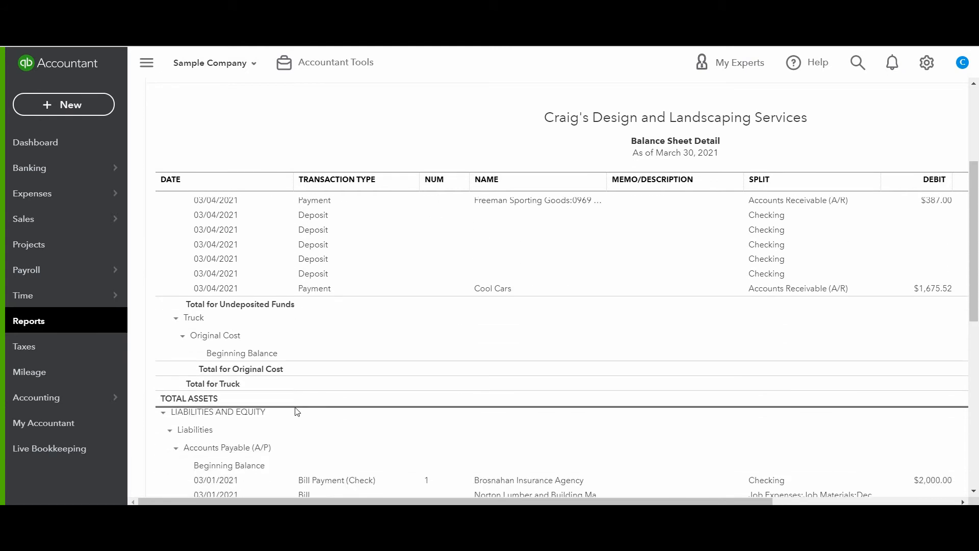
scroll("down", 3)
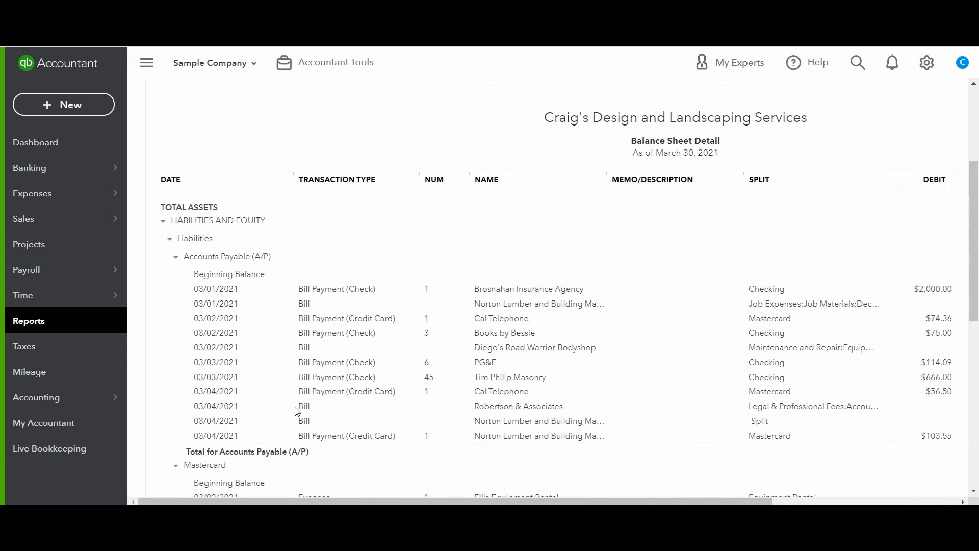
scroll("down", 3)
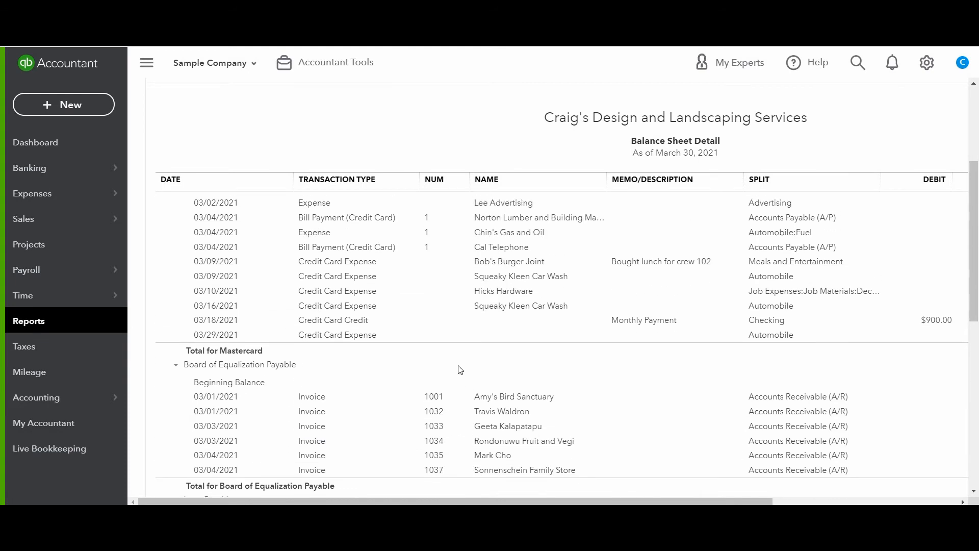
scroll("down", 3)
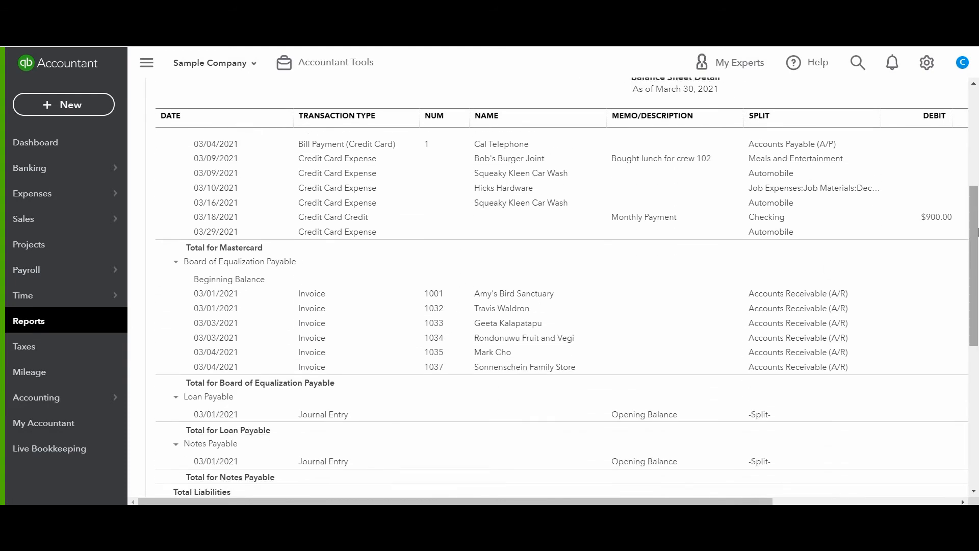
- Return to the reports list and open the Balance Sheet Comparison report
left_click(28, 321)
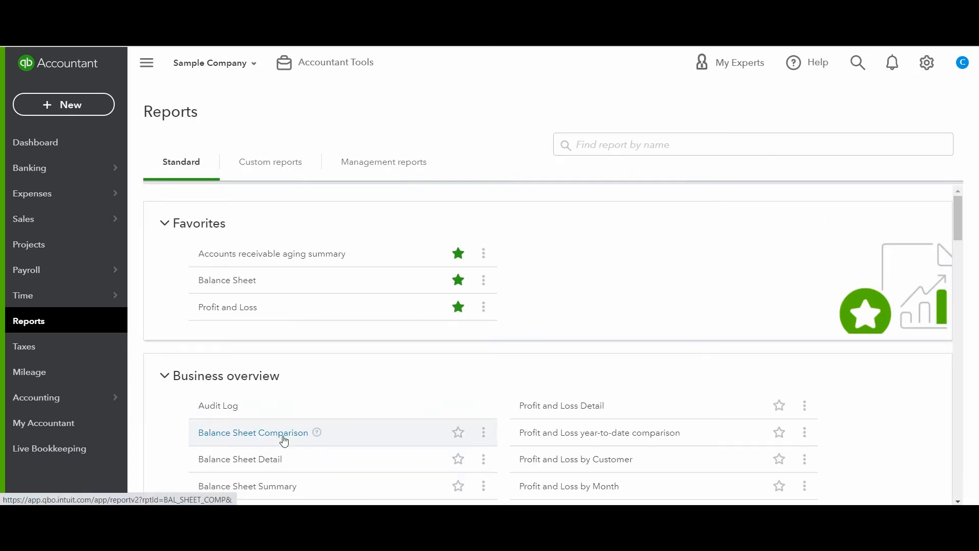
left_click(253, 432)
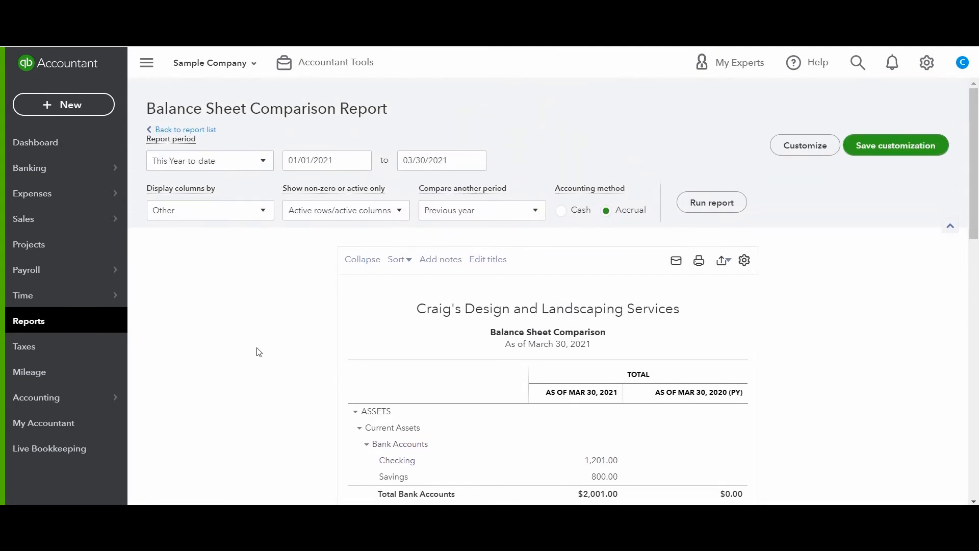
mouse_move(246, 175)
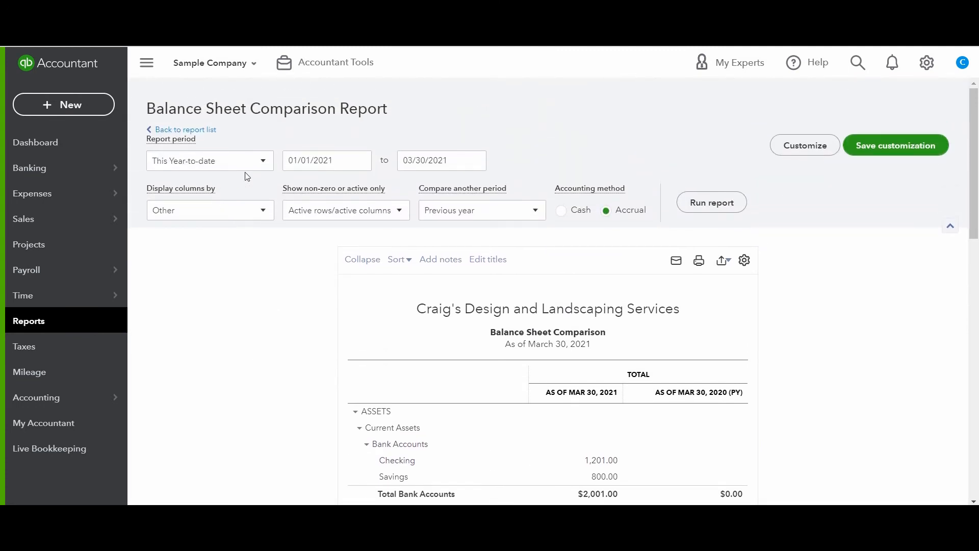
mouse_move(456, 175)
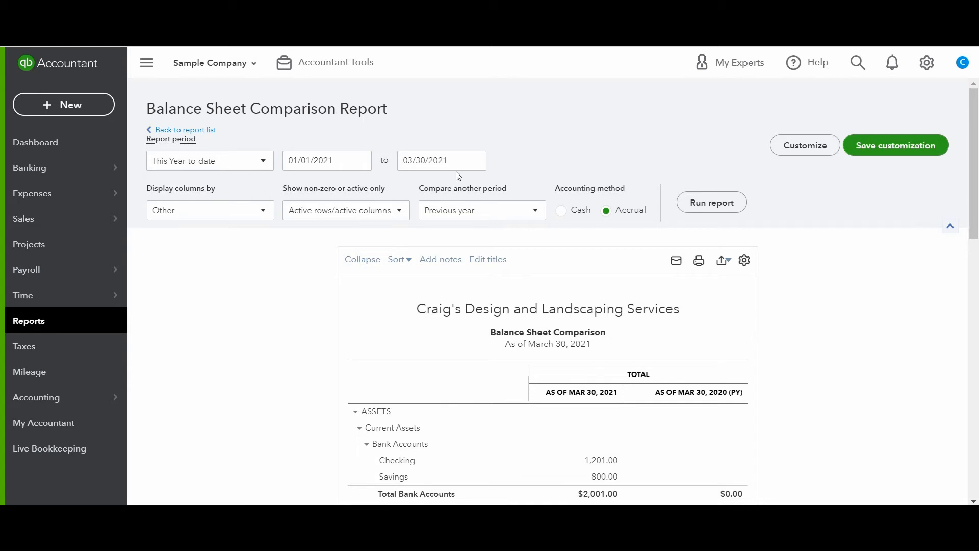
mouse_move(256, 298)
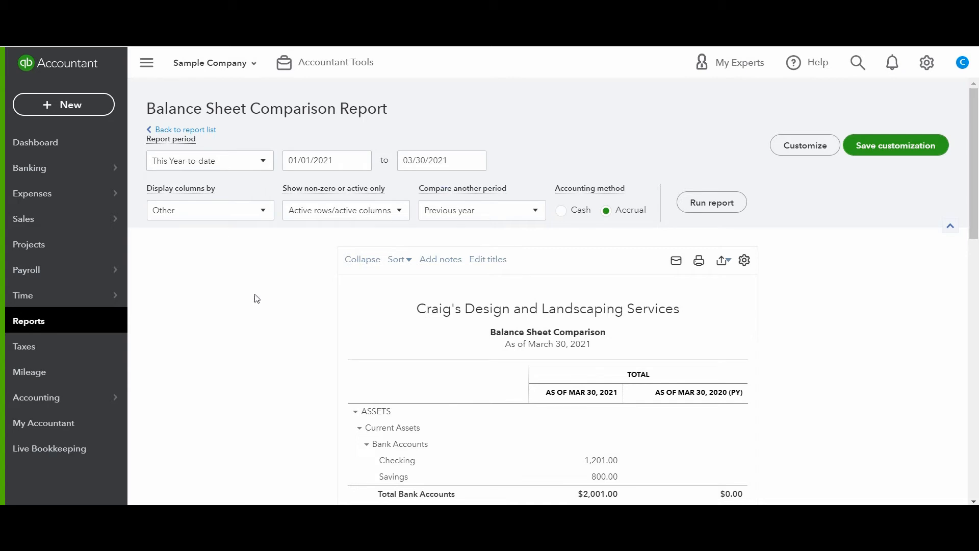
mouse_move(537, 213)
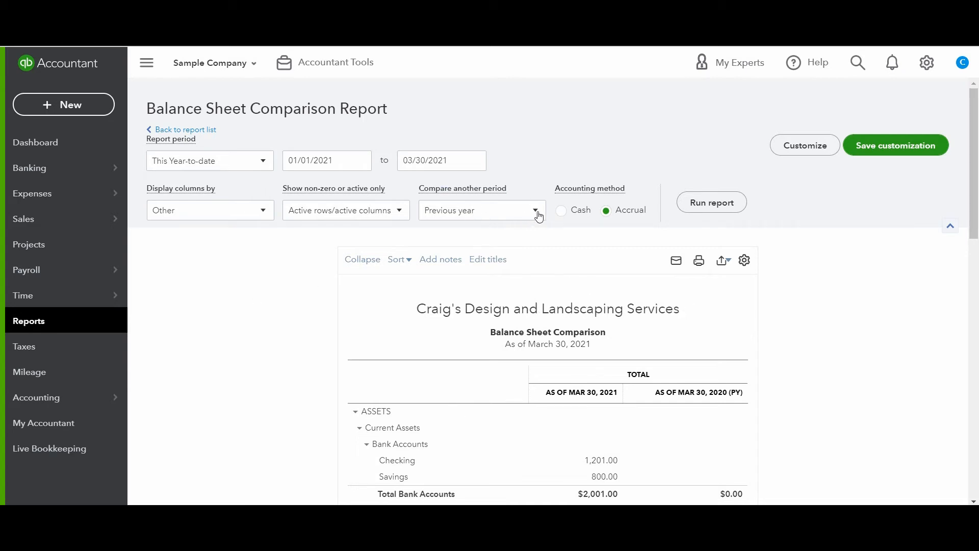
mouse_move(487, 198)
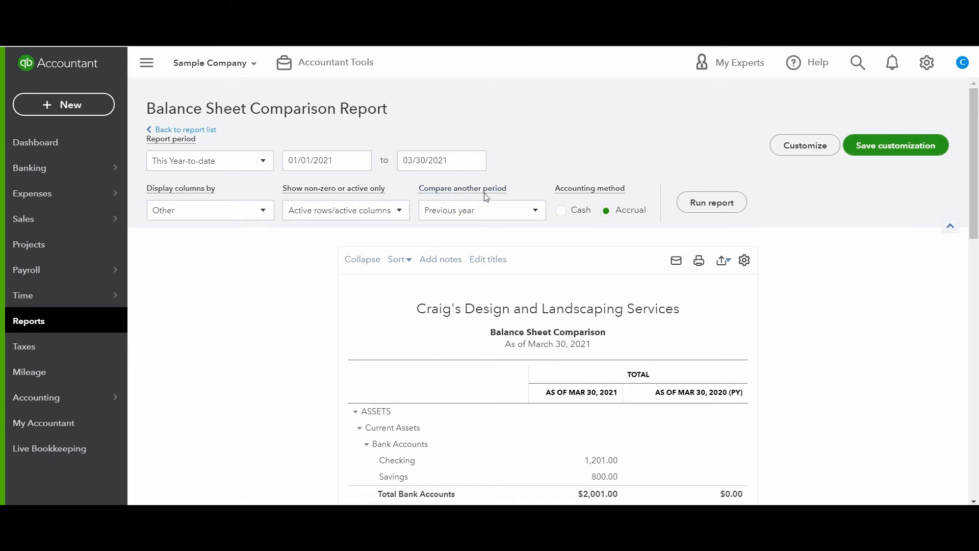
- Untick Previous period and tick $ change under Previous year (PY)
left_click(534, 209)
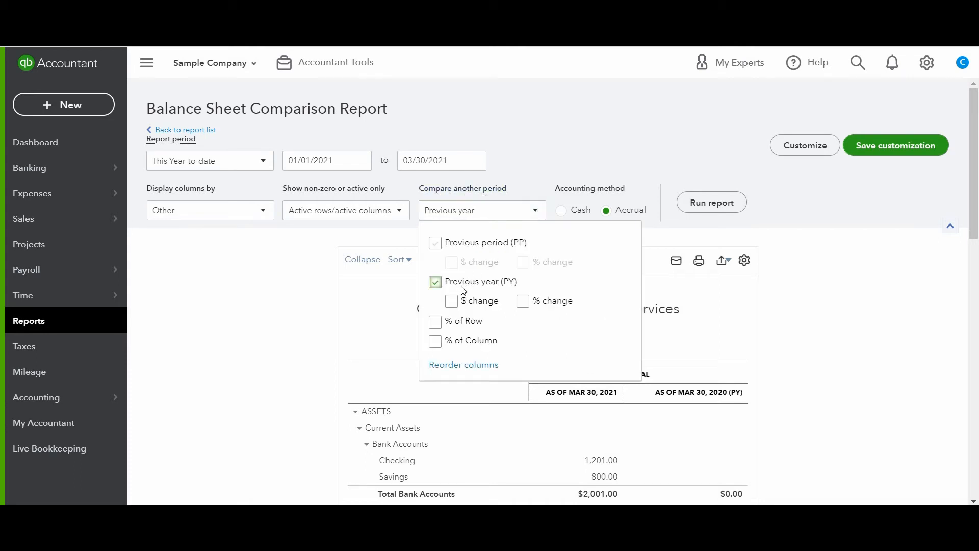
mouse_move(453, 255)
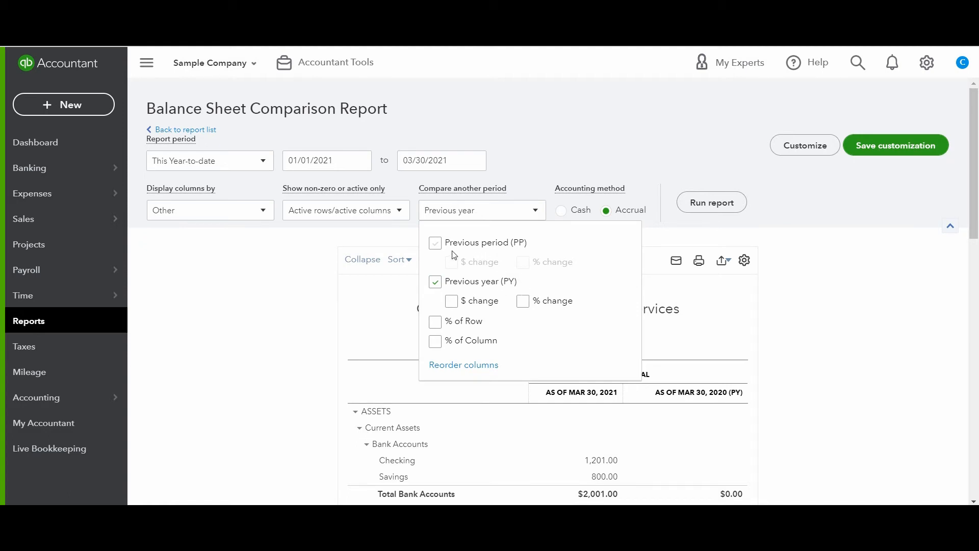
mouse_move(522, 251)
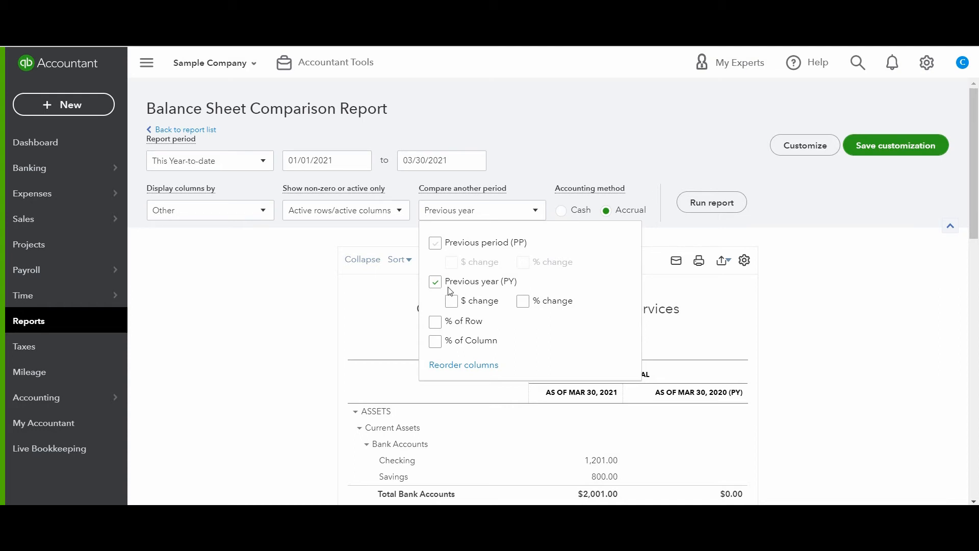
left_click(451, 301)
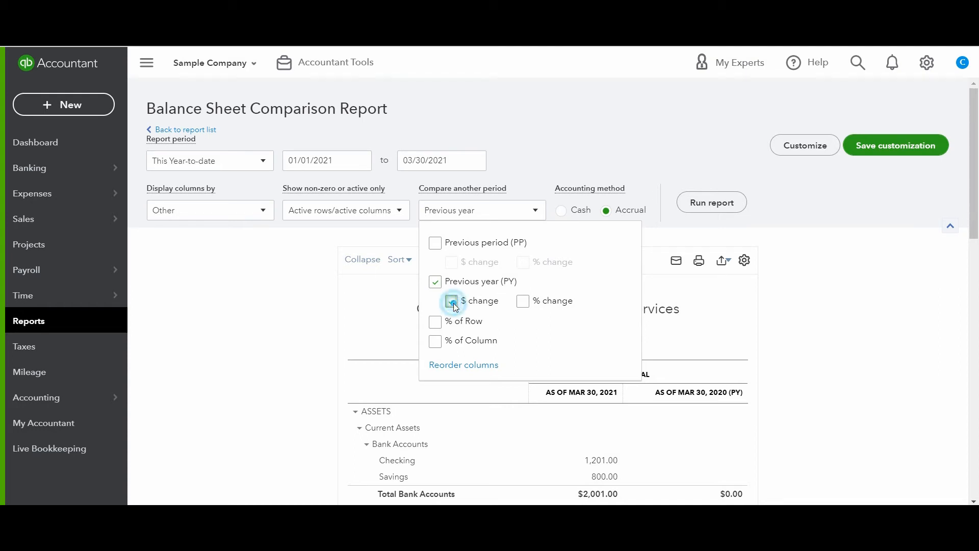
left_click(522, 300)
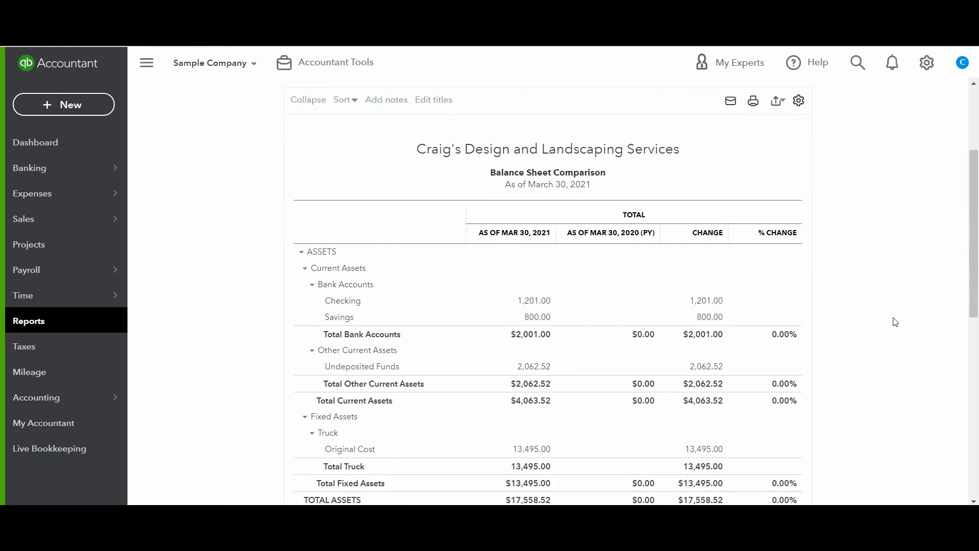
mouse_move(625, 403)
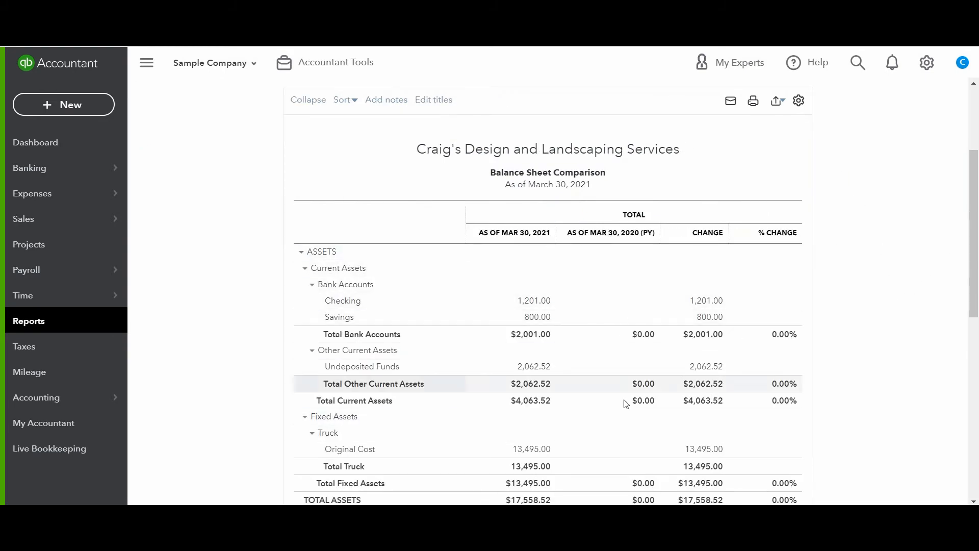
mouse_move(647, 473)
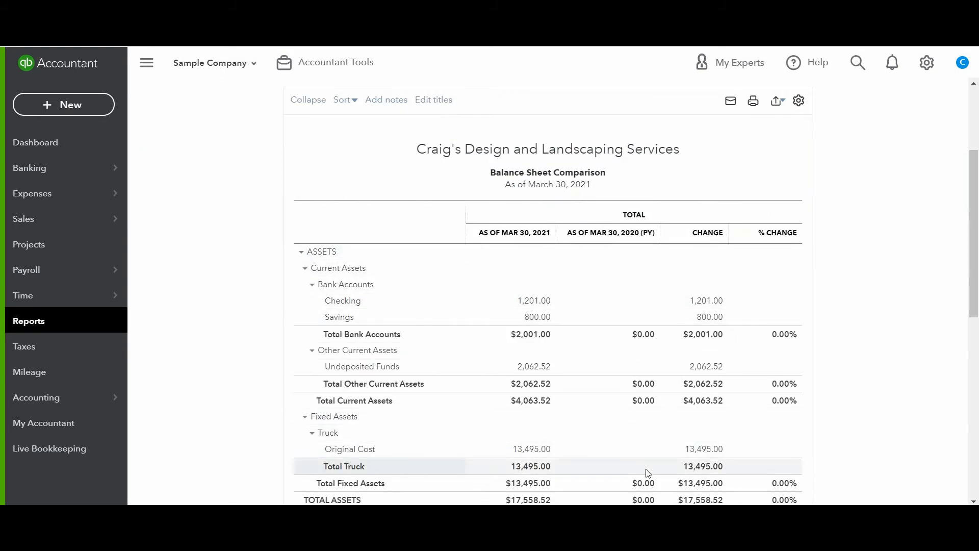
- Scroll the cash-basis comparison to review change and % change columns
scroll("down", 3)
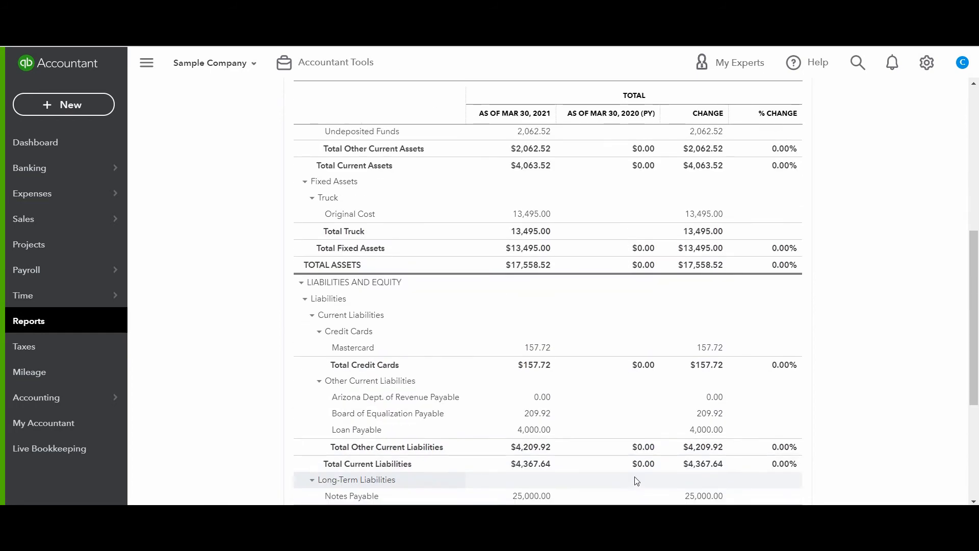
scroll("up", 3)
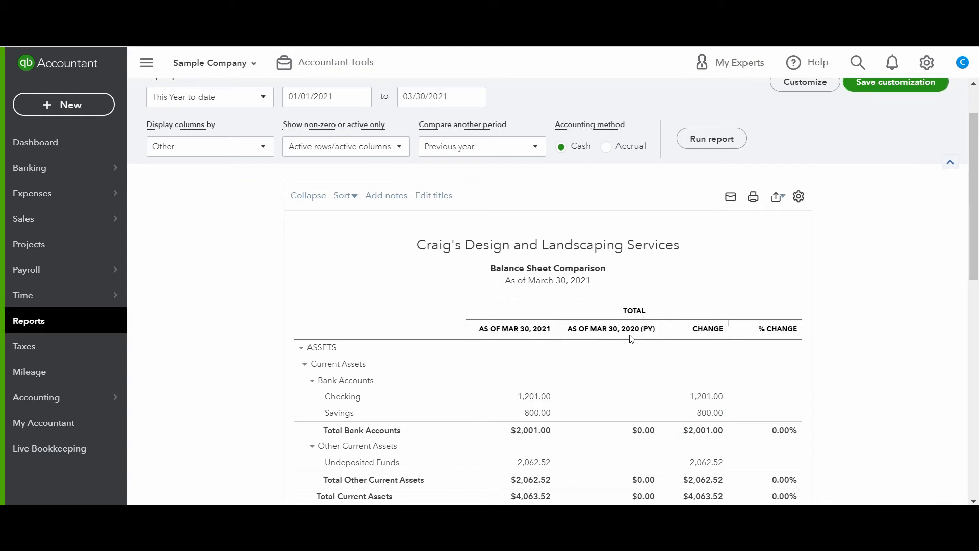
mouse_move(600, 339)
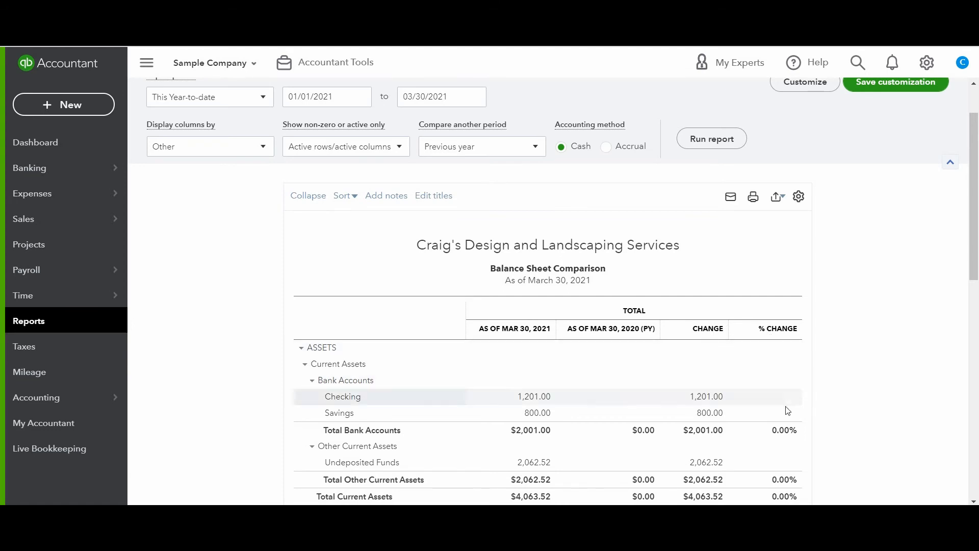
mouse_move(796, 413)
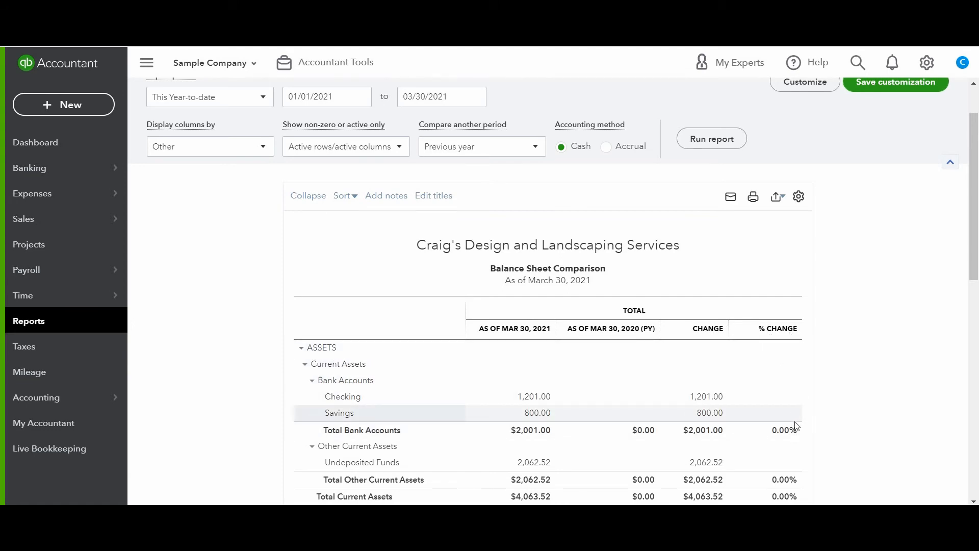
scroll("up", 3)
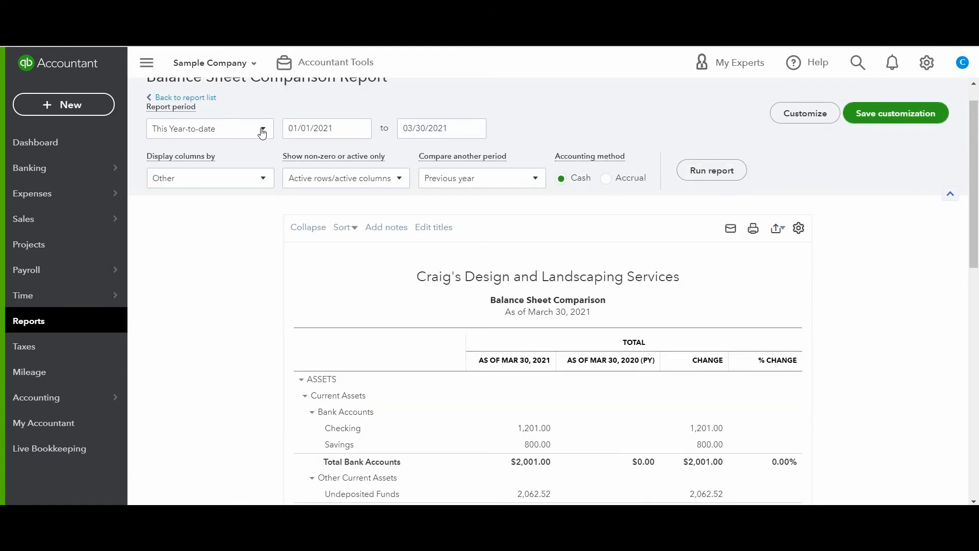
- Set the period to This Month and compare against Previous period with percent change
left_click(209, 128)
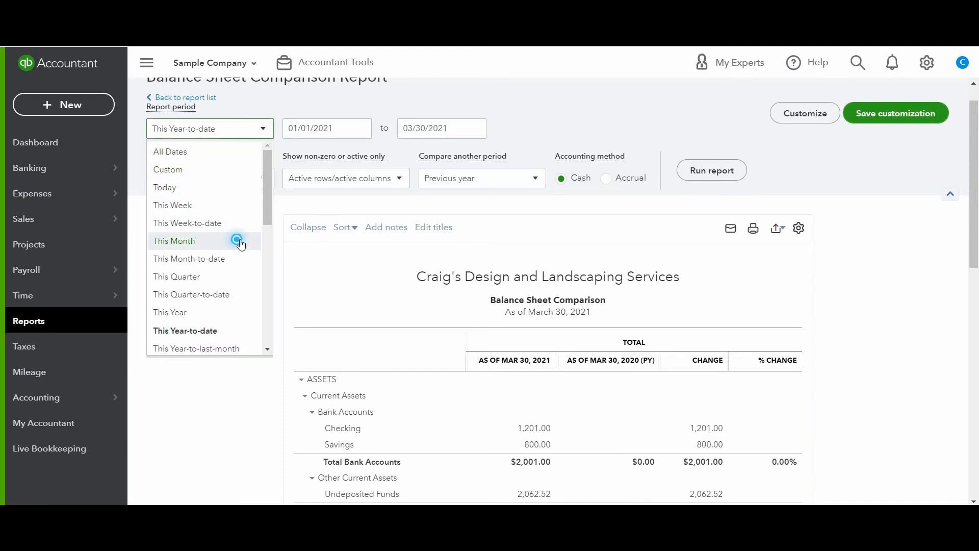
left_click(174, 241)
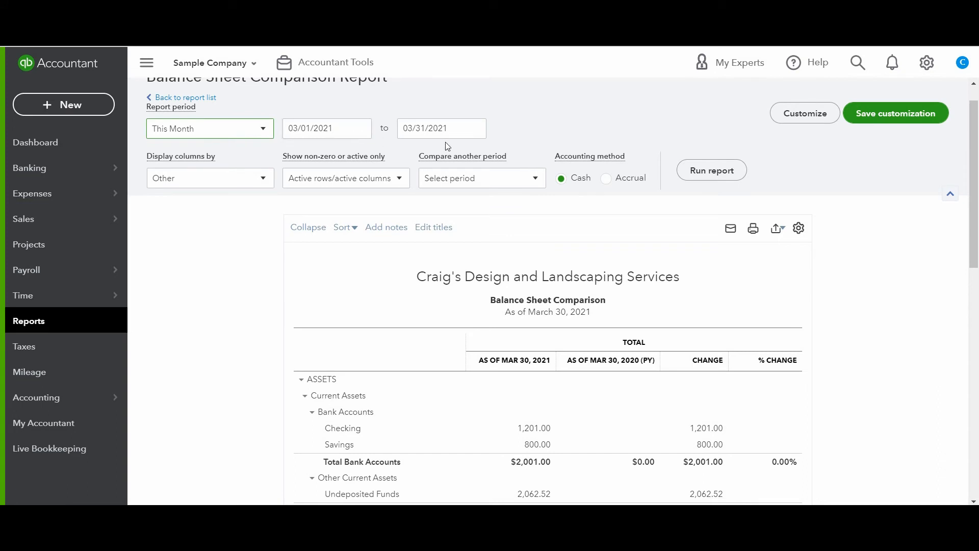
left_click(481, 178)
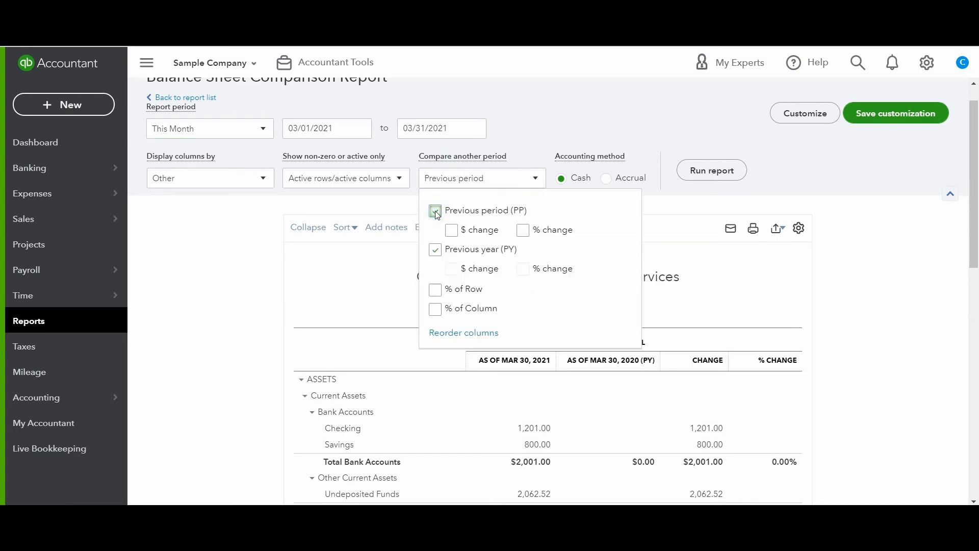
left_click(435, 210)
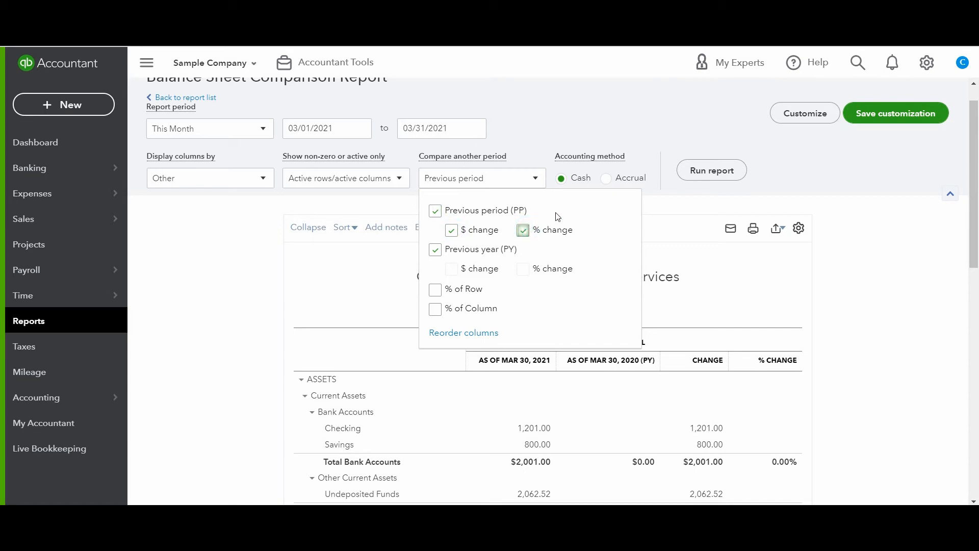
left_click(710, 170)
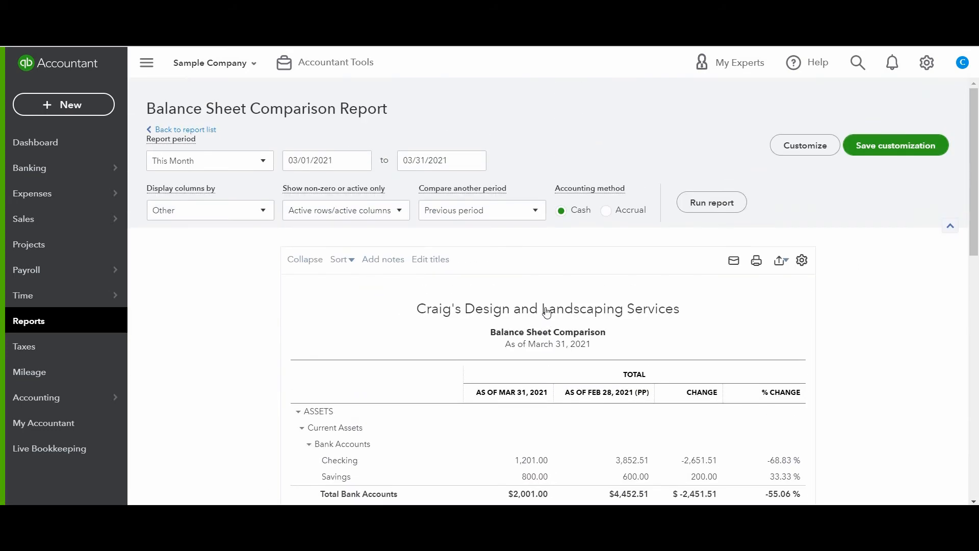
mouse_move(177, 170)
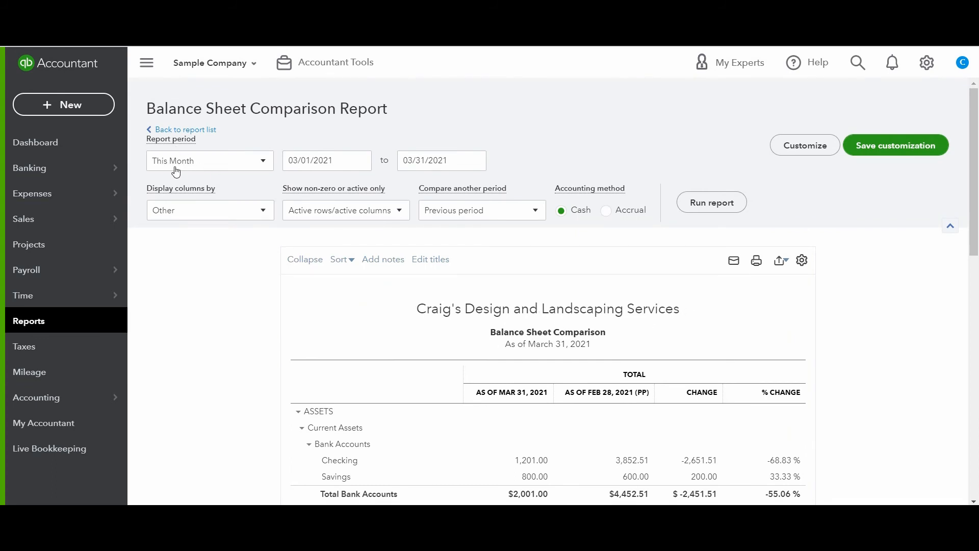
mouse_move(450, 198)
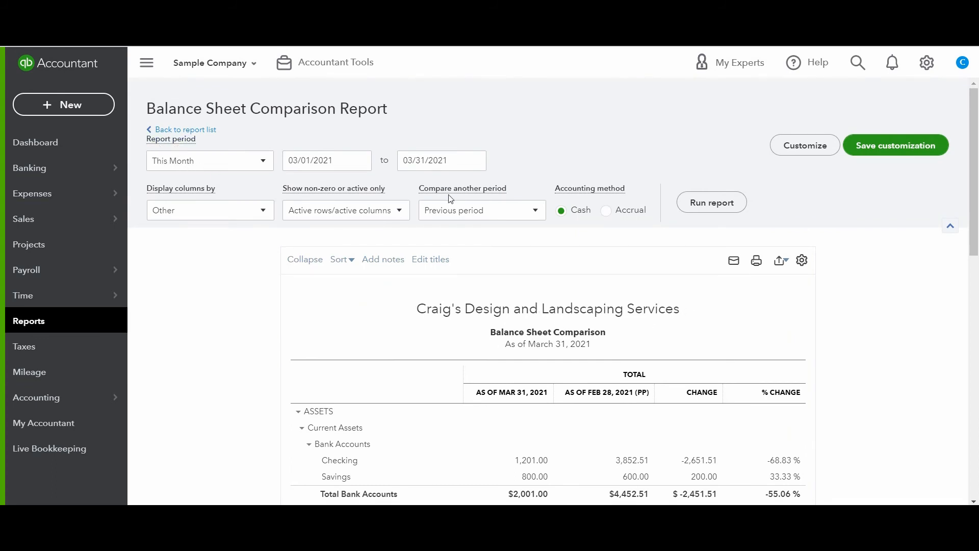
mouse_move(185, 173)
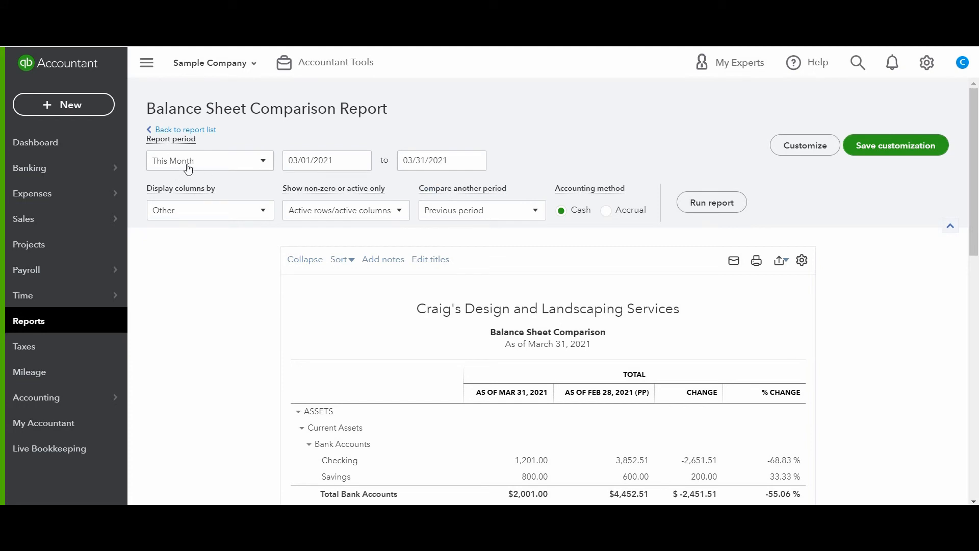
mouse_move(602, 405)
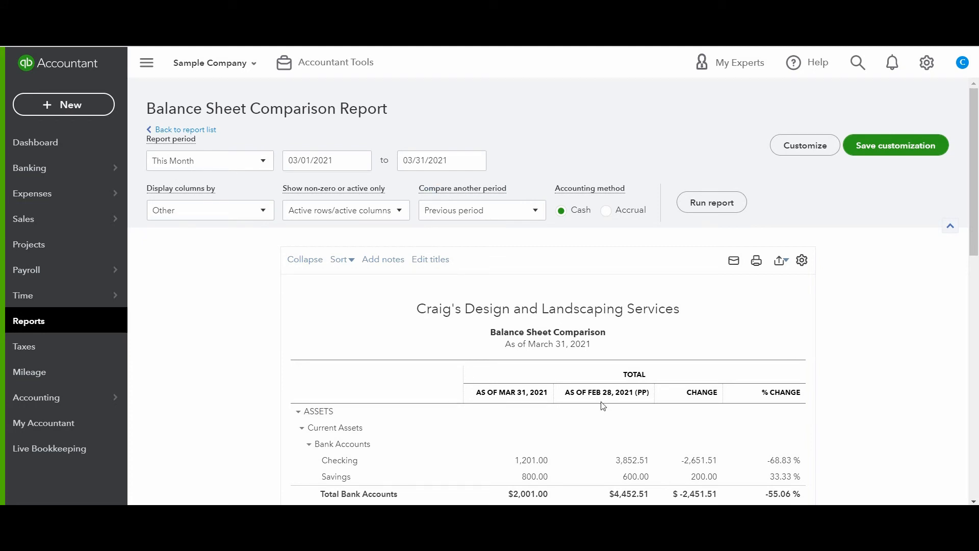
scroll("down", 3)
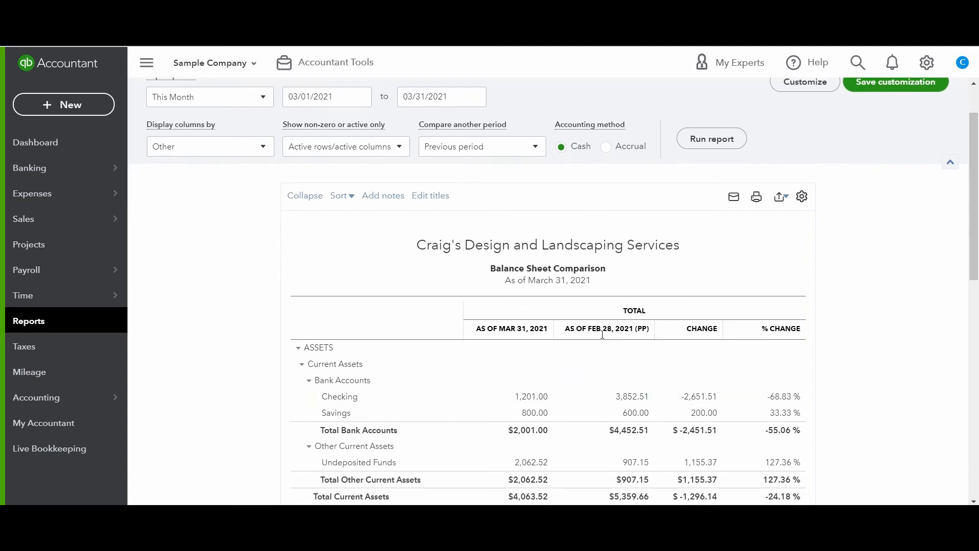
mouse_move(557, 334)
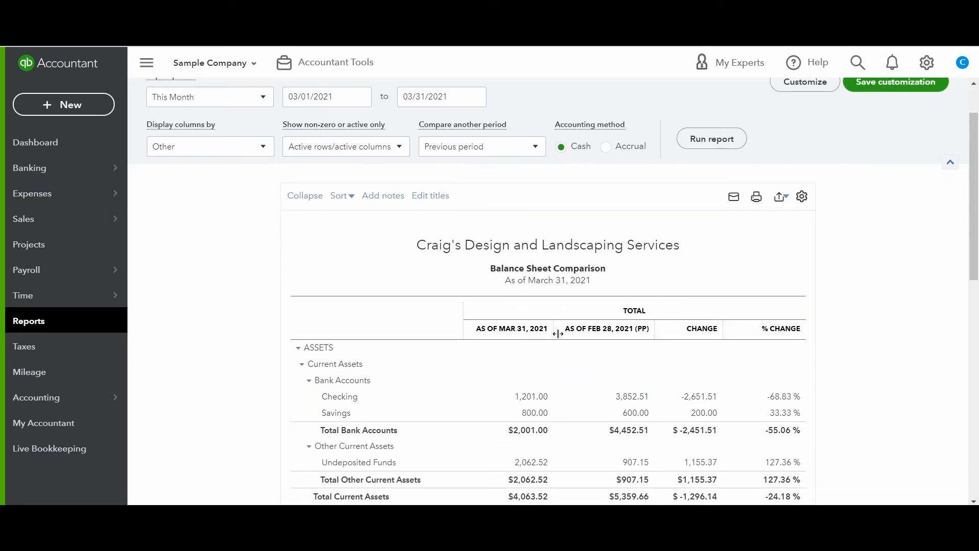
mouse_move(369, 311)
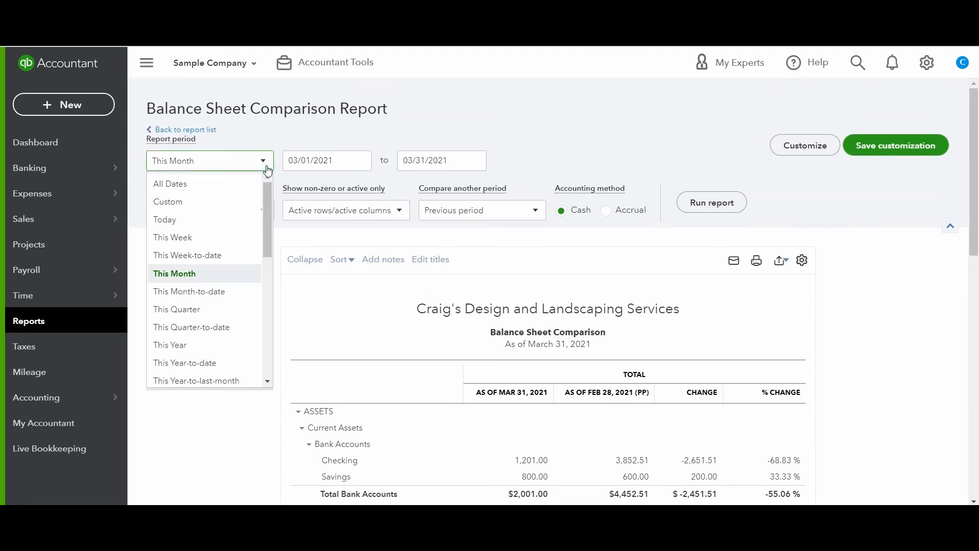
mouse_move(210, 255)
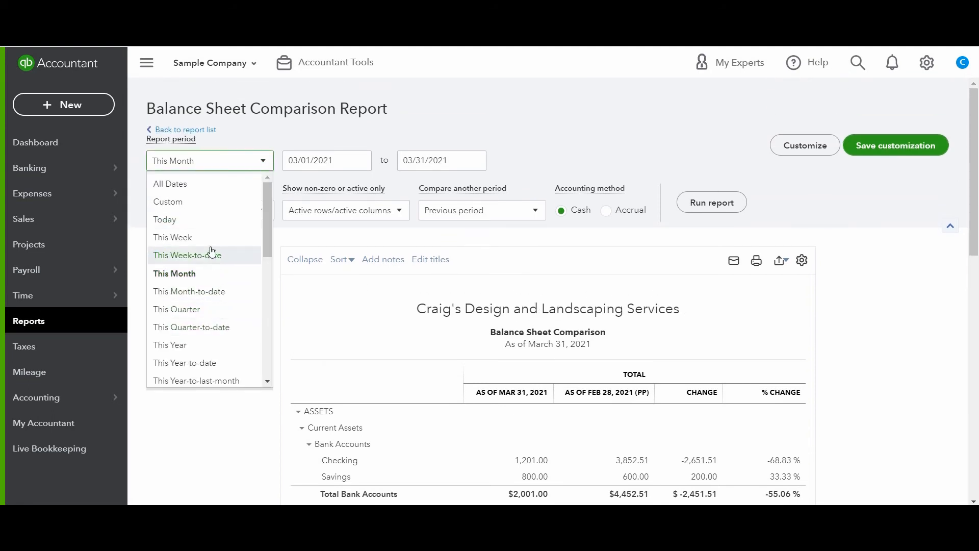
- Rerun the comparison for This Quarter, showing February 28 against January 31, 2021 balances
left_click(176, 309)
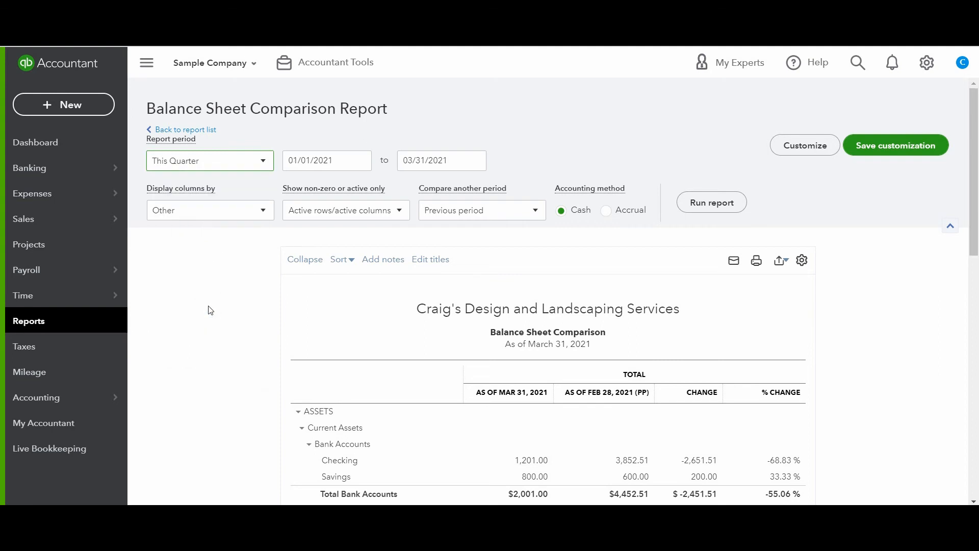
mouse_move(514, 215)
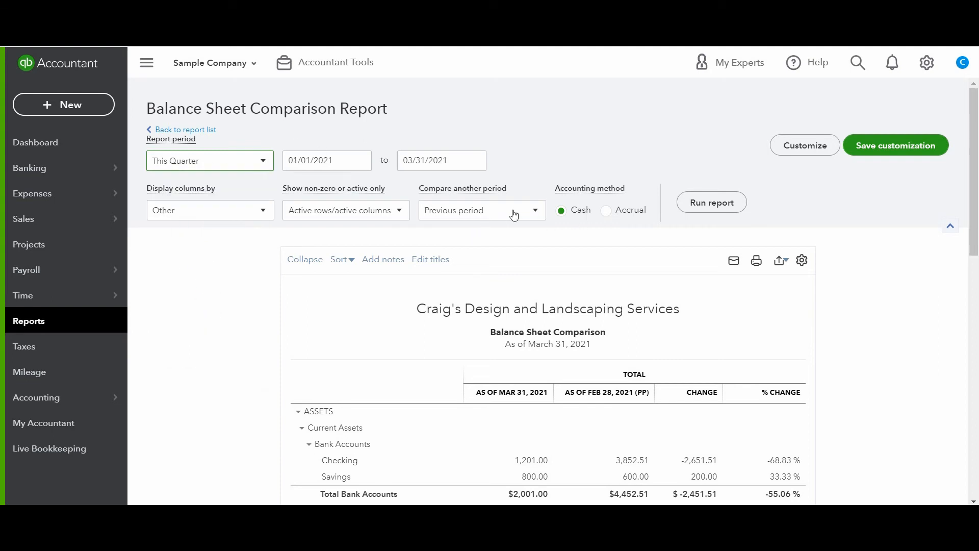
left_click(534, 210)
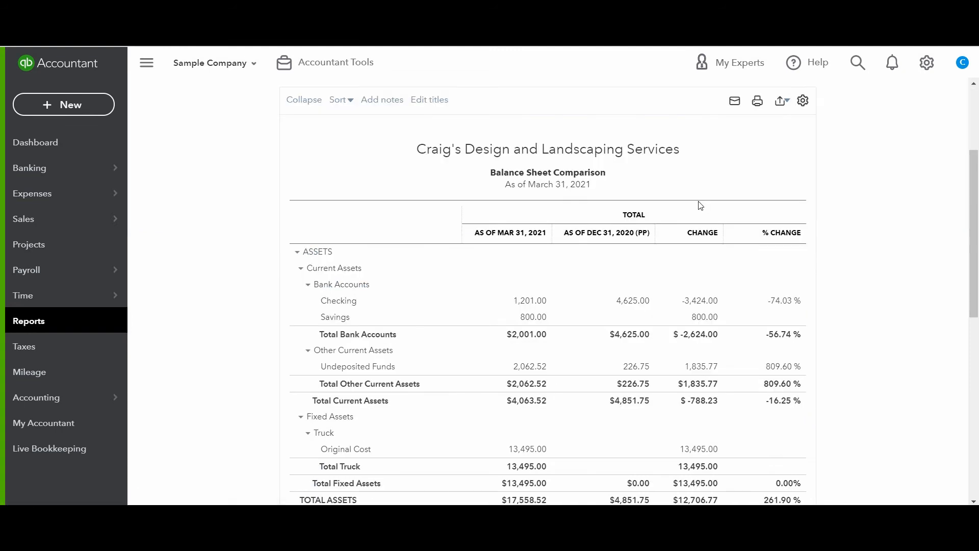
left_click(804, 113)
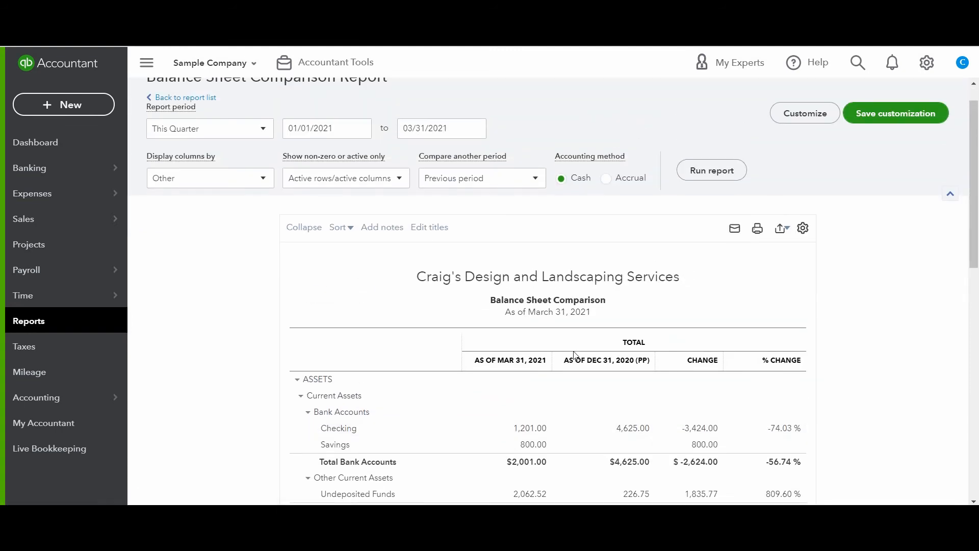
mouse_move(531, 370)
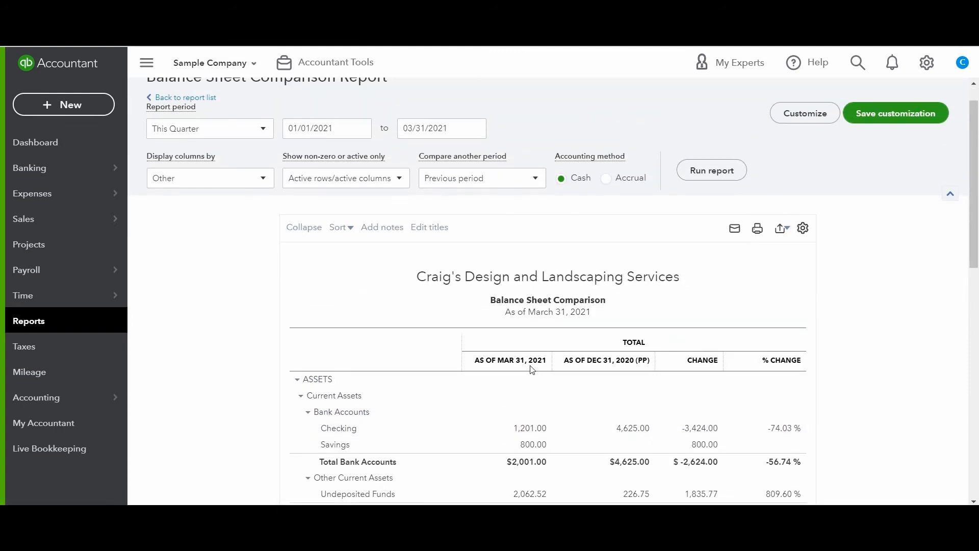
mouse_move(572, 356)
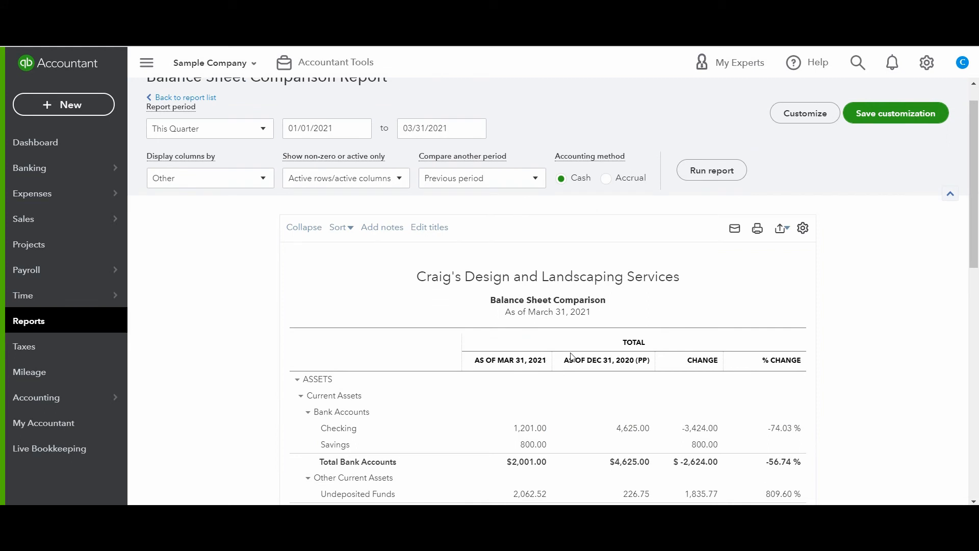
mouse_move(594, 368)
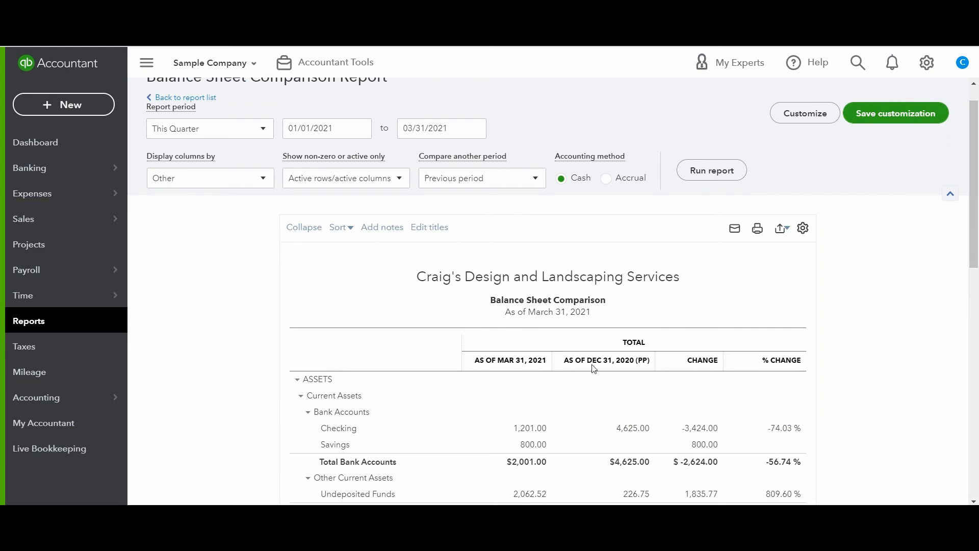
left_click(209, 128)
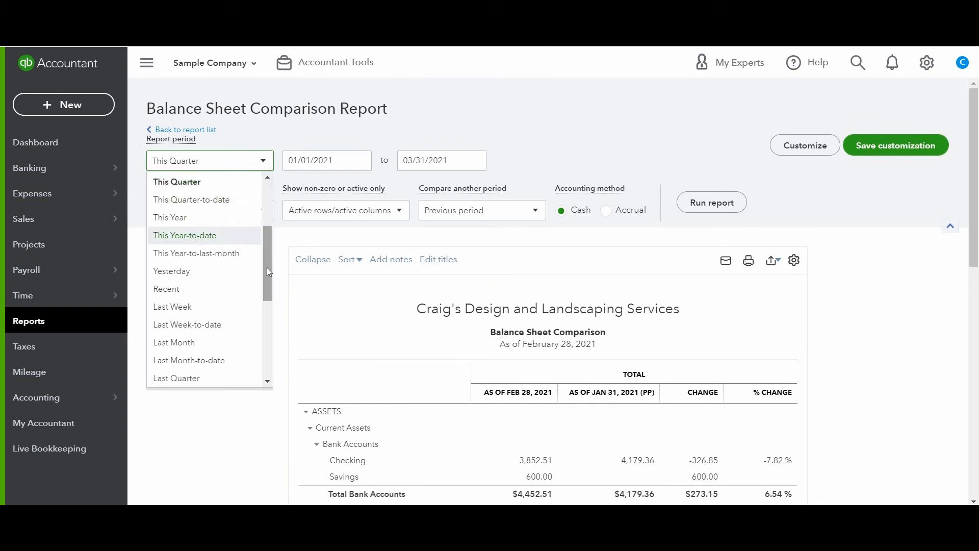
- Switch the period to Last Month and add Previous year columns as of February 29, 2020
scroll("up", 3)
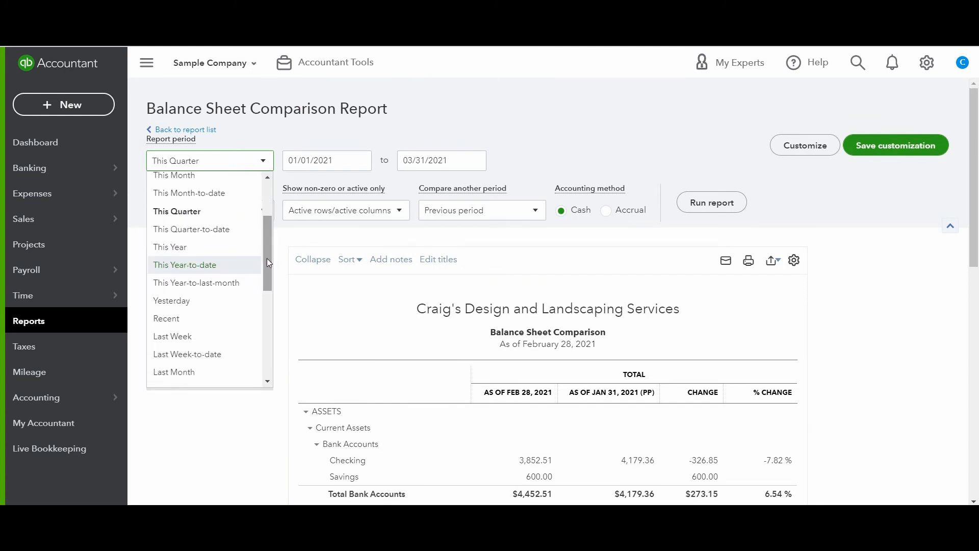
left_click(174, 372)
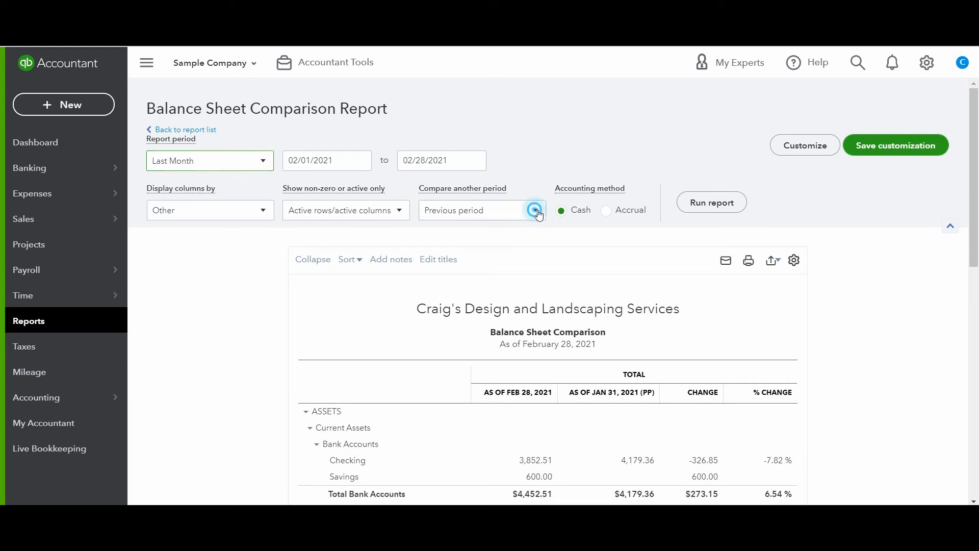
left_click(535, 209)
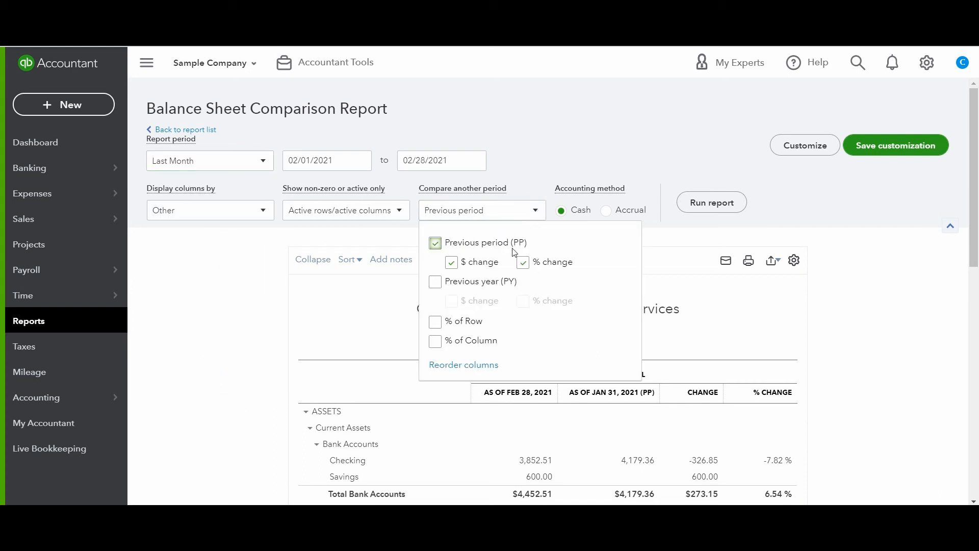
mouse_move(170, 167)
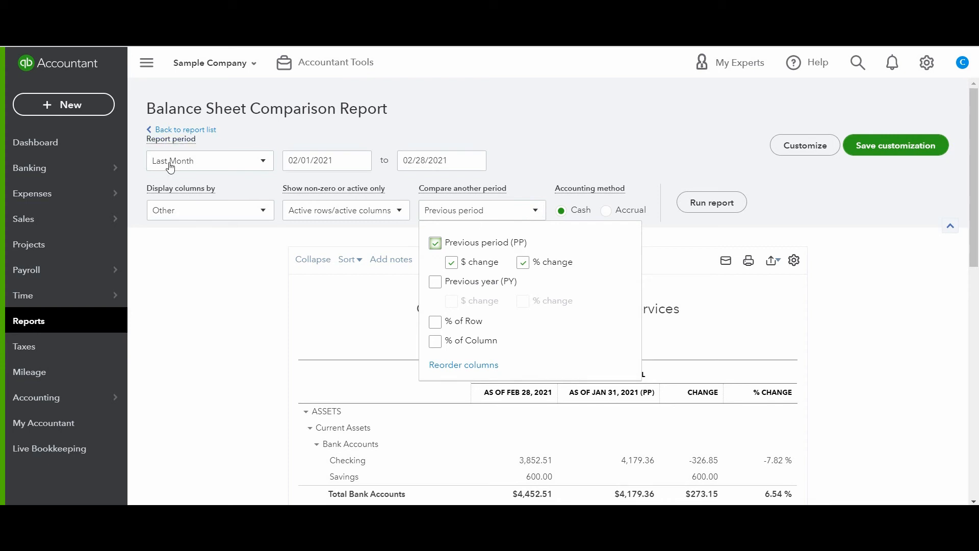
mouse_move(192, 166)
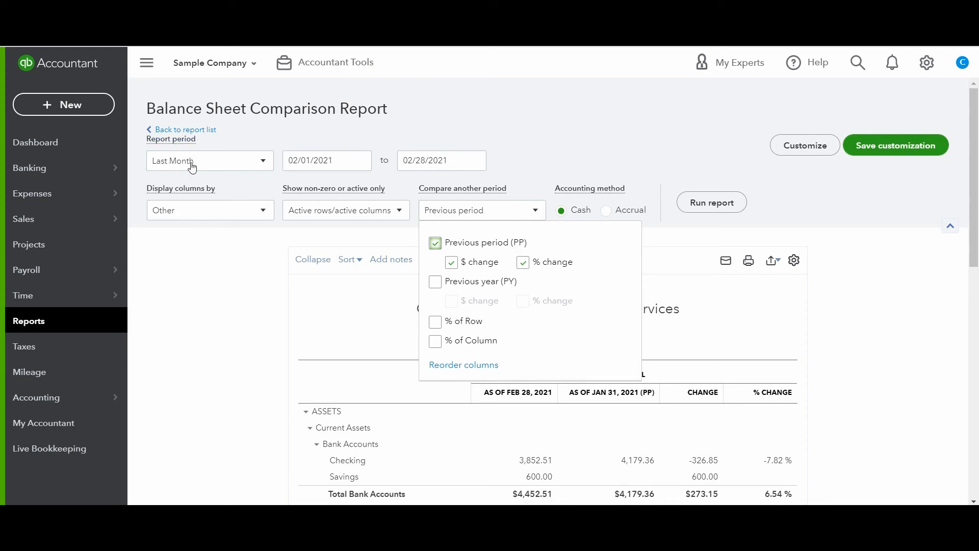
mouse_move(348, 153)
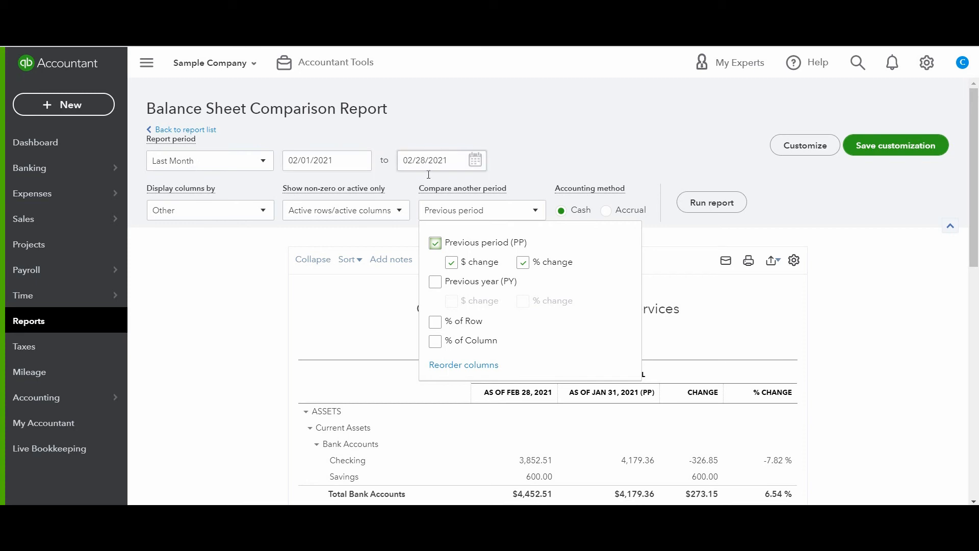
left_click(434, 282)
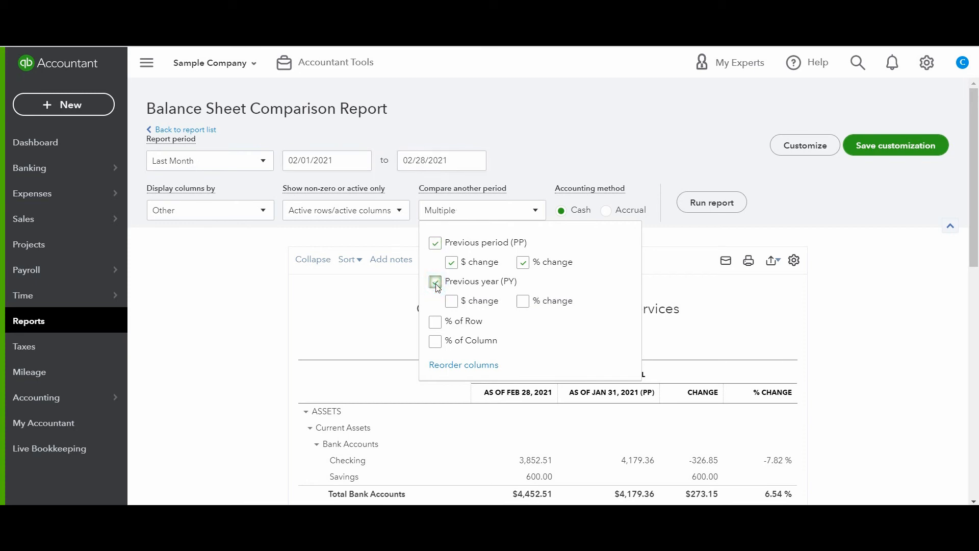
left_click(435, 281)
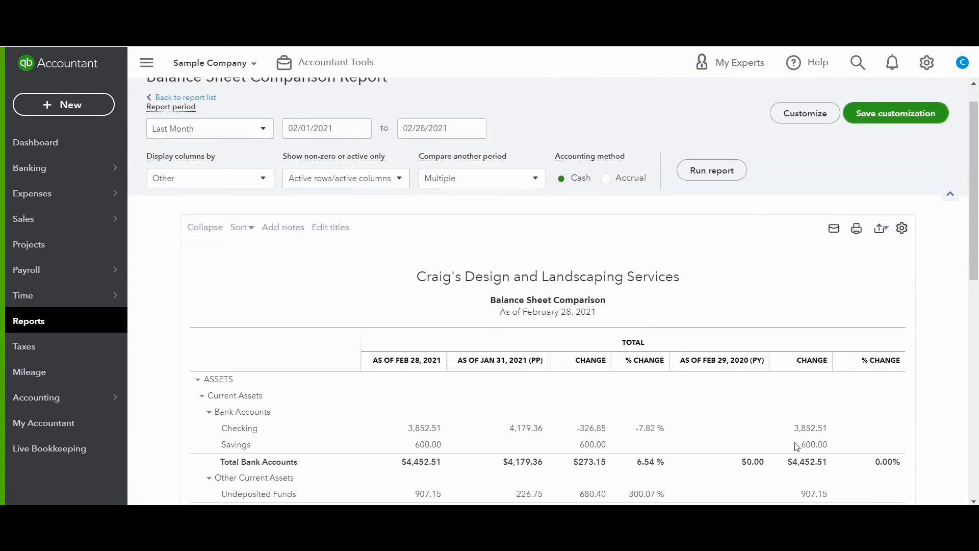
scroll("down", 3)
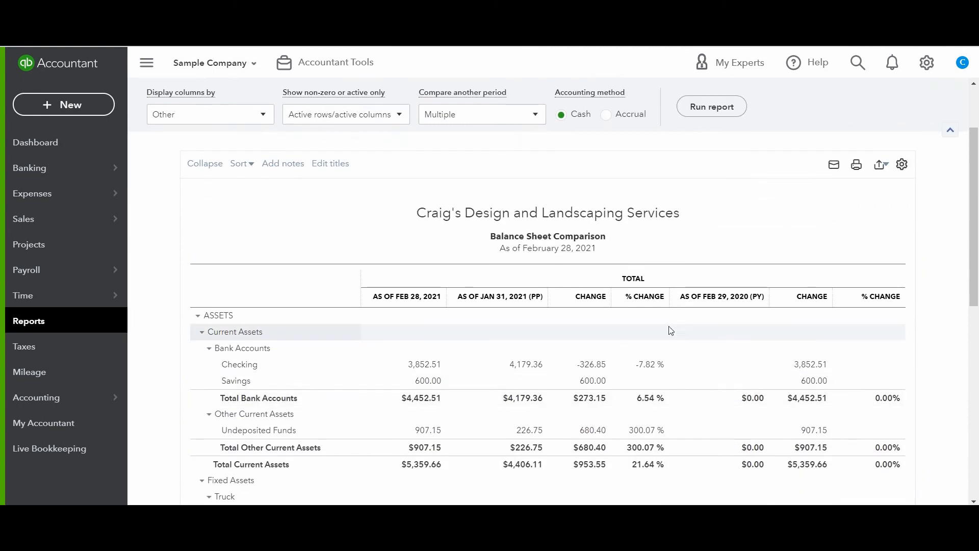
mouse_move(400, 285)
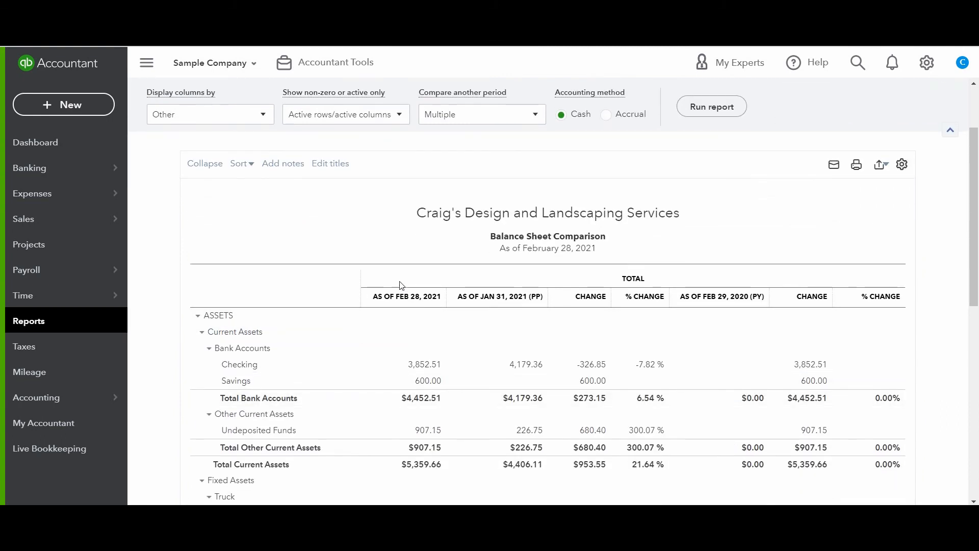
mouse_move(415, 306)
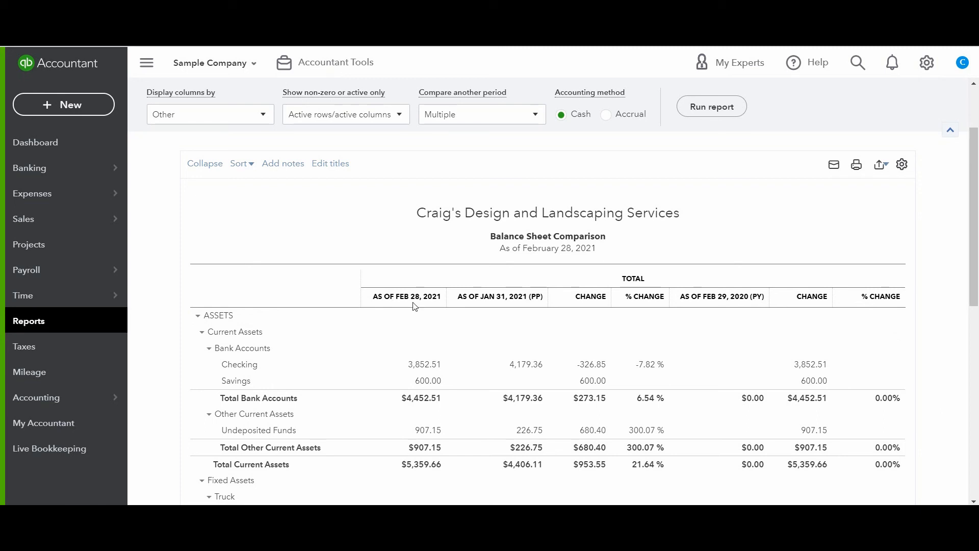
mouse_move(534, 308)
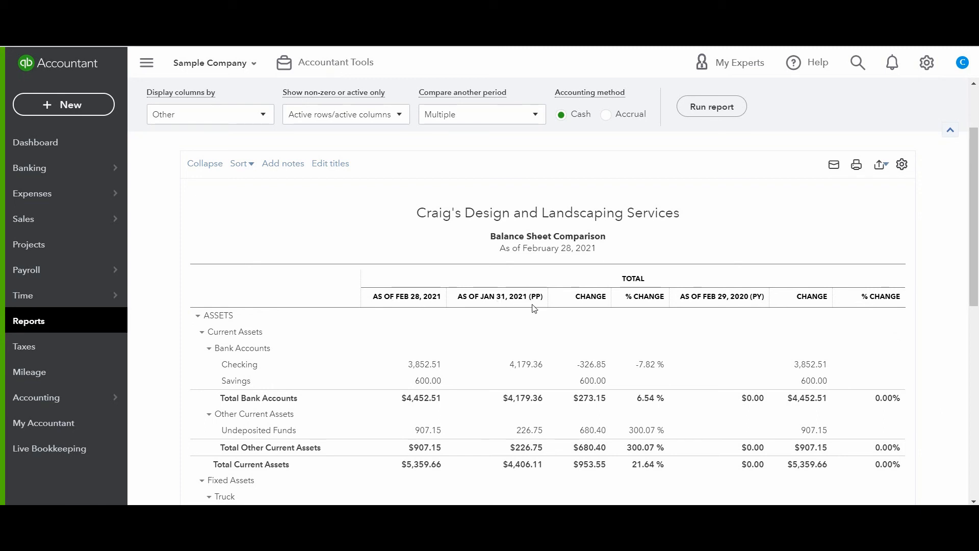
mouse_move(516, 307)
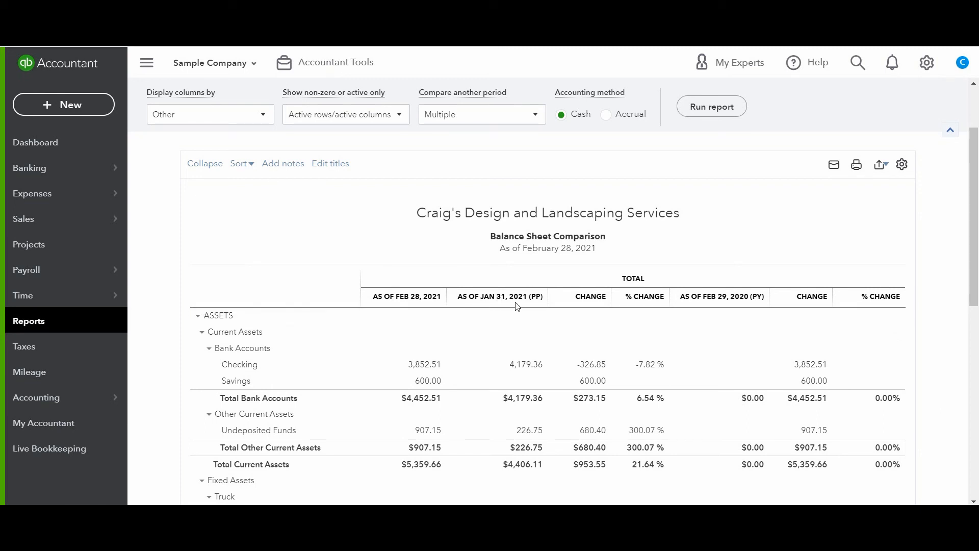
mouse_move(586, 296)
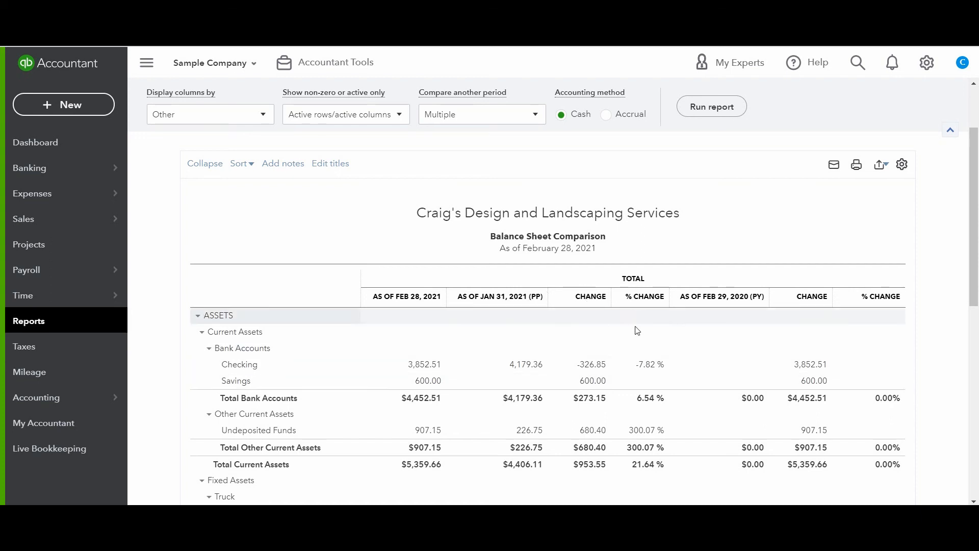
mouse_move(648, 297)
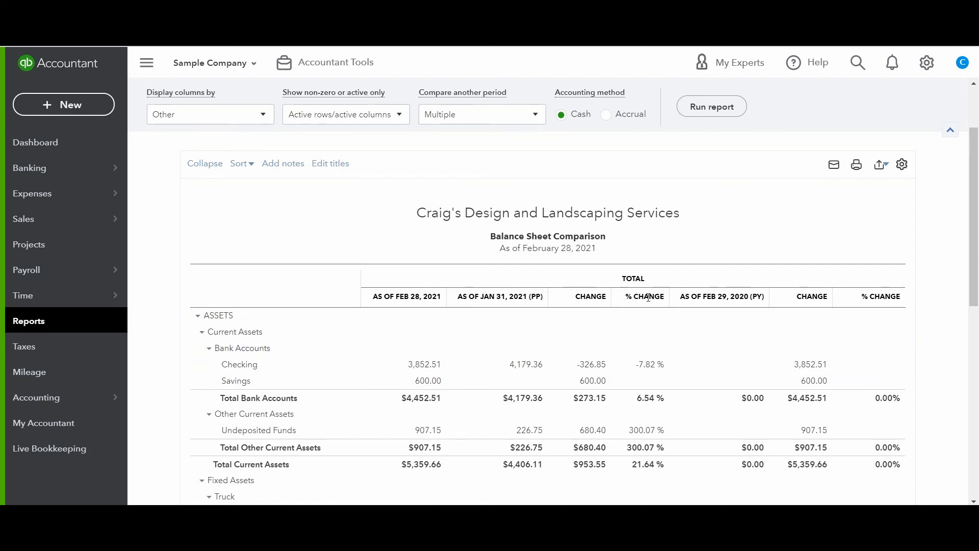
mouse_move(425, 309)
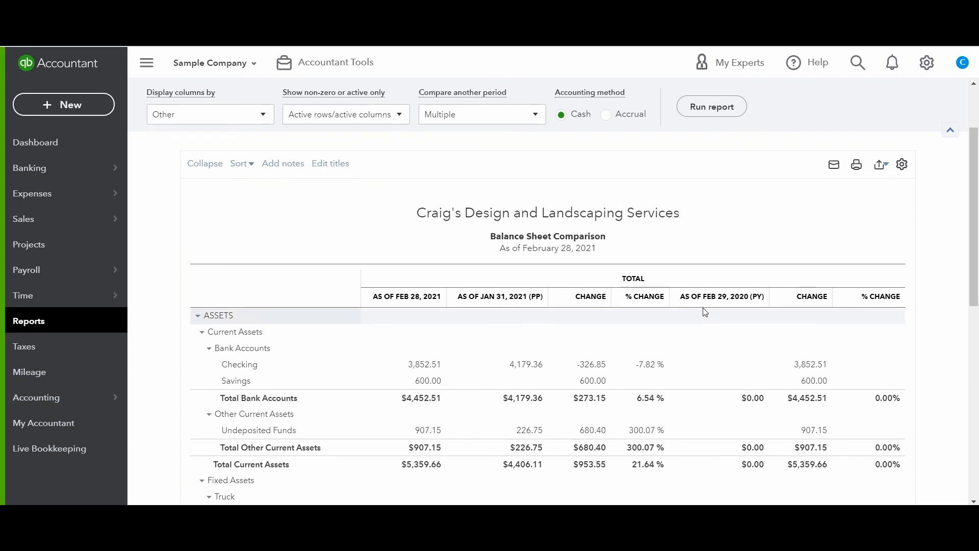
mouse_move(765, 303)
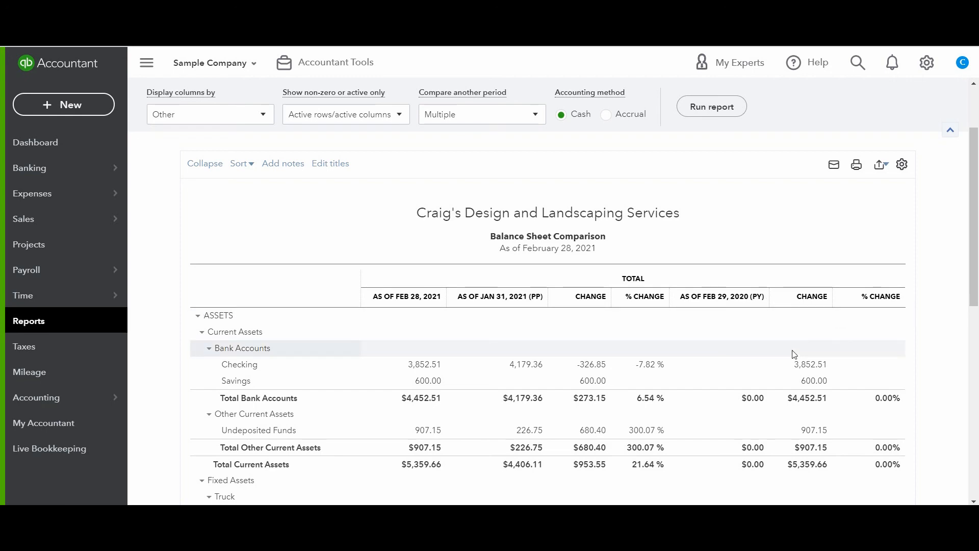
mouse_move(878, 295)
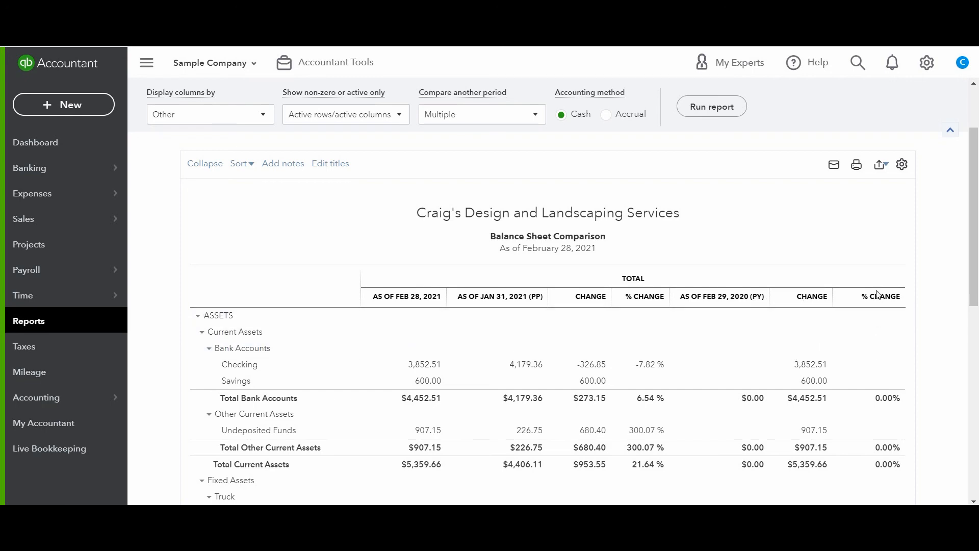
scroll("down", 3)
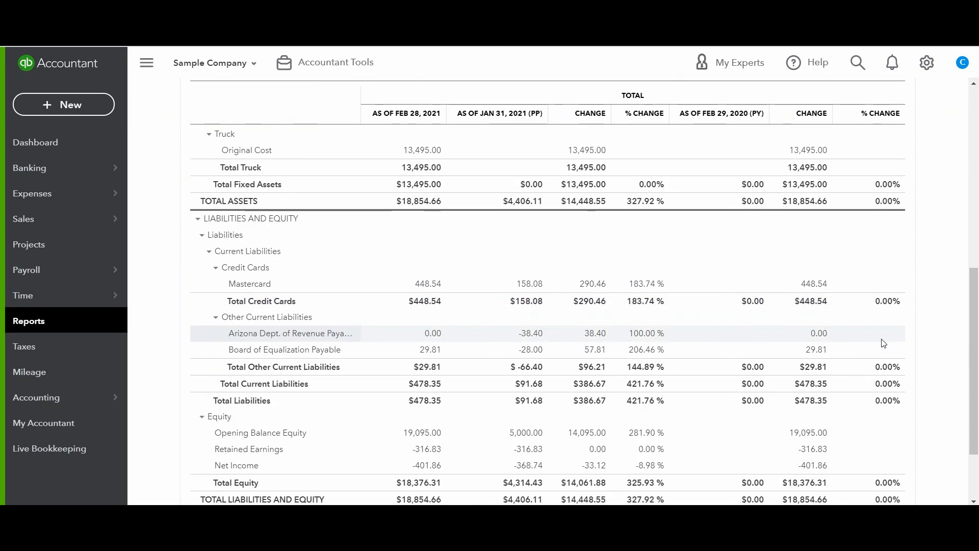
scroll("down", 3)
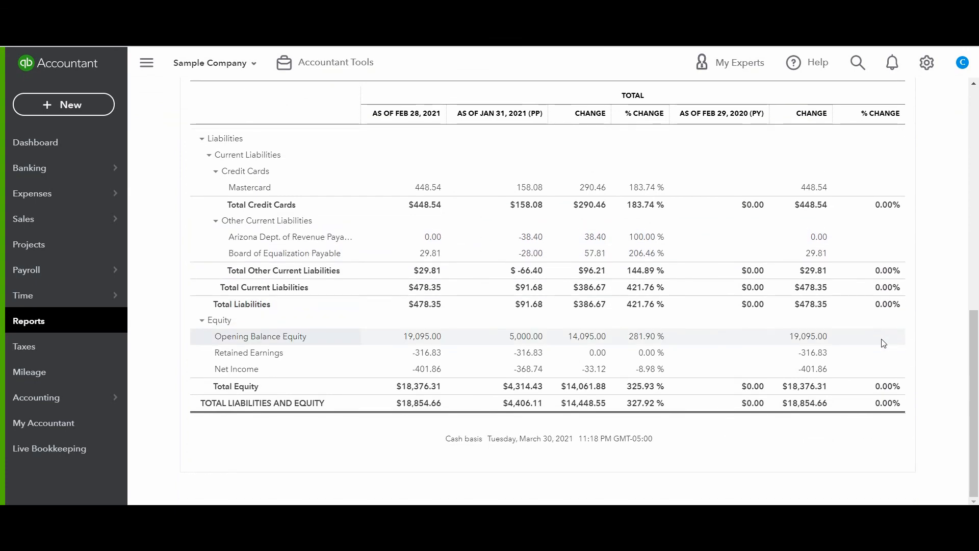
scroll("up", 3)
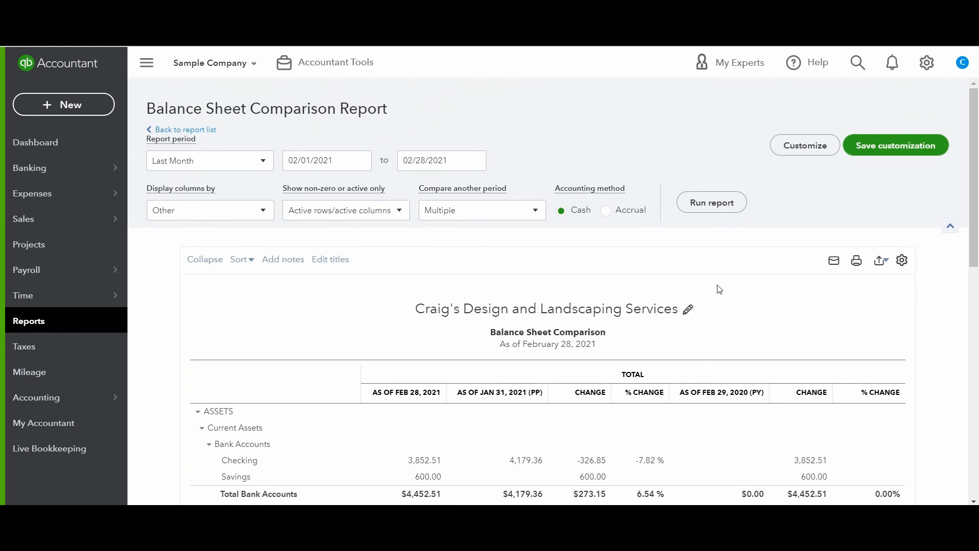
mouse_move(623, 242)
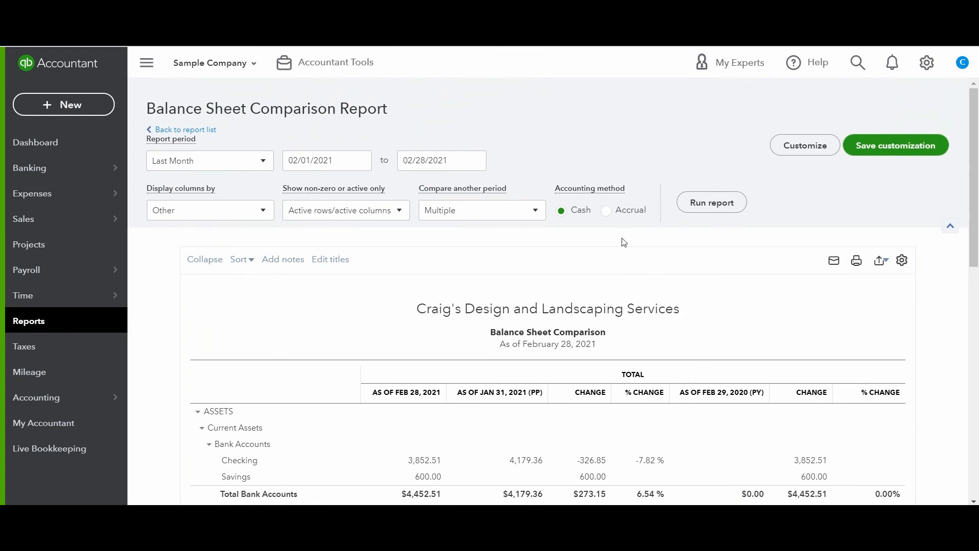